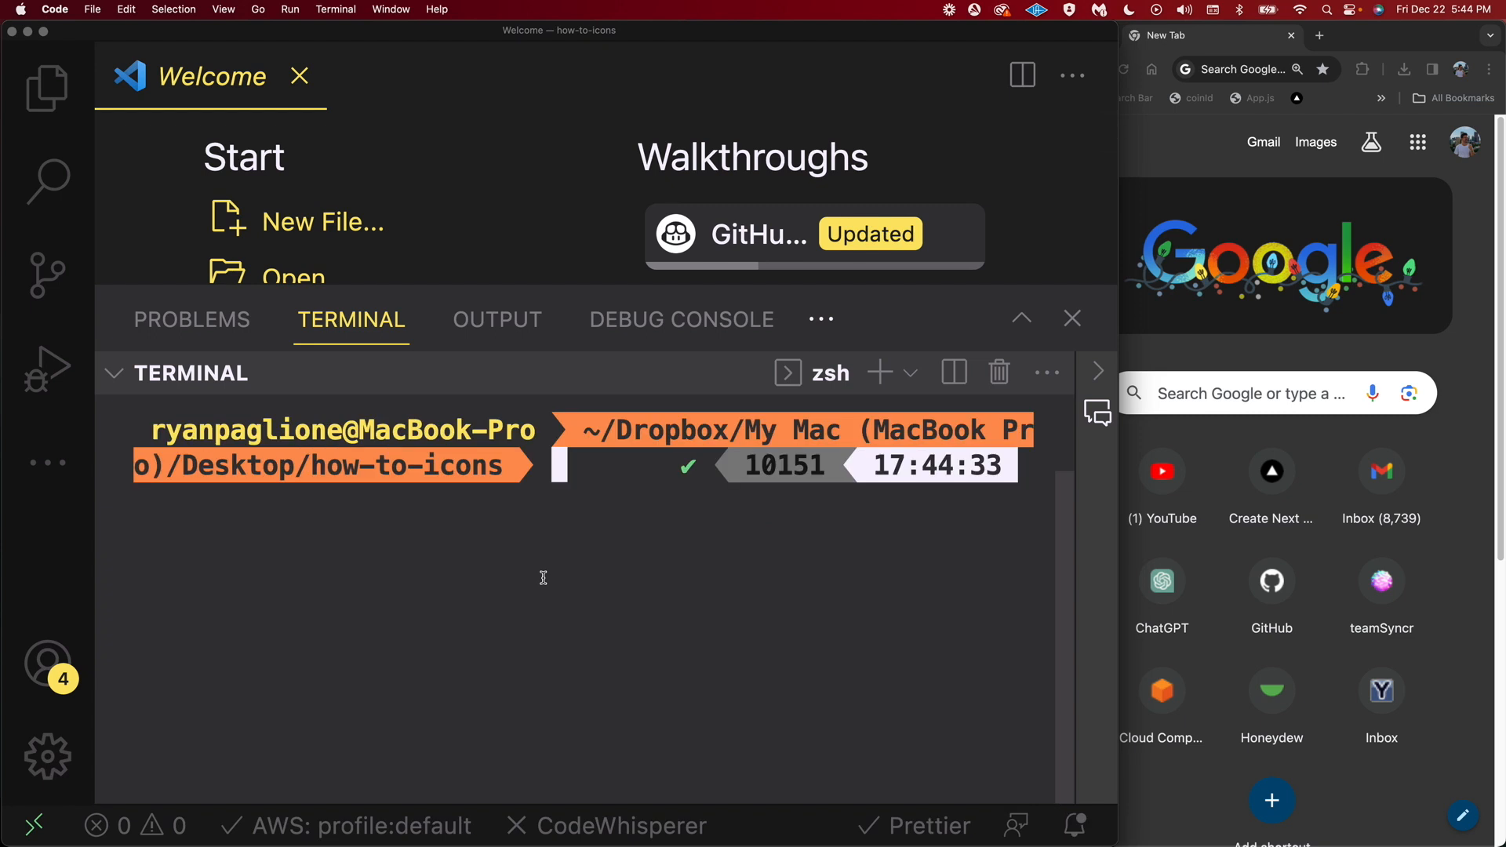
- Run npx create-next-app@latest ./ accepting the TypeScript, ESLint and Tailwind prompts
{"action": "type", "text": "npx create-next-app@latest ./"}
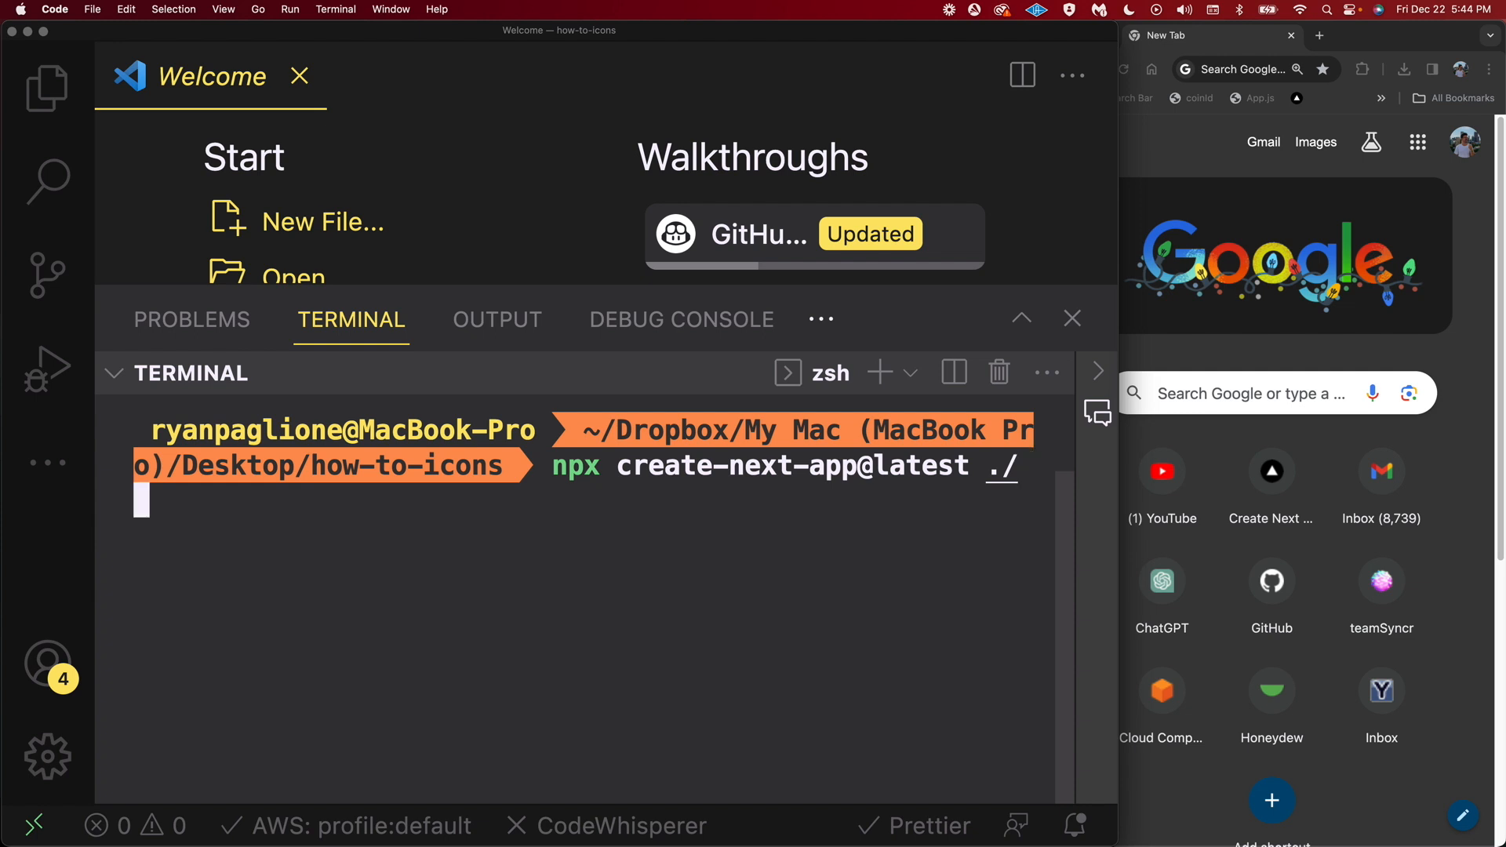
{"action": "key", "text": "enter"}
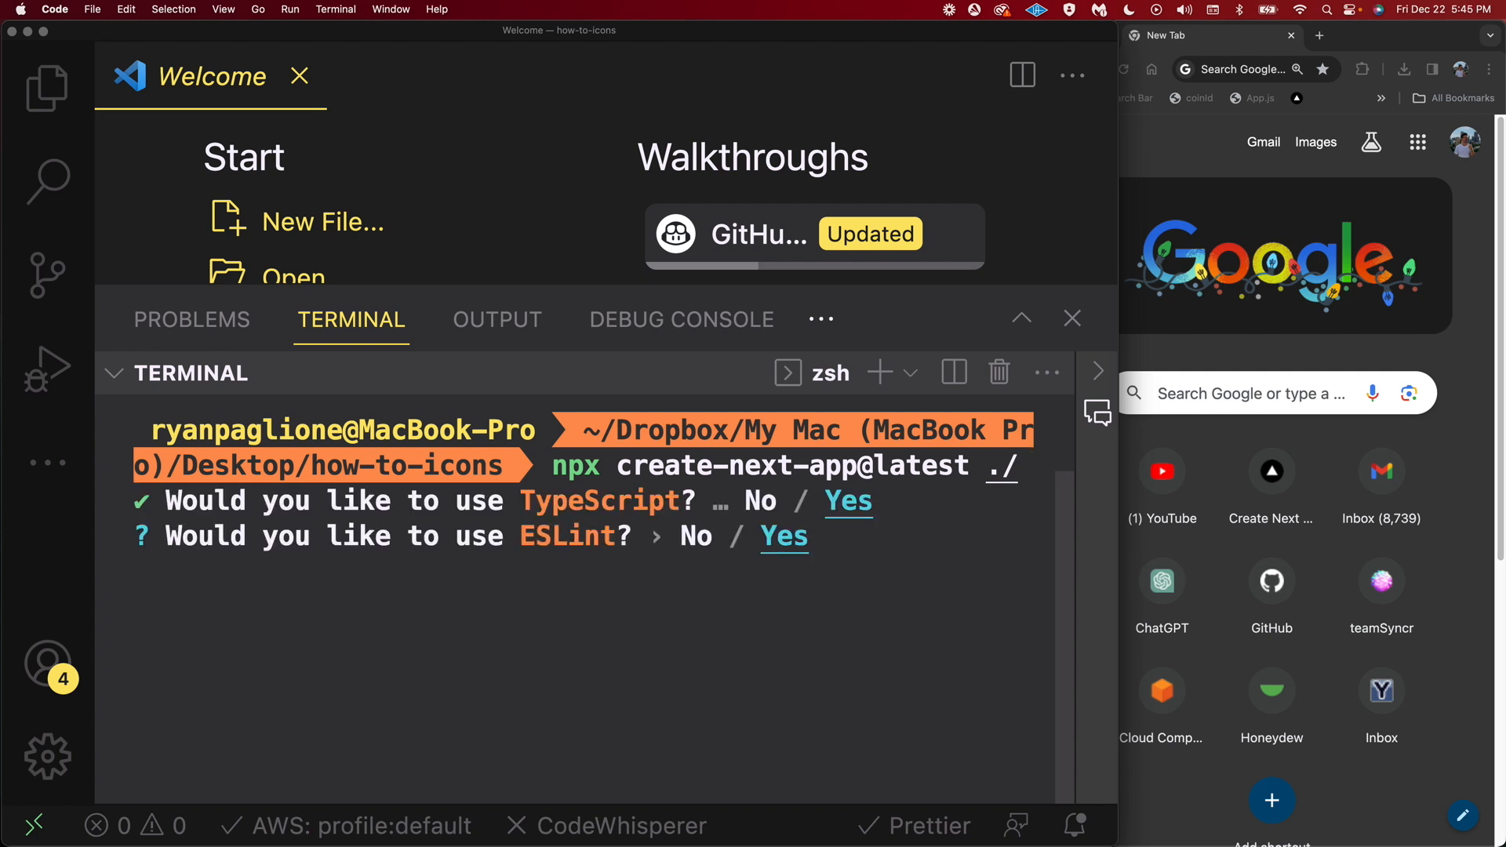
{"action": "key", "text": "enter"}
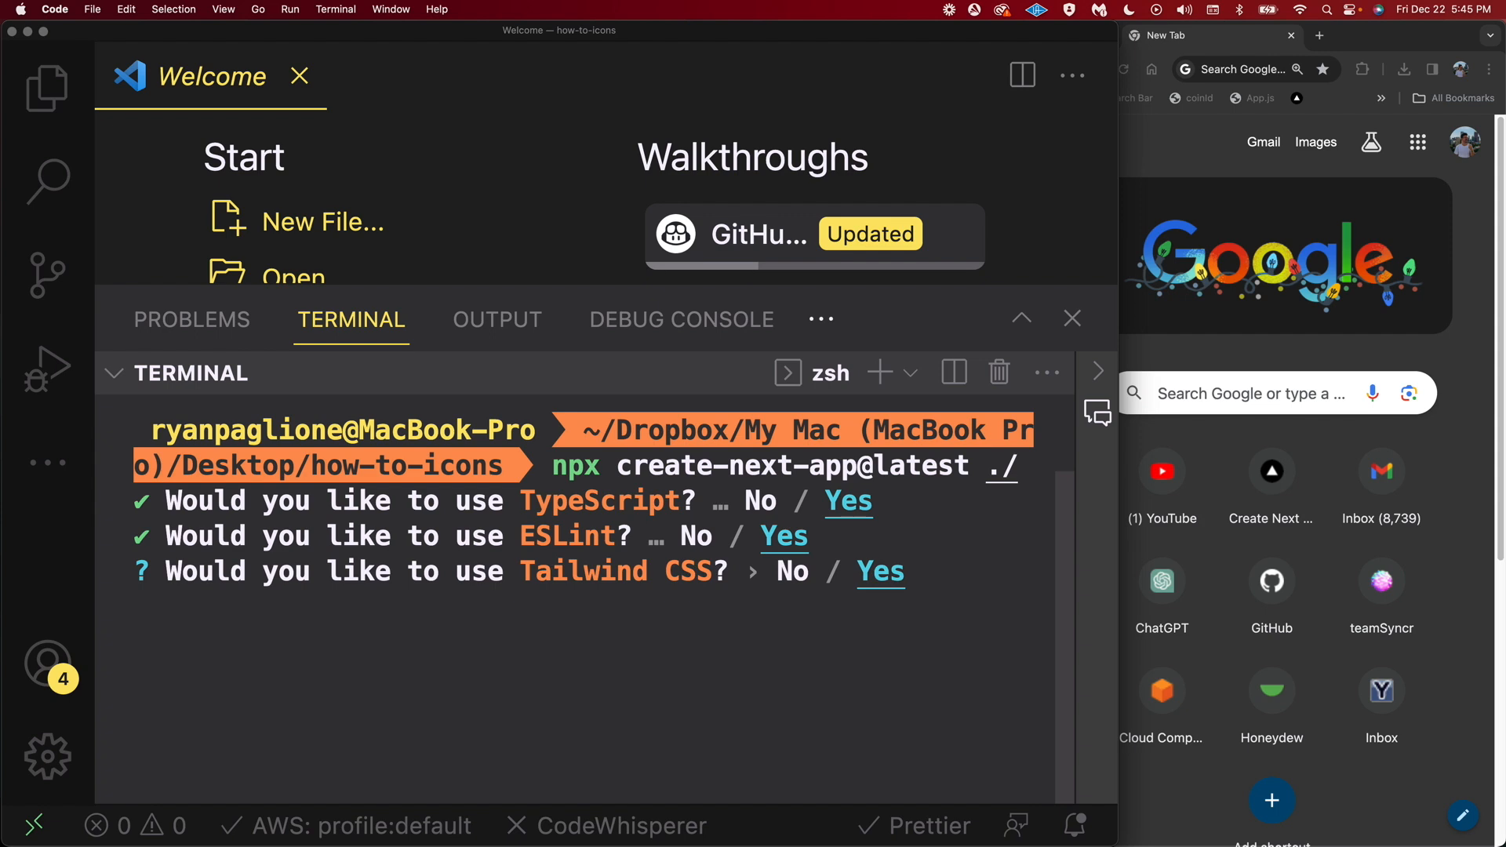
{"action": "key", "text": "Return"}
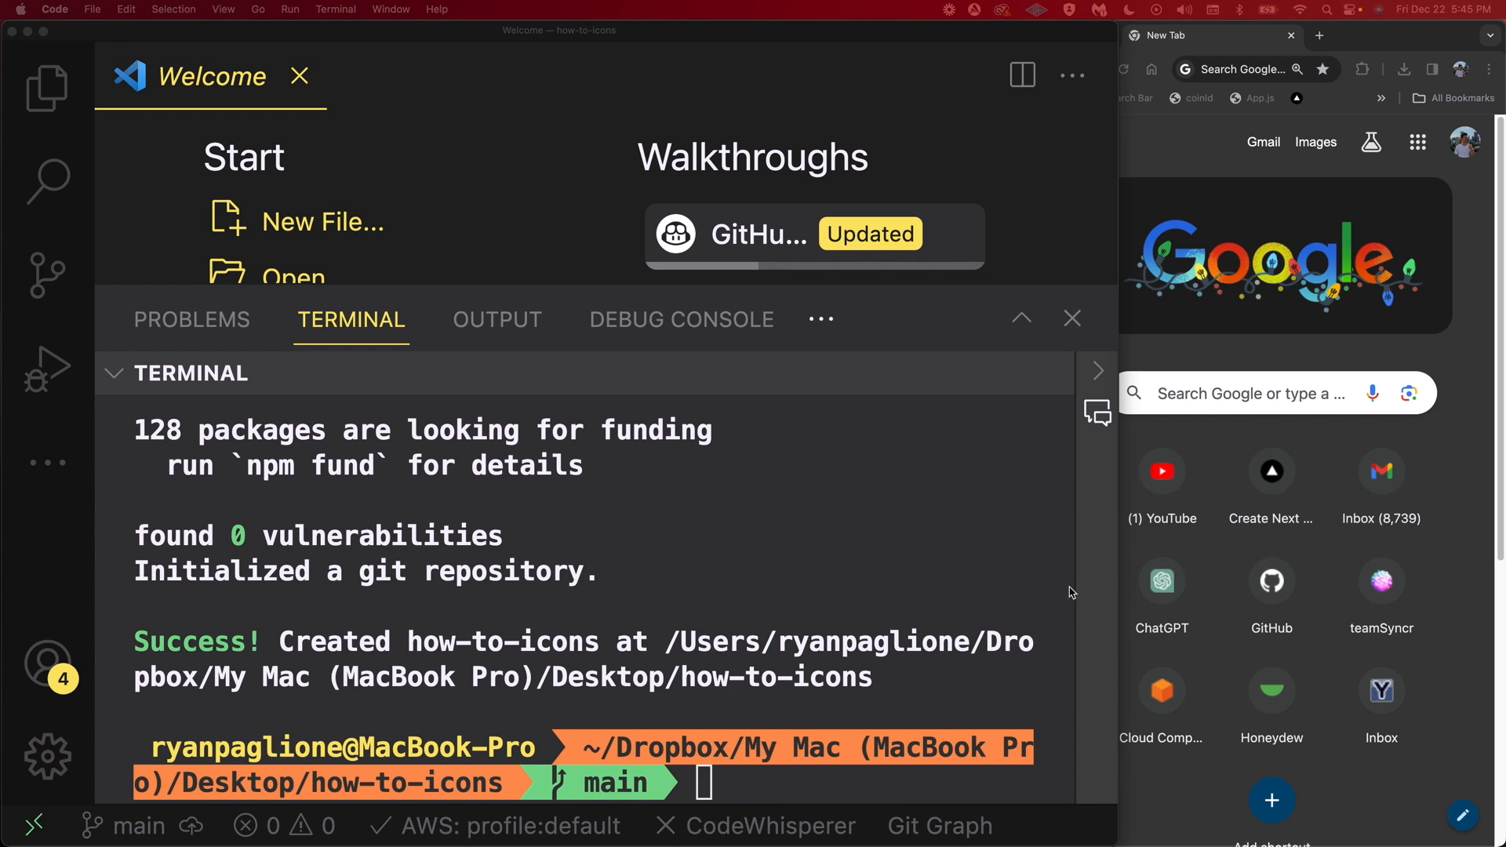
{"action": "mouse_move", "coordinate": [1073, 584]}
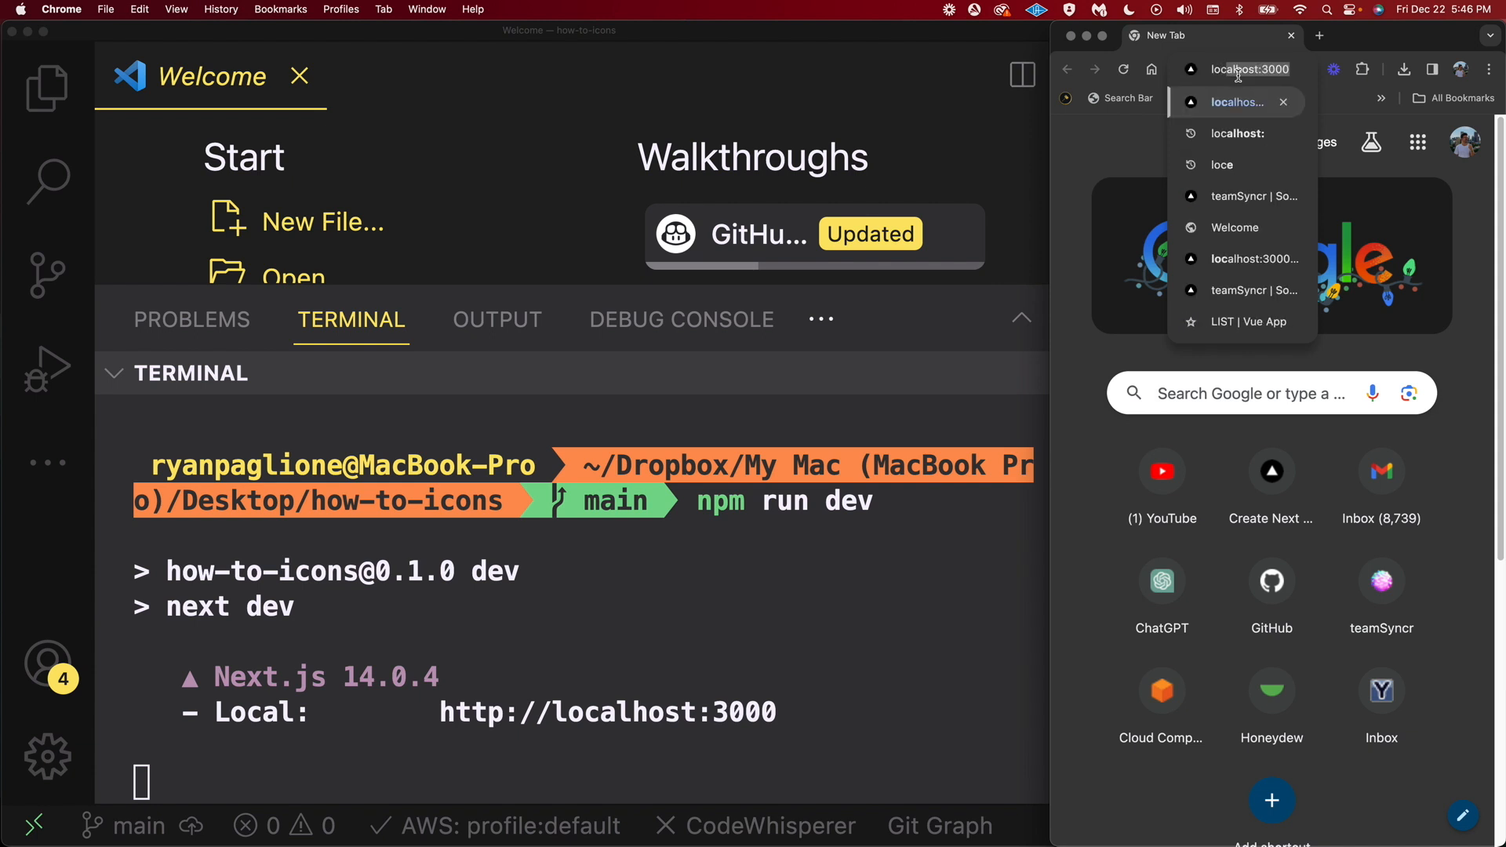
- Load the starter page at localhost:3000 in the browser, then hide the terminal
{"action": "left_click", "coordinate": [1251, 69]}
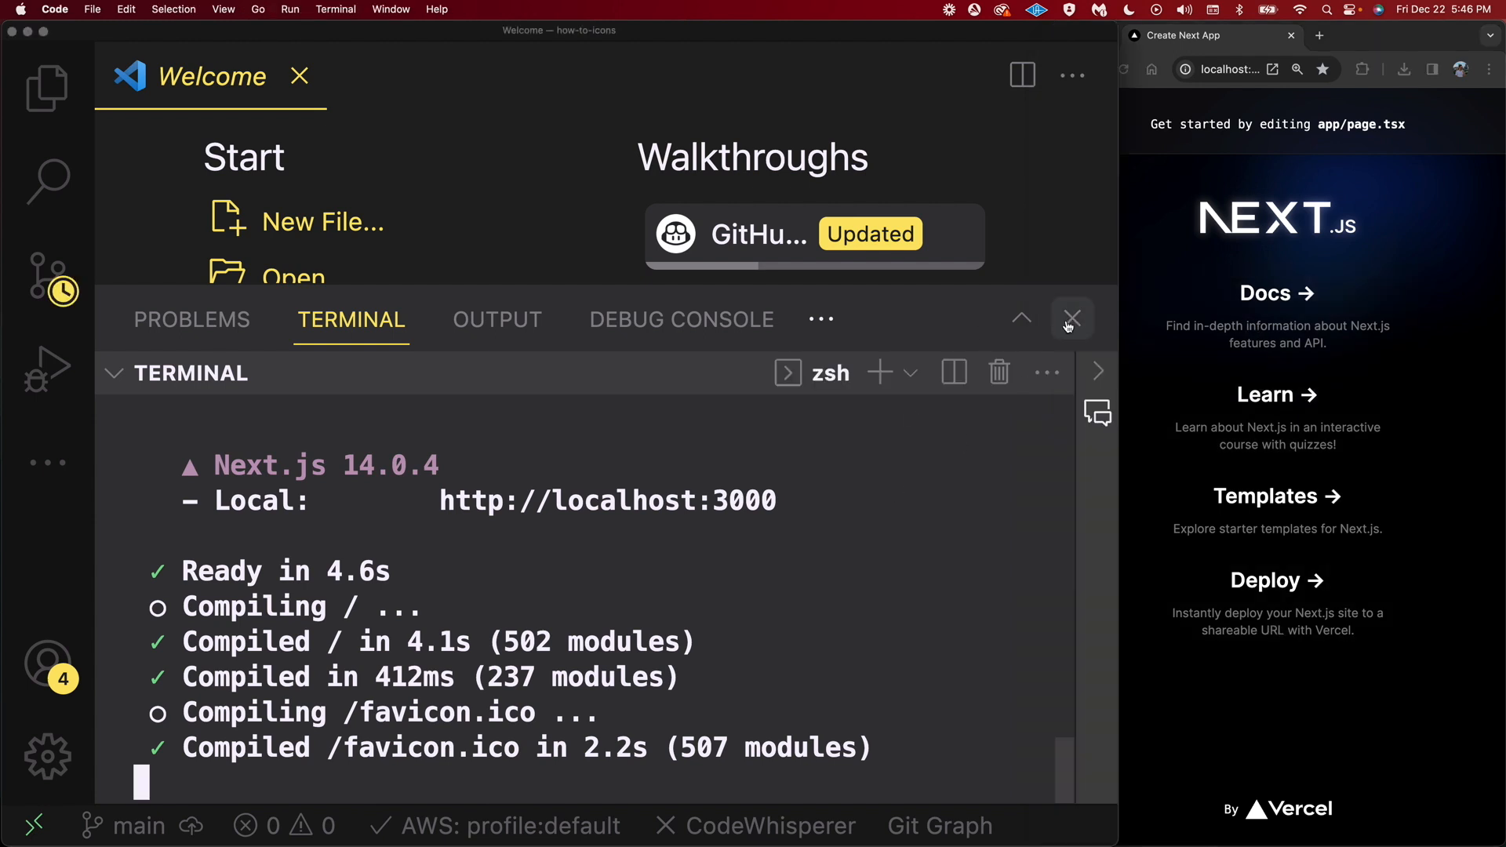
{"action": "left_click", "coordinate": [1071, 318]}
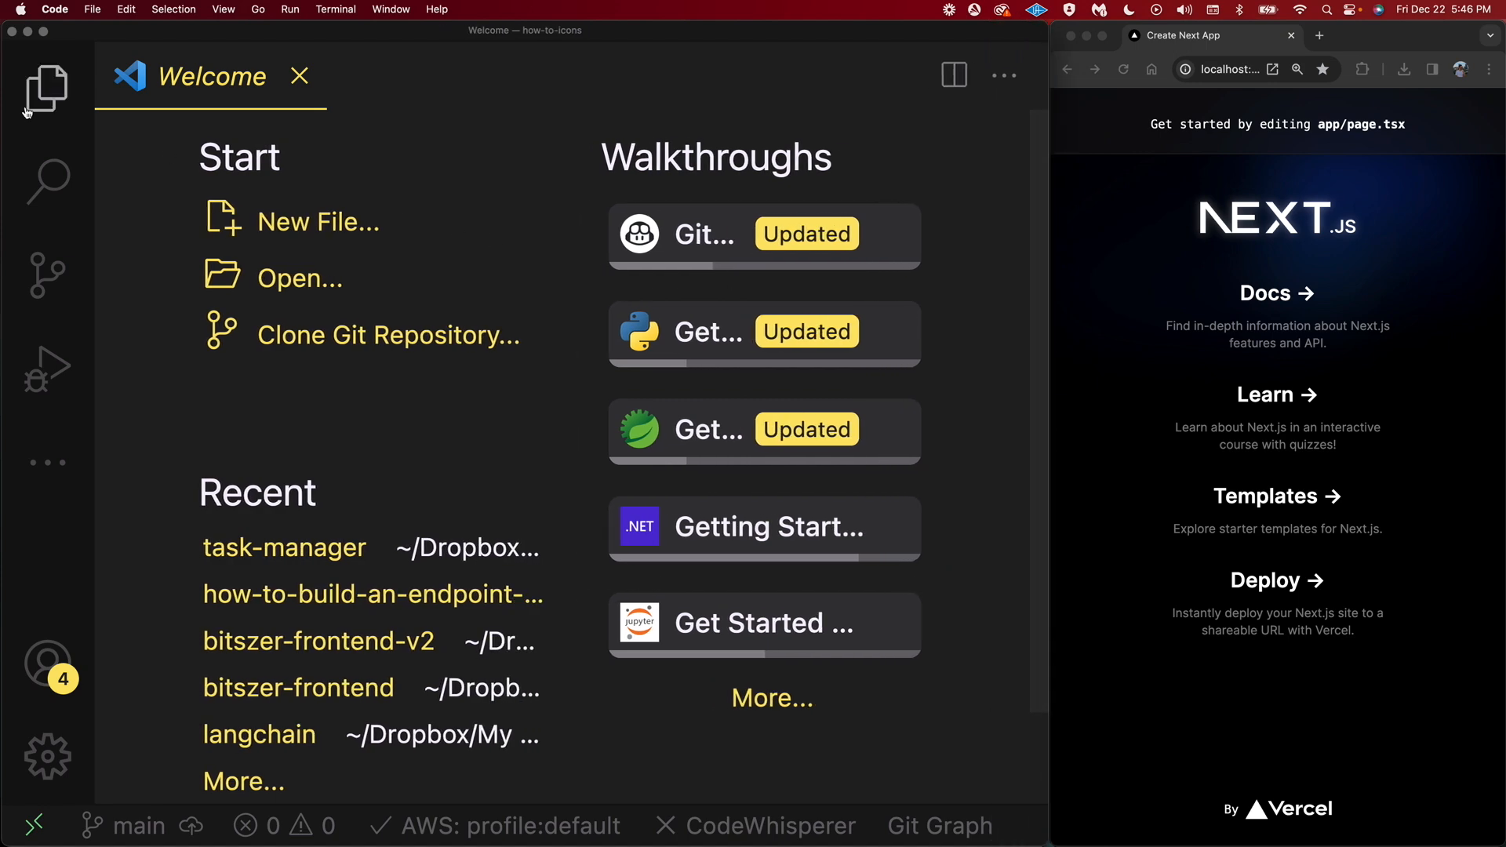
- In app/page.tsx replace the main element with <div>Hello World!</div>
{"action": "left_click", "coordinate": [46, 89]}
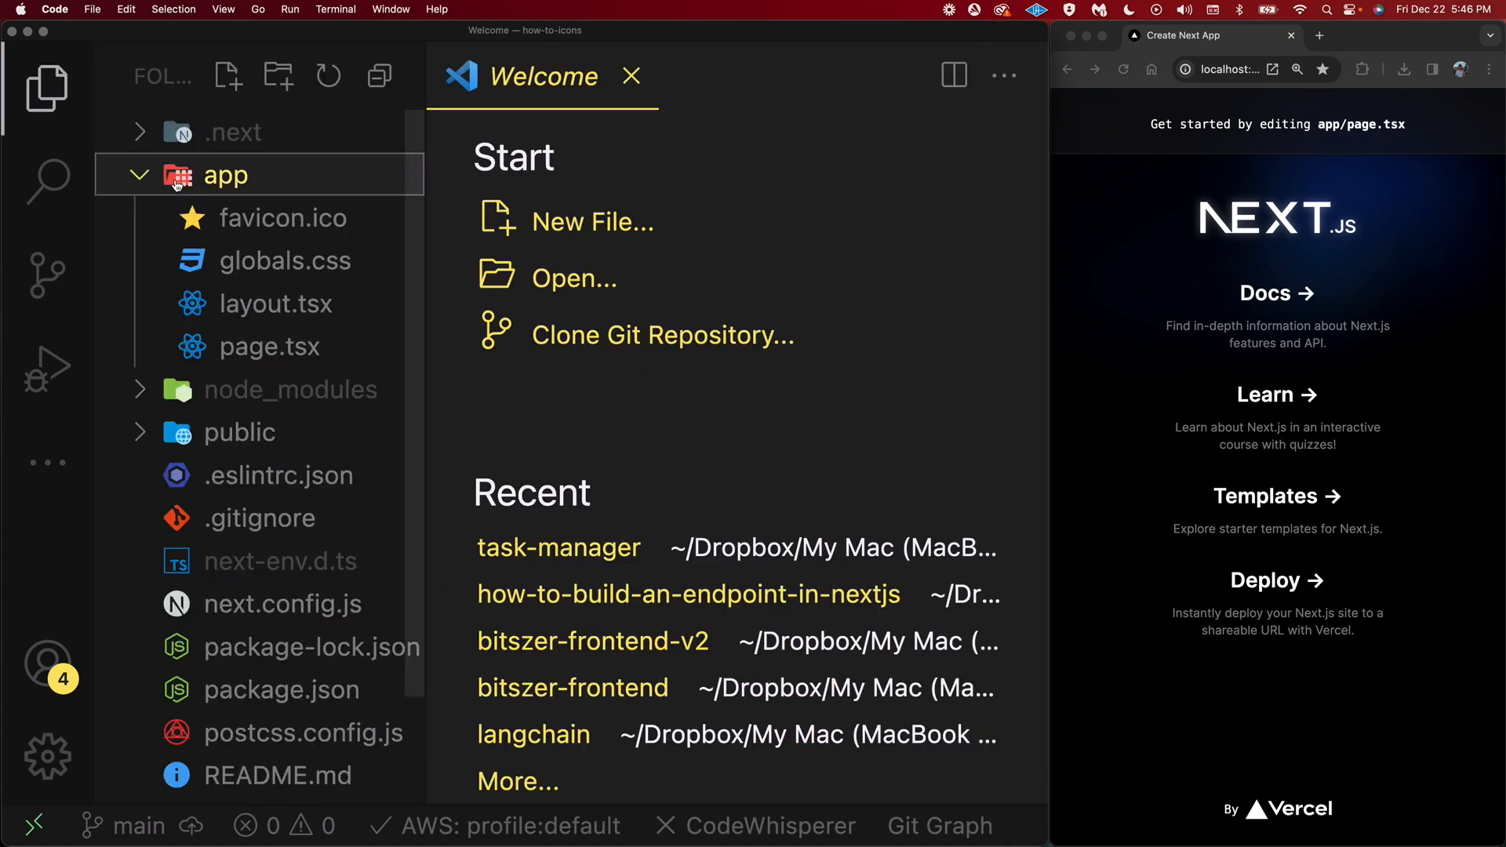
{"action": "left_click", "coordinate": [270, 347]}
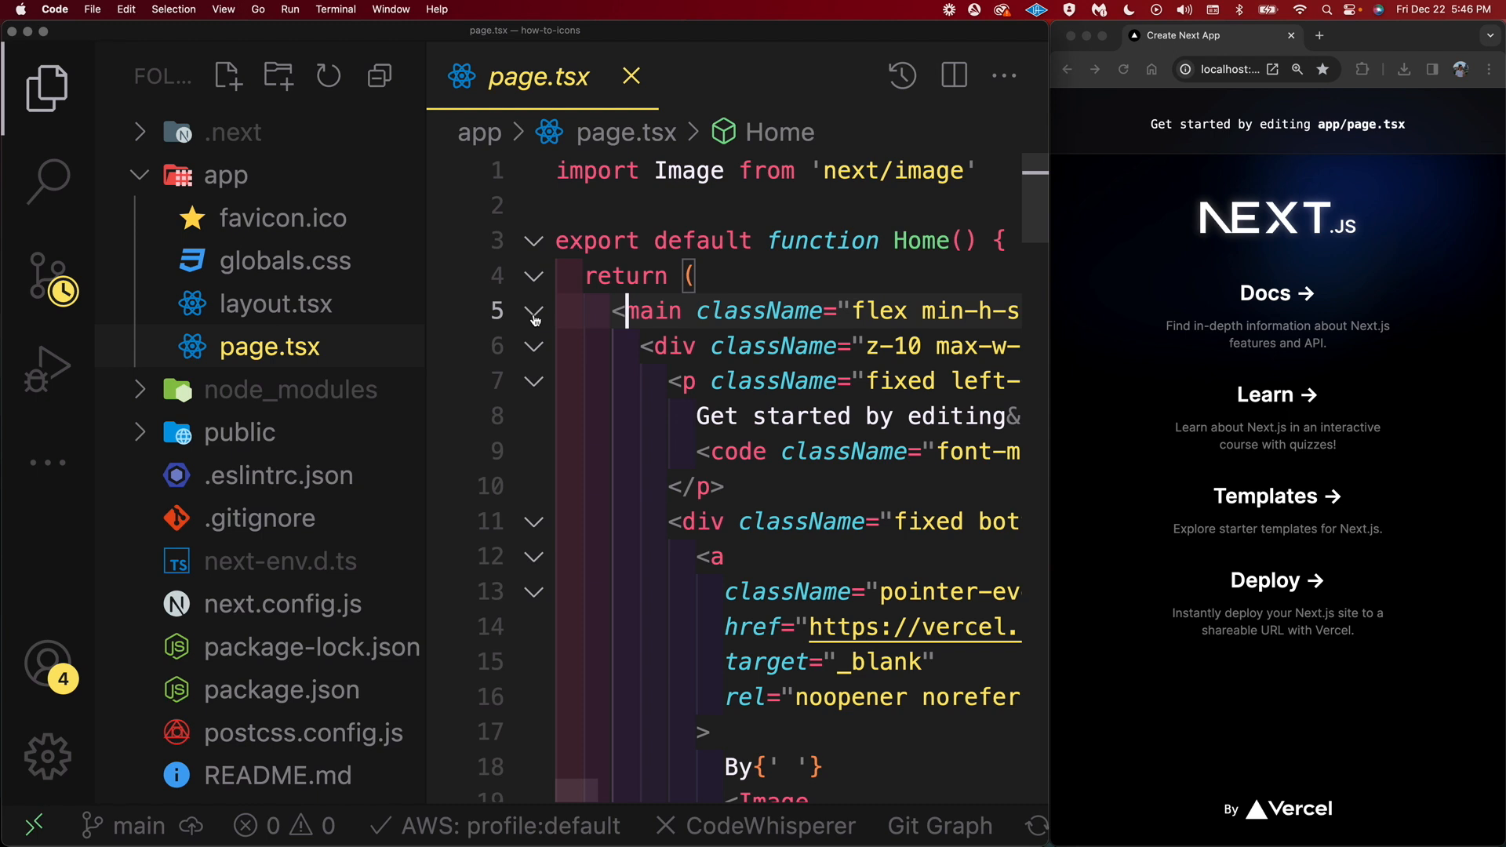
{"action": "left_click", "coordinate": [535, 310]}
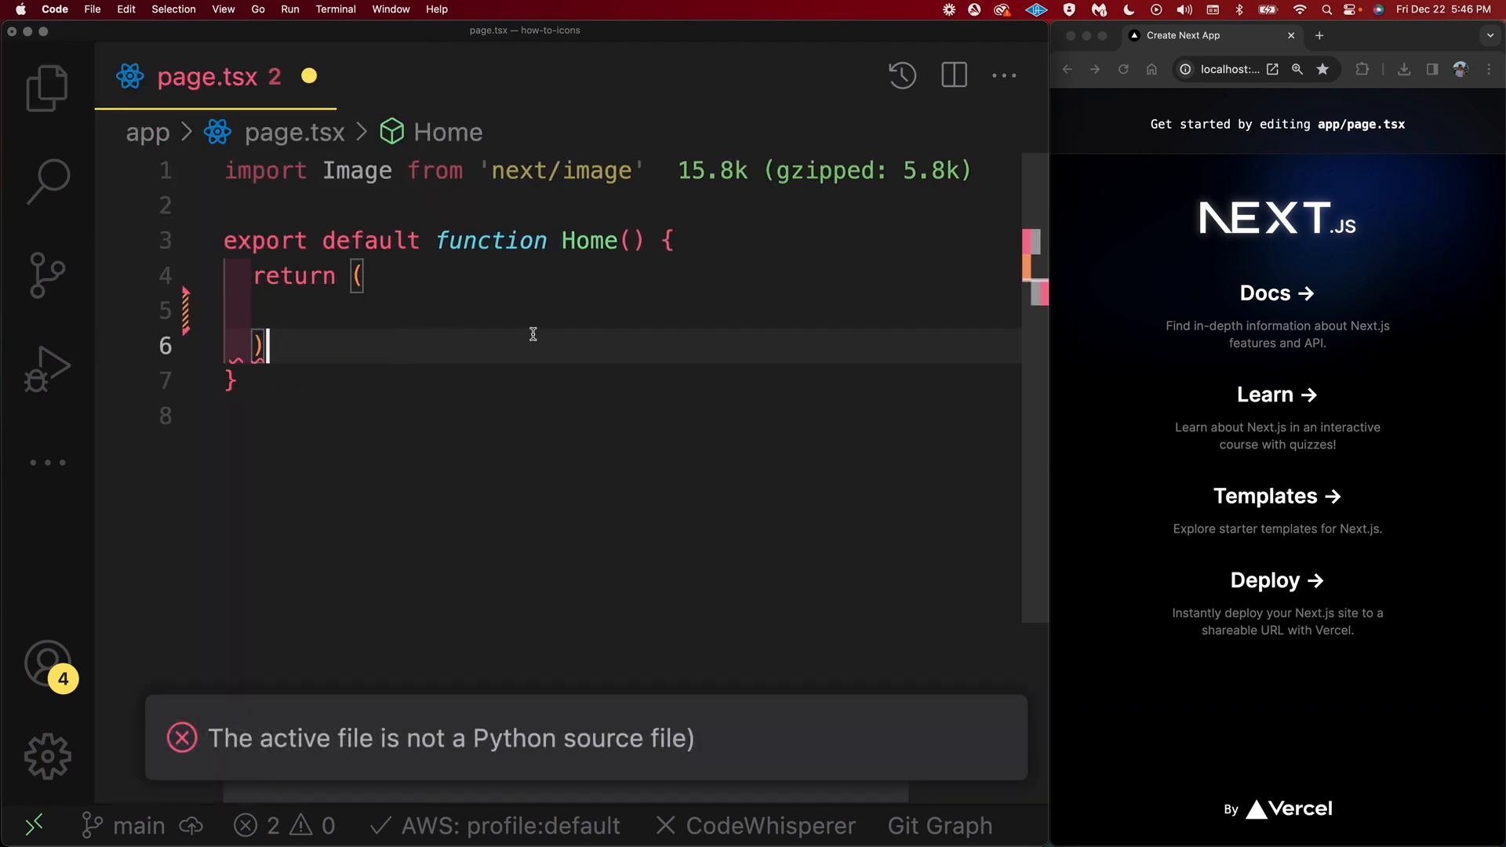
{"action": "type", "text": "<div></div>"}
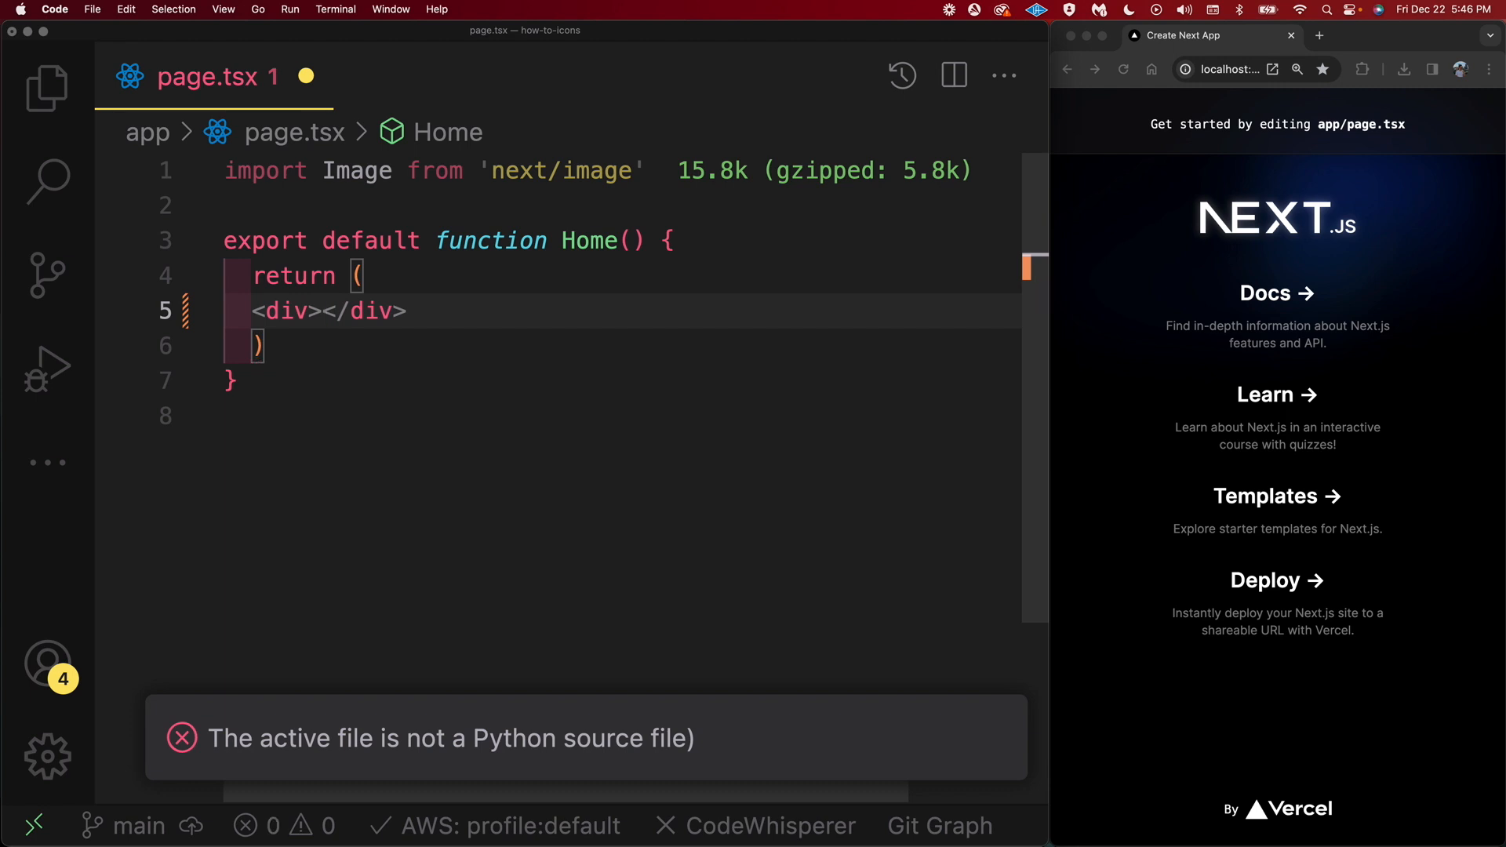
{"action": "type", "text": "Hello Worl"}
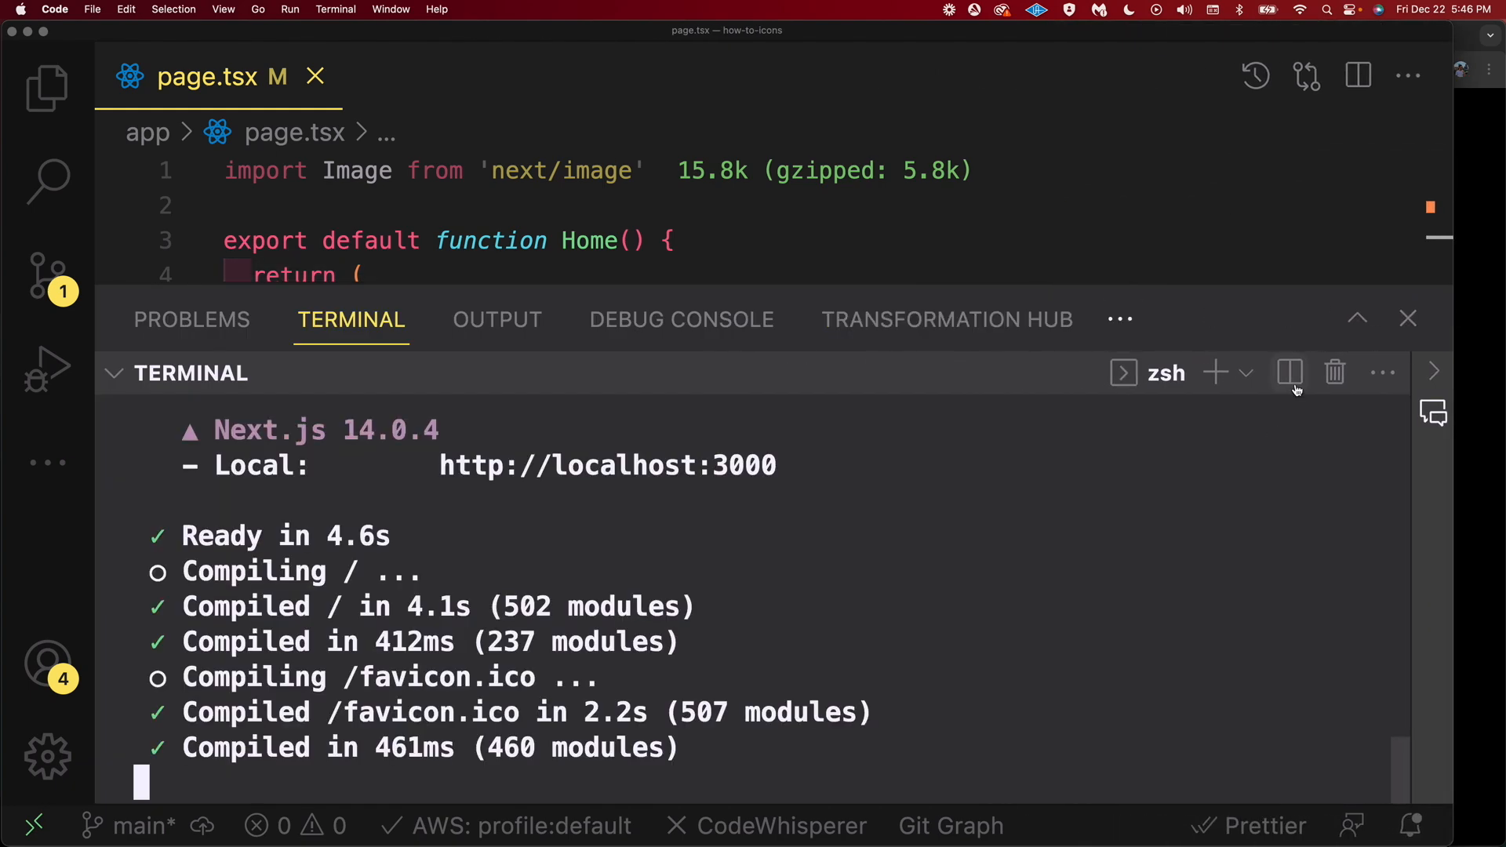
{"action": "mouse_move", "coordinate": [1254, 499]}
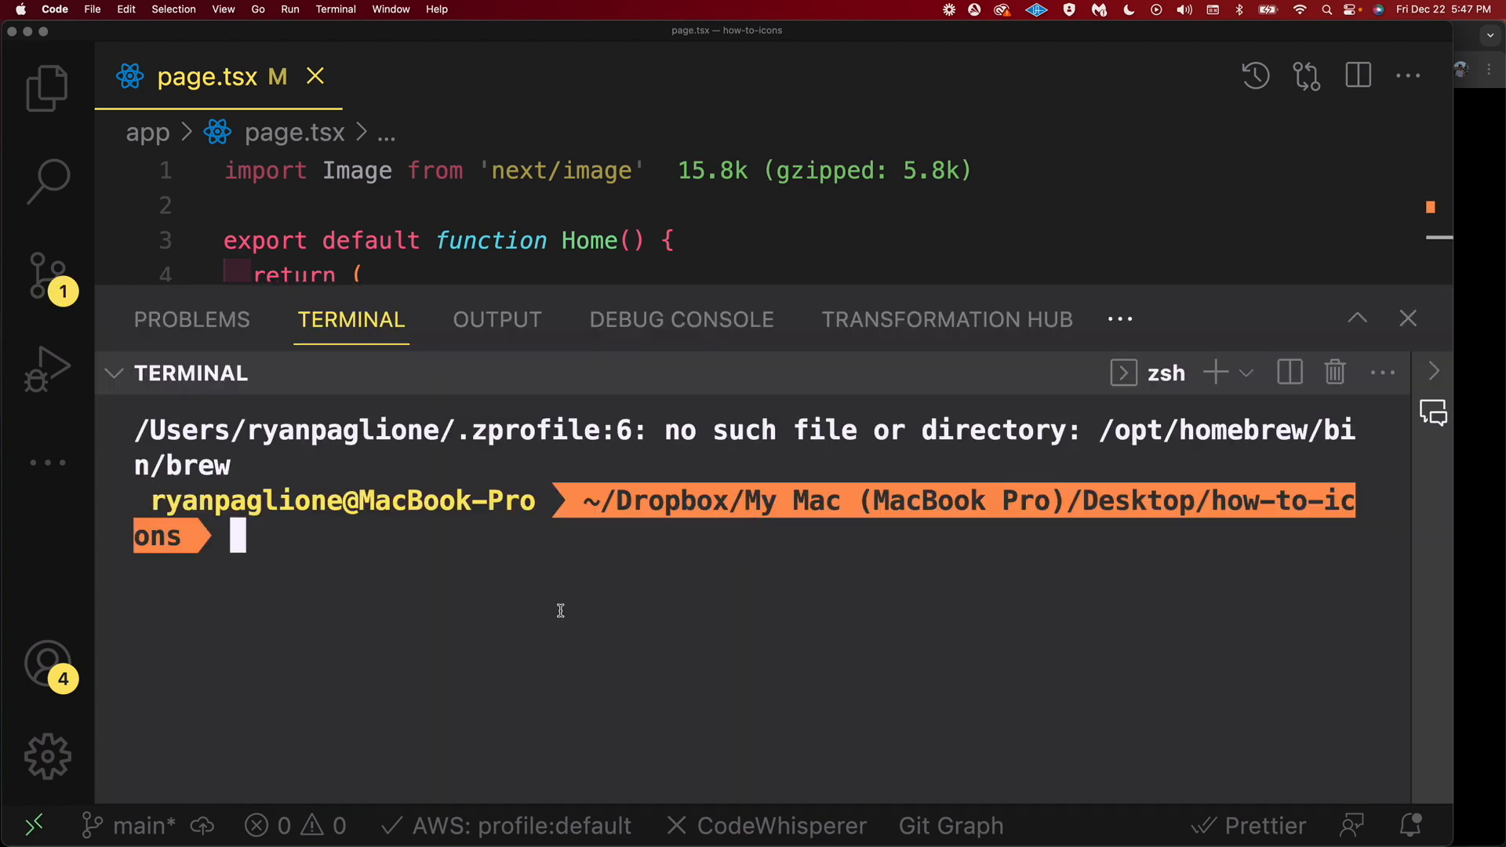
{"action": "type", "text": "npm install @fortawesome/fontawesome-svg-core @fortawesome/free-solid-svg-icons @fortawesome/react-fontawesome"}
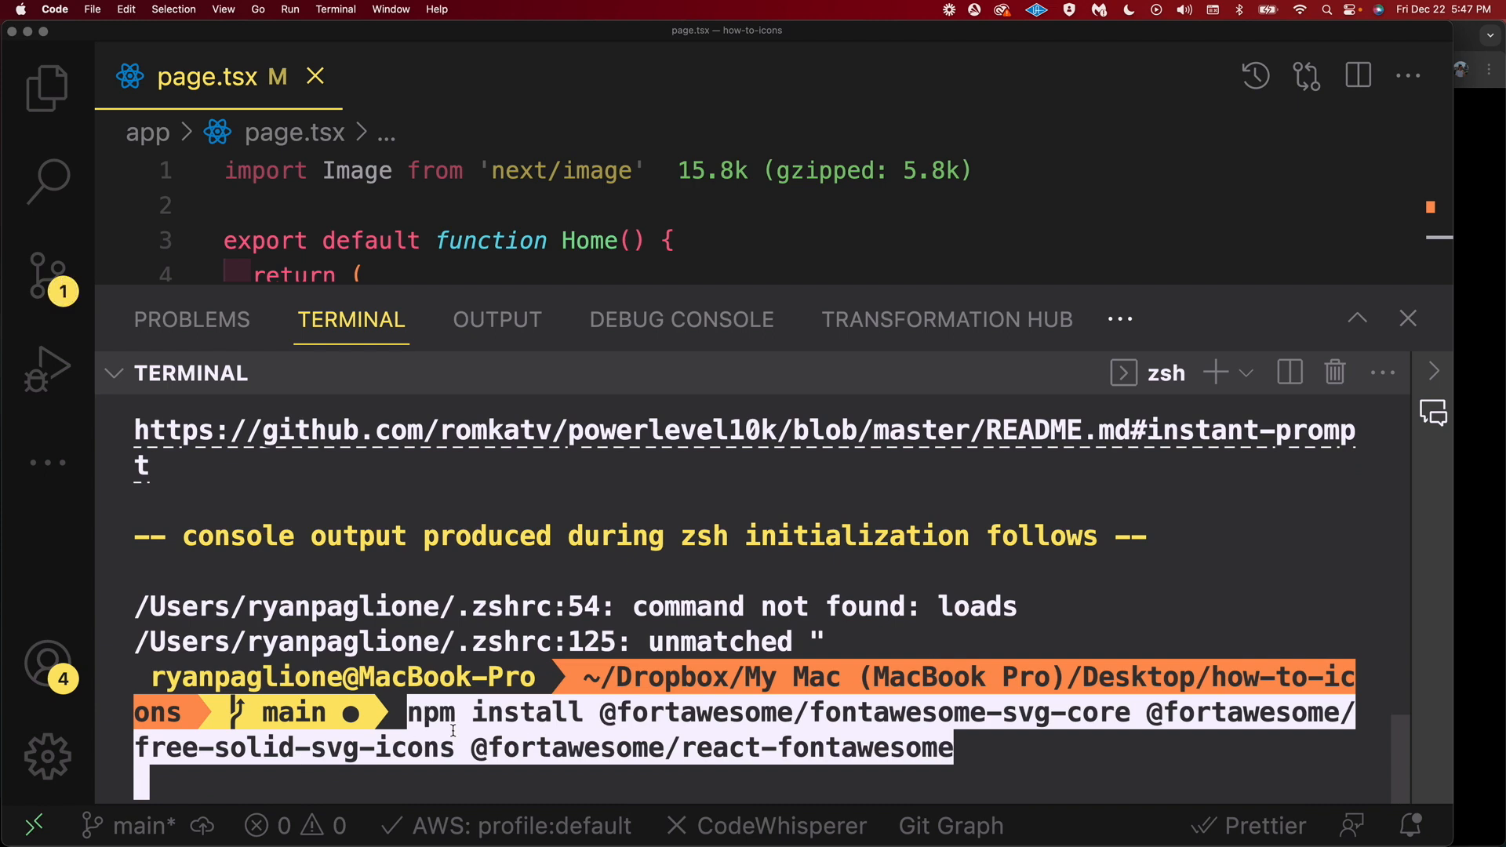
{"action": "mouse_move", "coordinate": [864, 719]}
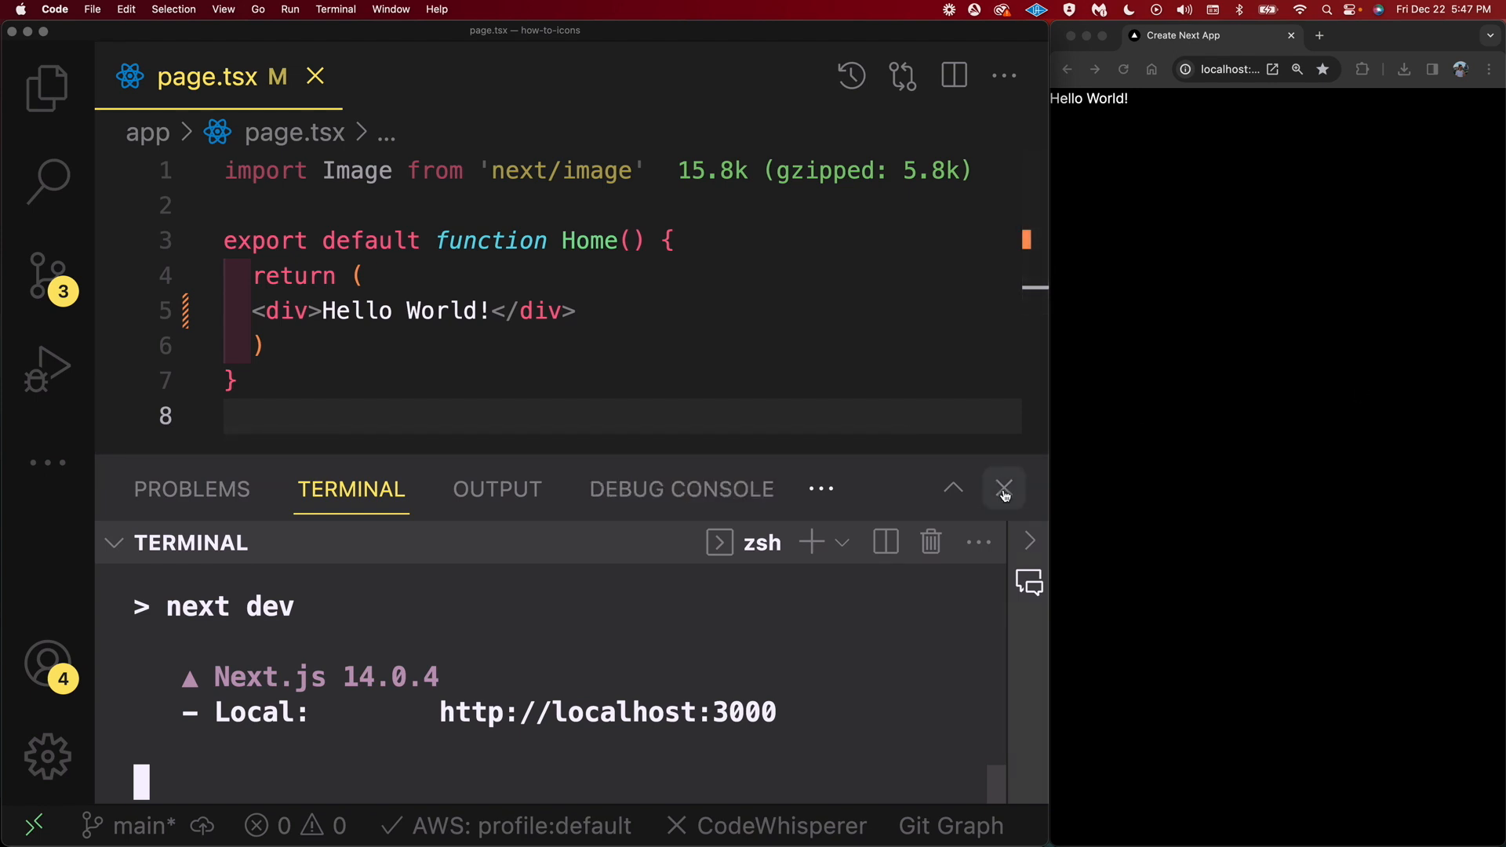
- Add an import { FontAwesomeIcon } line from the Font Awesome React package at the top of page.tsx
{"action": "left_click", "coordinate": [1004, 488]}
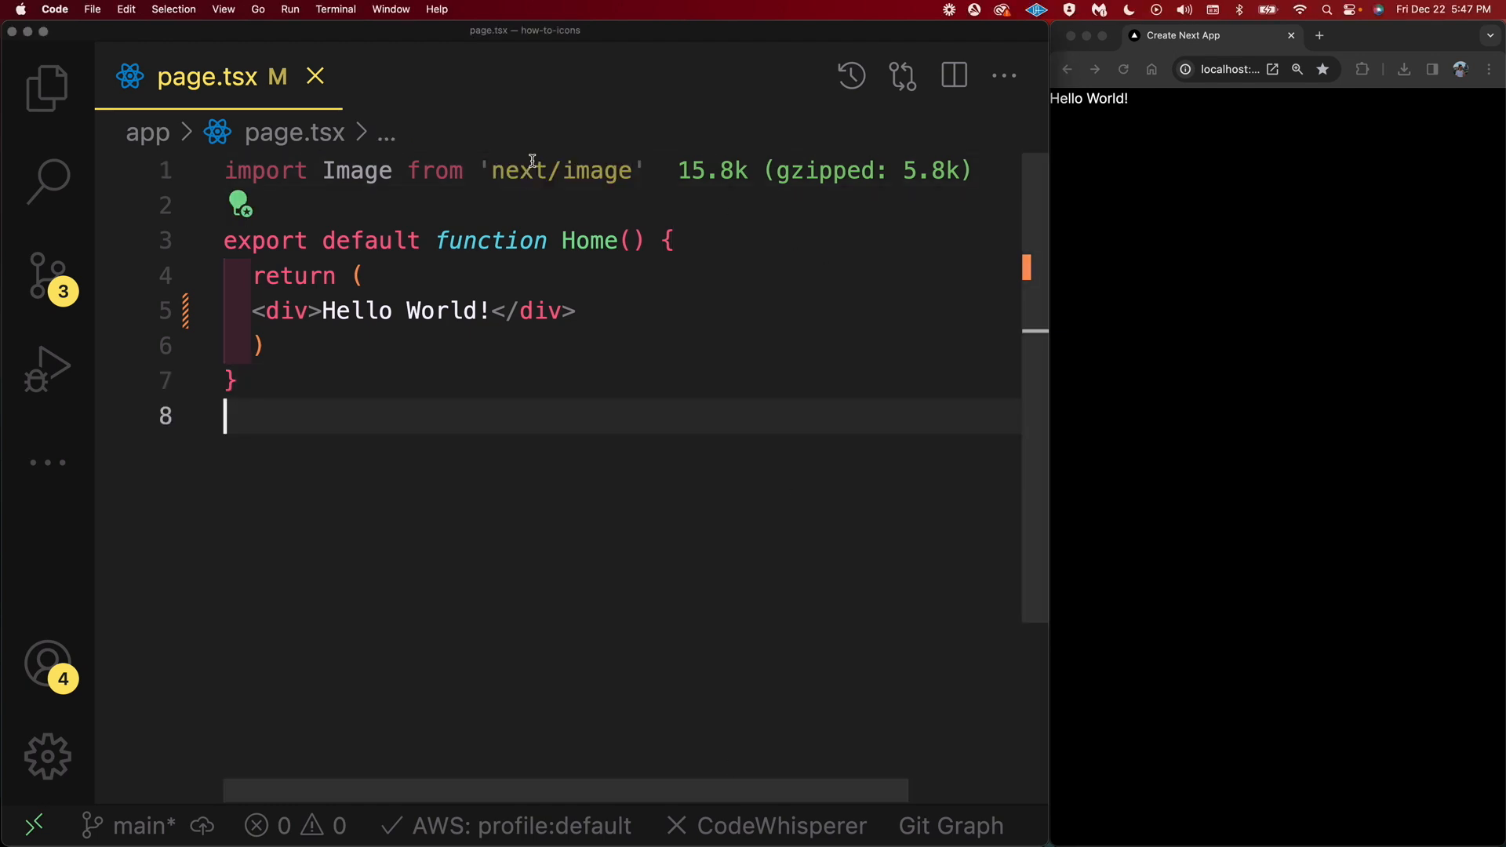
{"action": "type", "text": "import Image"}
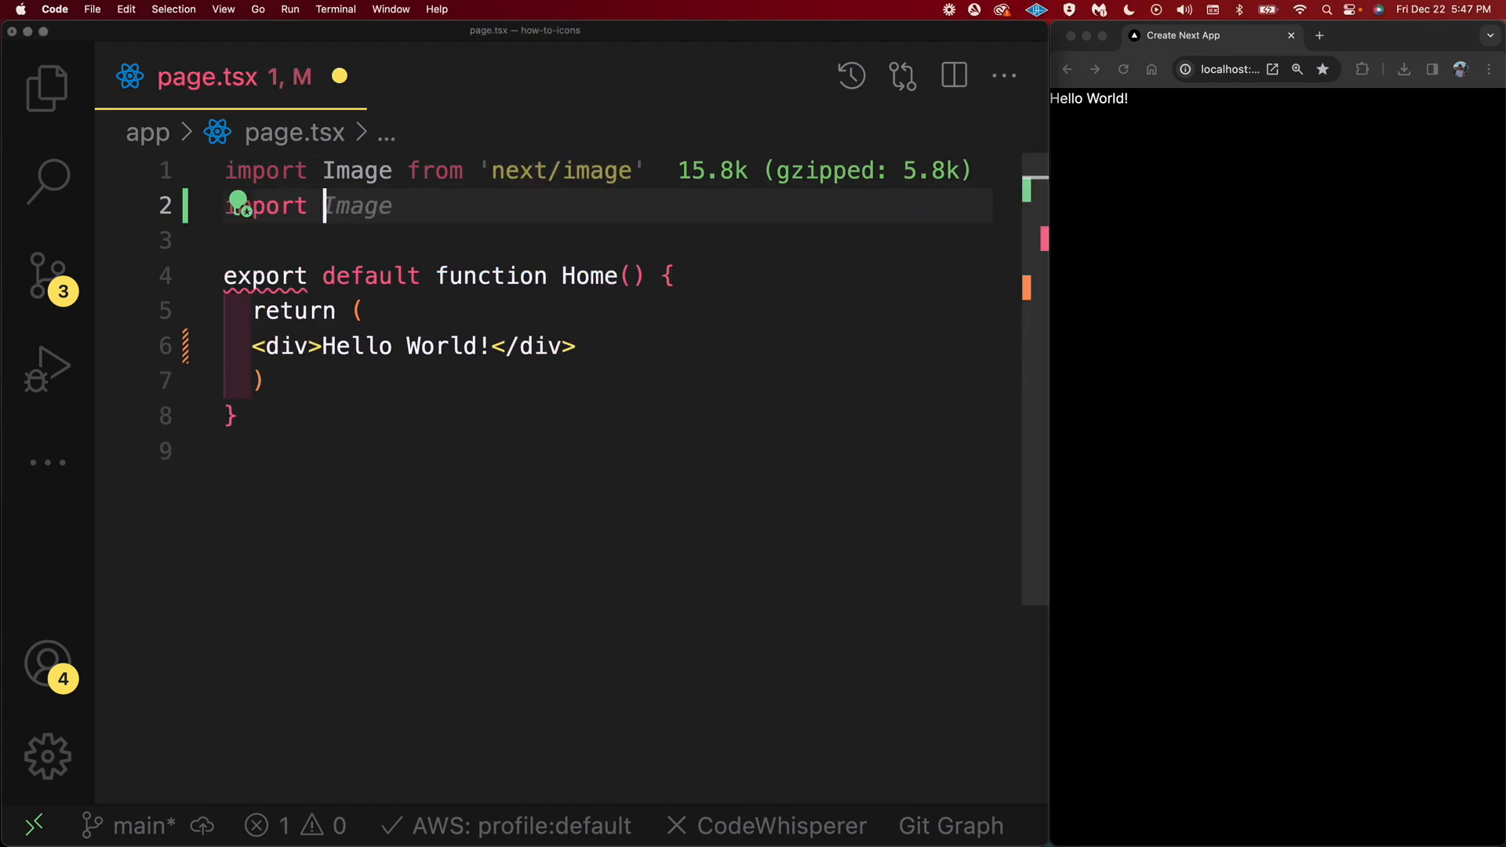
{"action": "type", "text": "{Font}"}
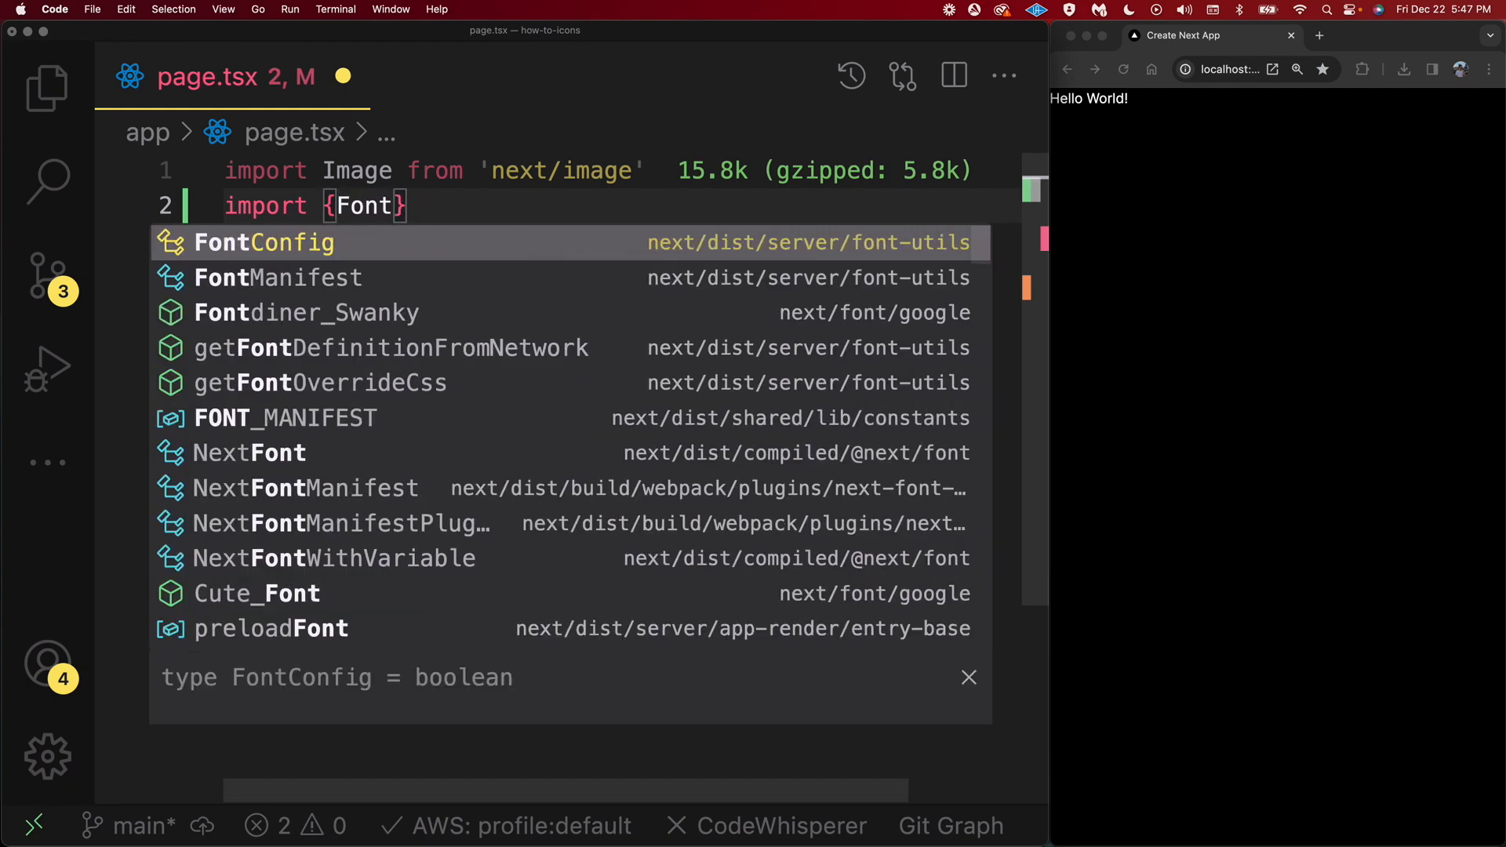
{"action": "type", "text": "Aweom"}
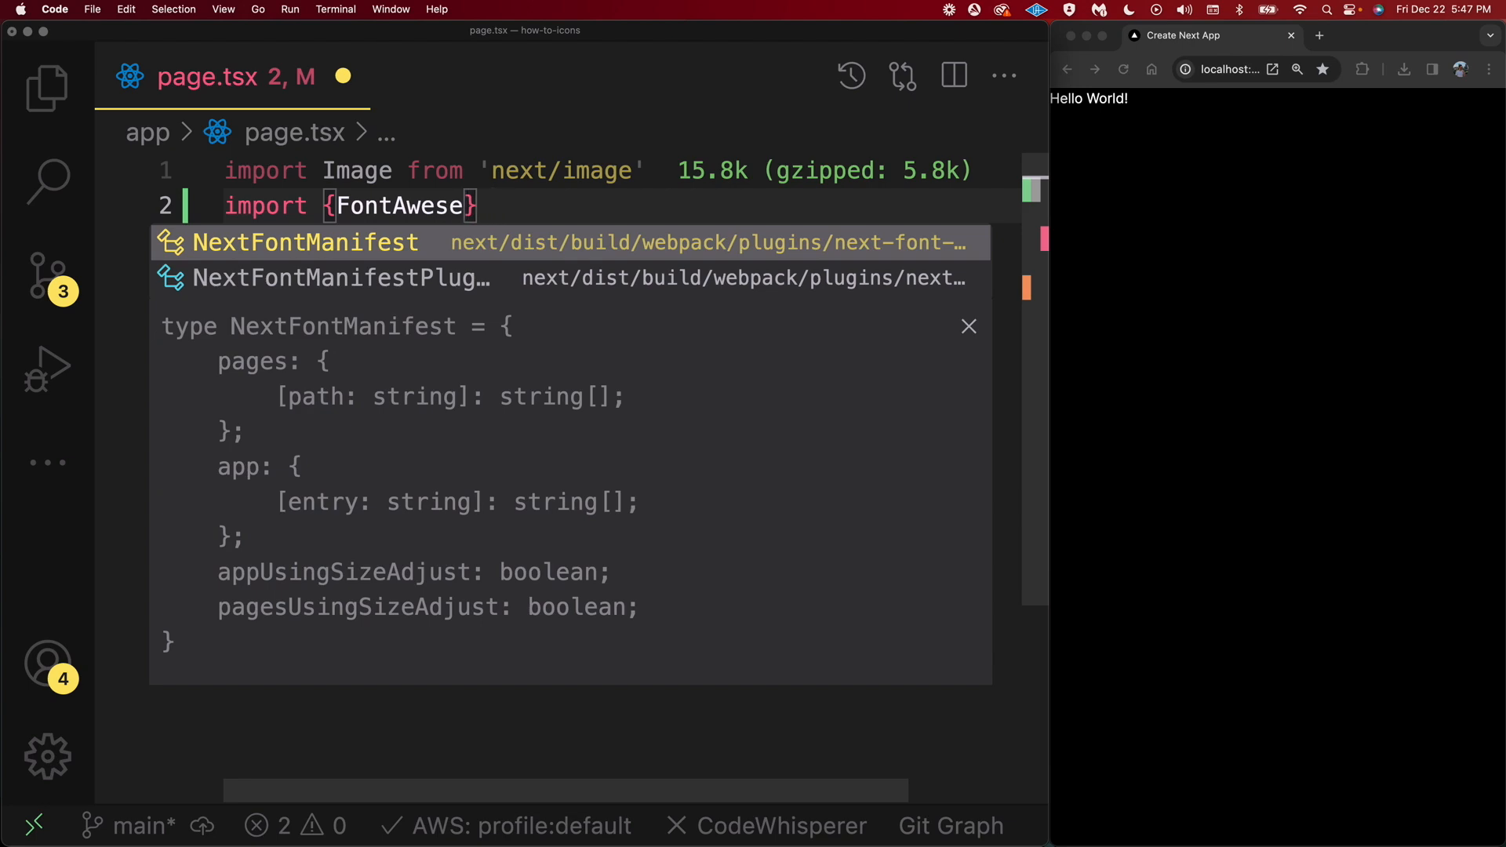
{"action": "type", "text": "pme"}
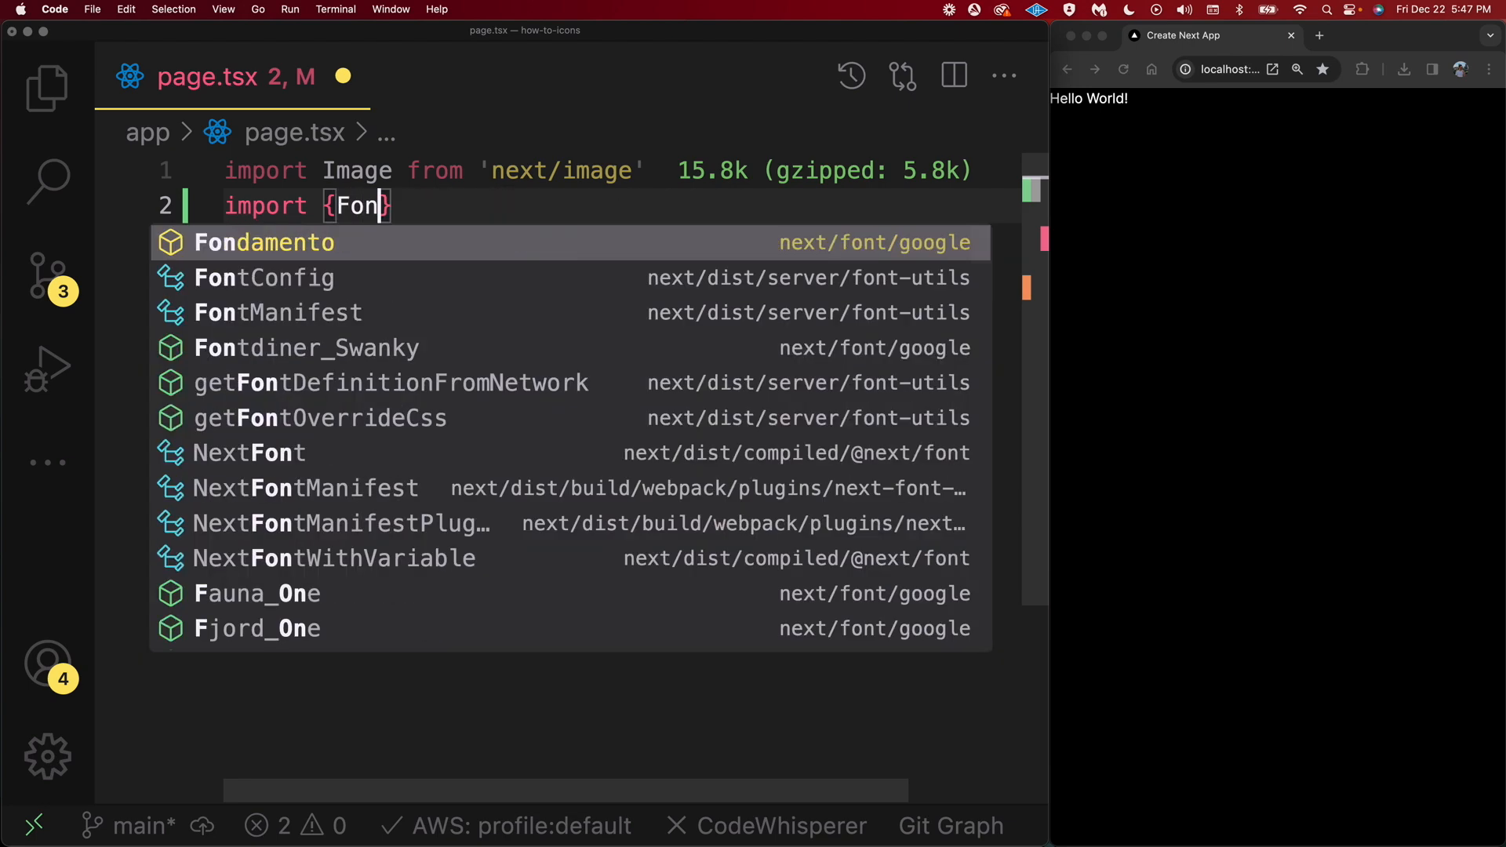
{"action": "type", "text": "AwesomeIcon"}
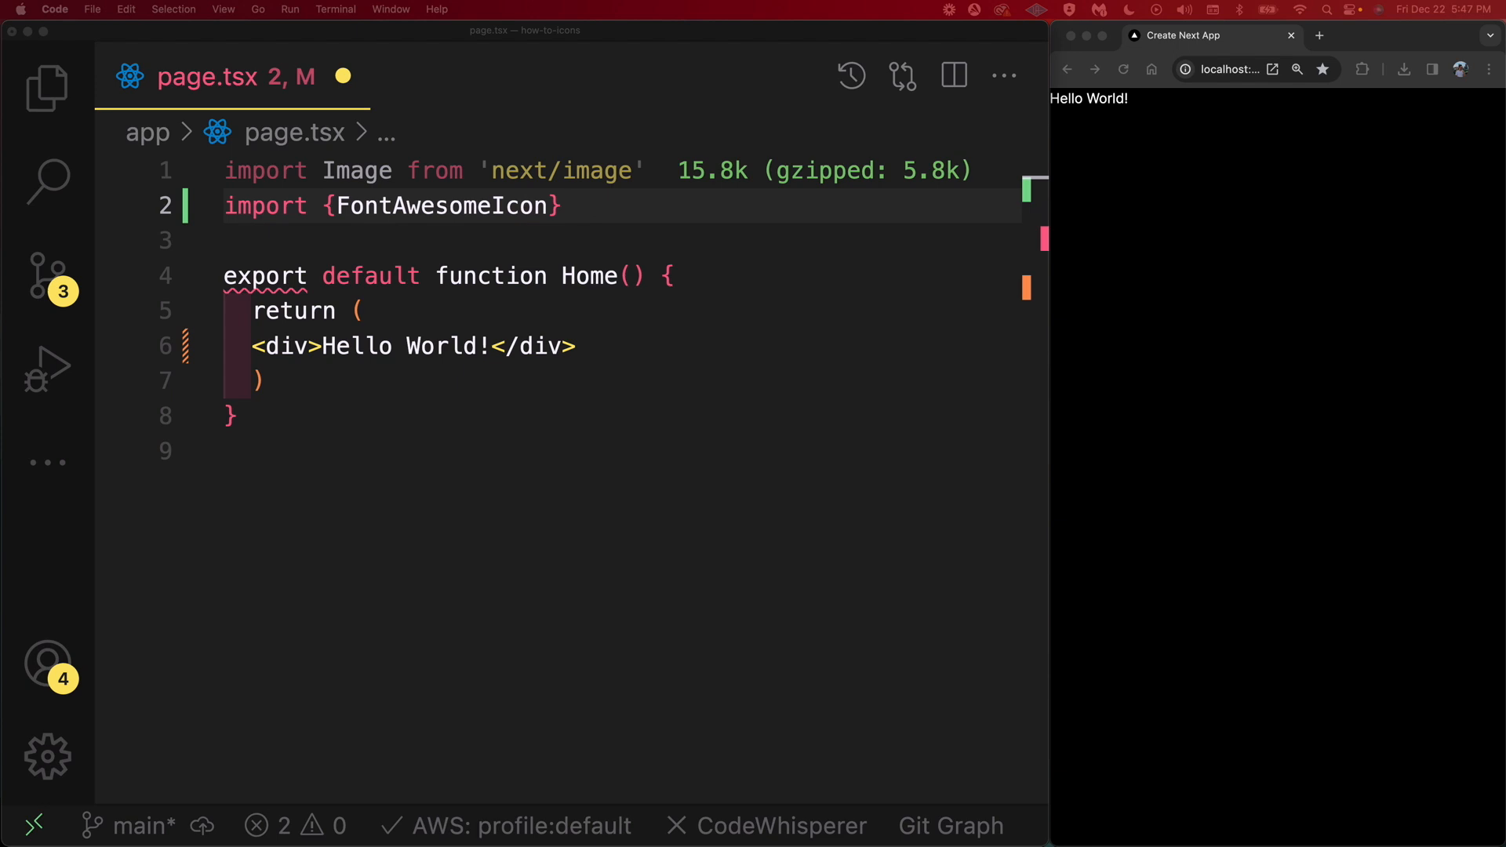
{"action": "mouse_move", "coordinate": [640, 845]}
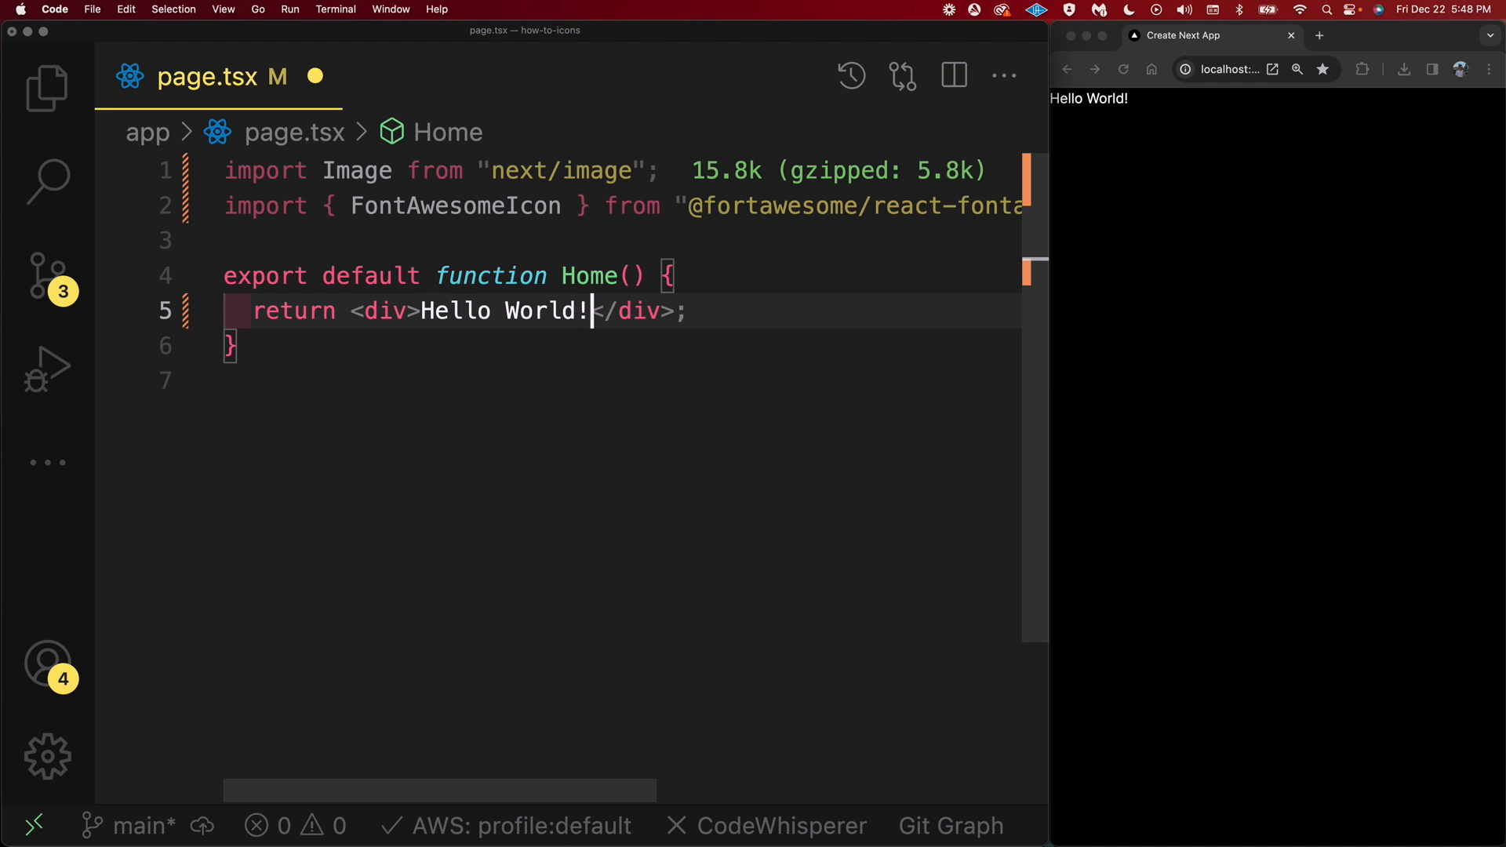
- Render a <FontAwesomeIcon /> element with an empty icon={} prop inside the div
{"action": "type", "text": "<FontAwesomeIcon"}
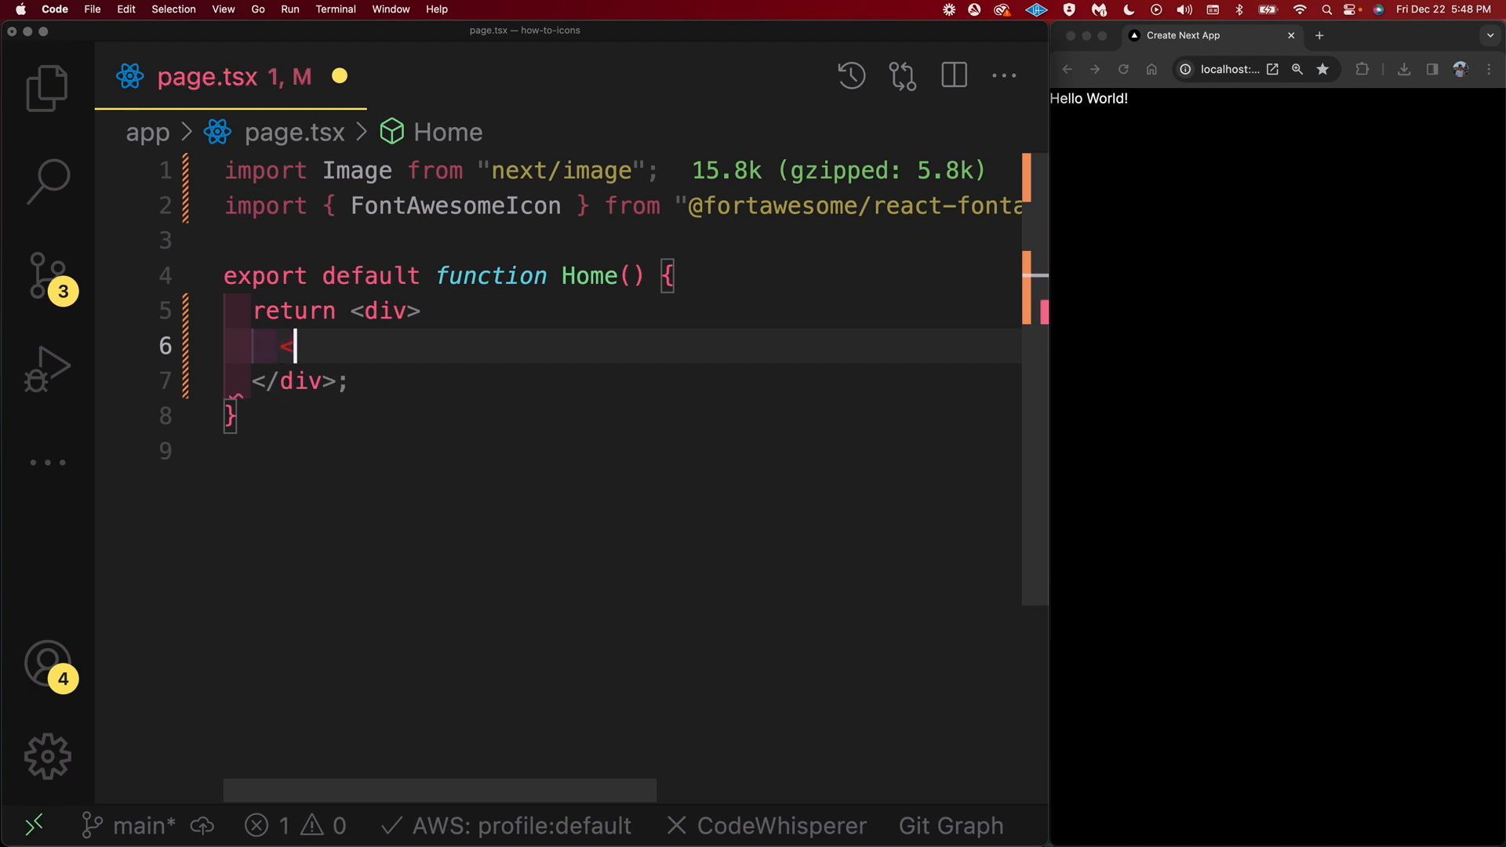
{"action": "type", "text": "<FontAwesomeIcon />"}
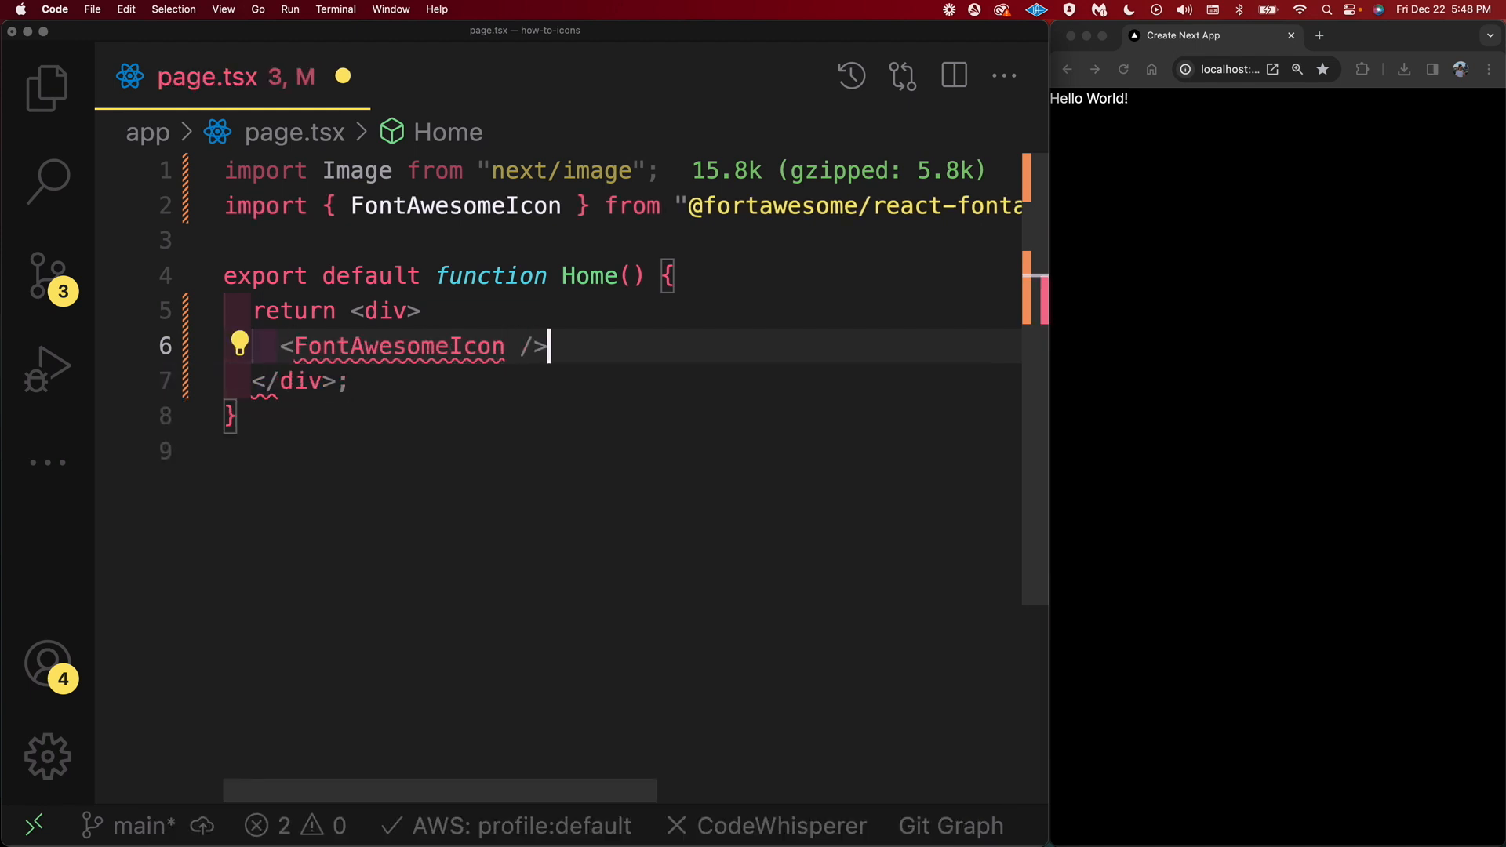
{"action": "double_click", "coordinate": [397, 345]}
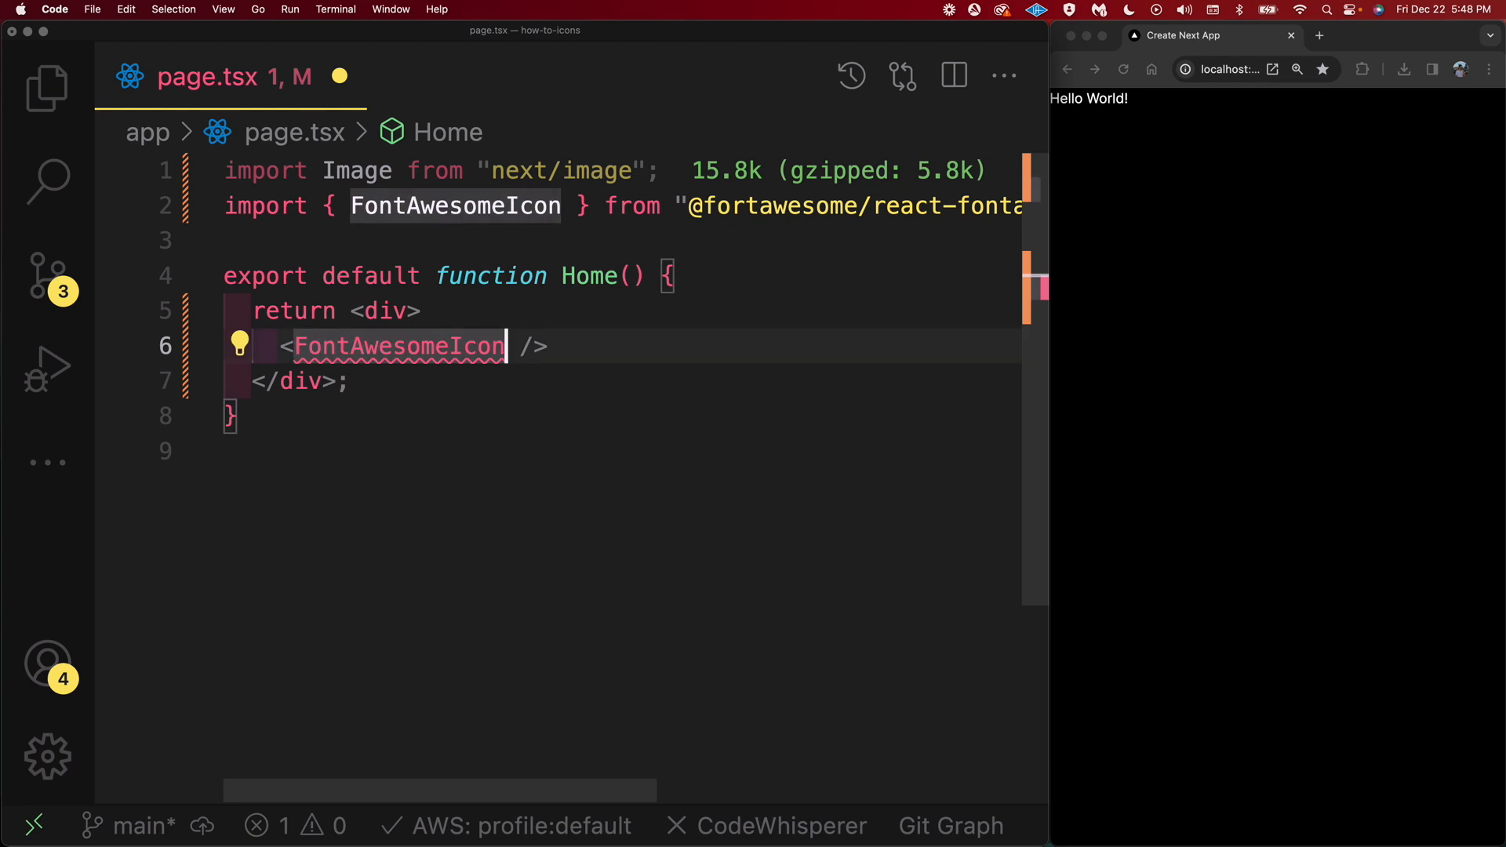
{"action": "type", "text": "i"}
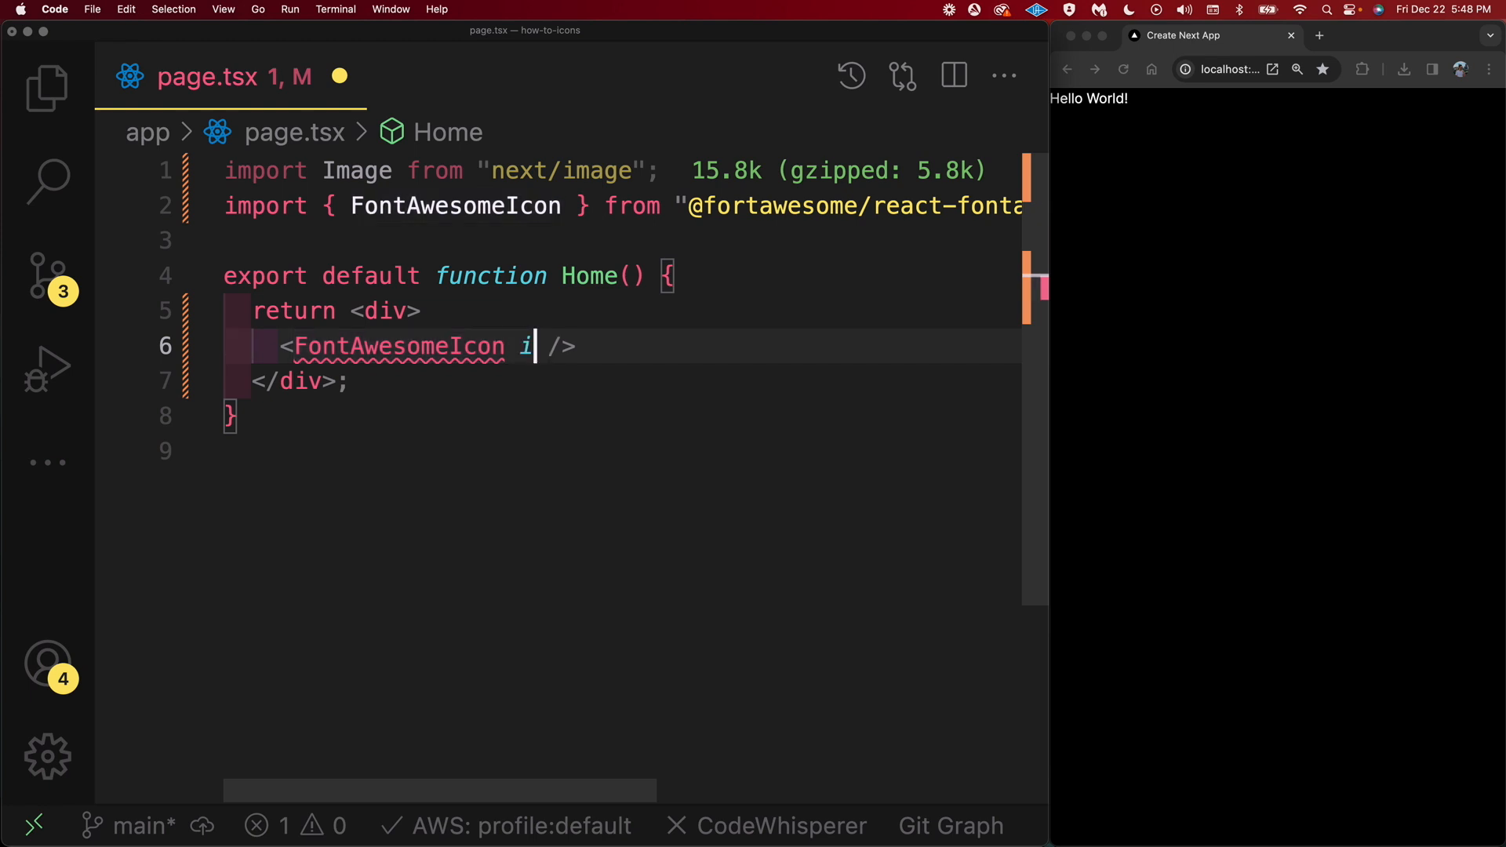
{"action": "type", "text": "con={}"}
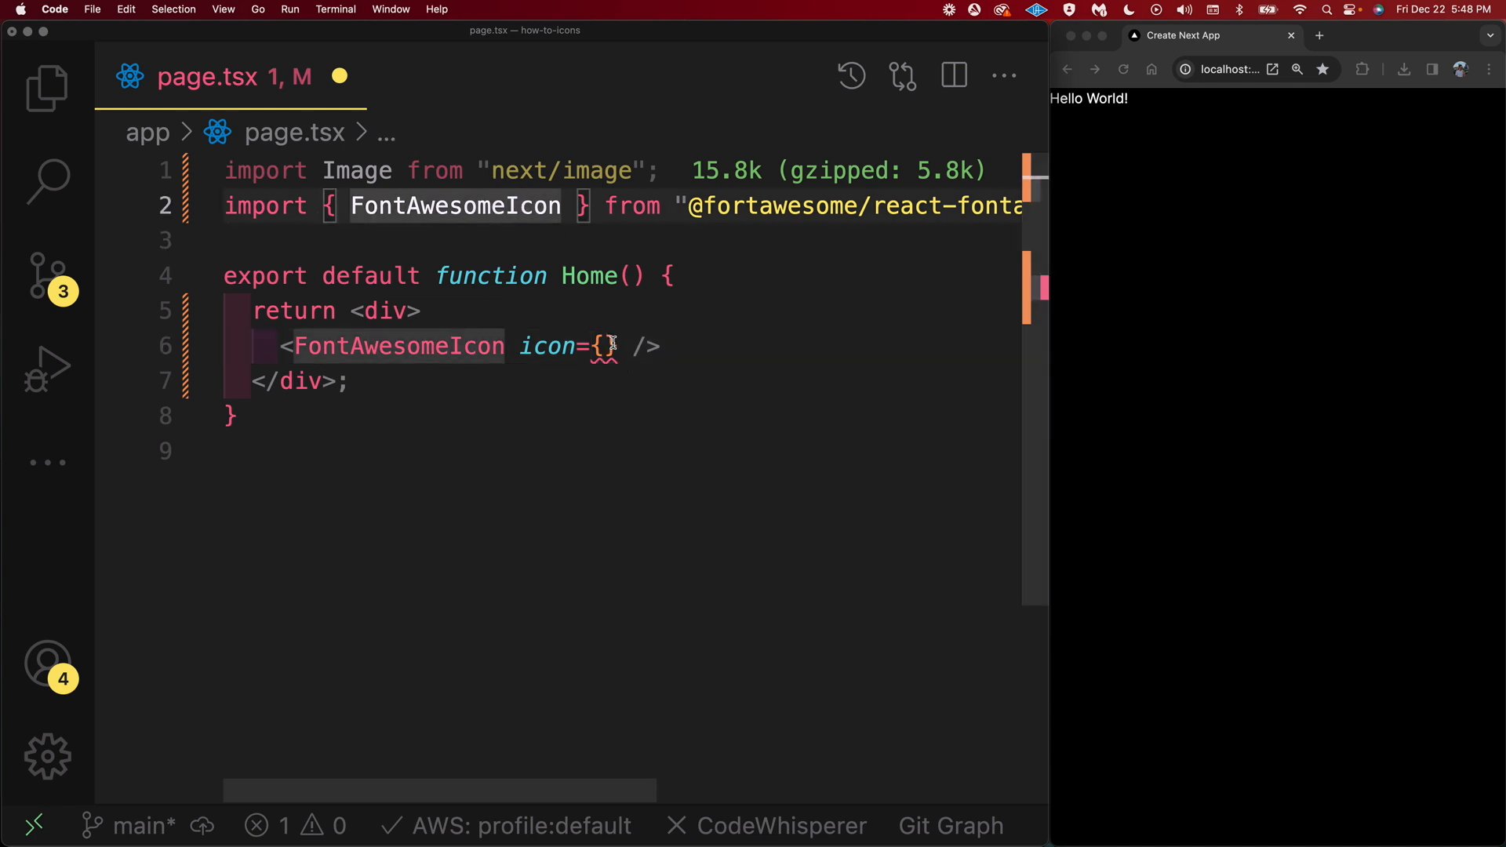
- Set the icon prop to faCoffee, auto-imported from the free solid icons package
{"action": "type", "text": "fa"}
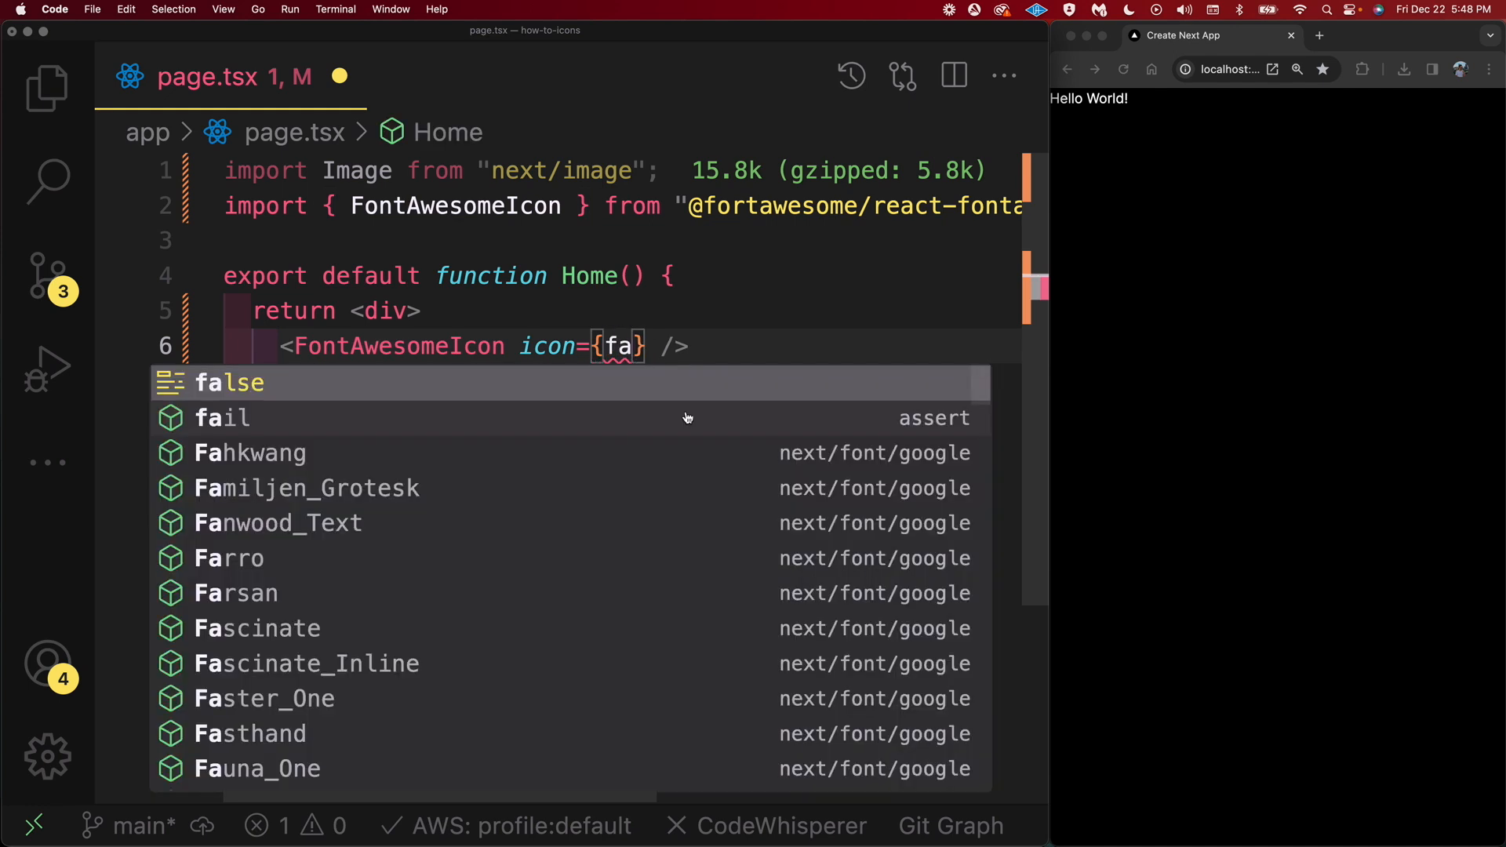
{"action": "type", "text": "Co"}
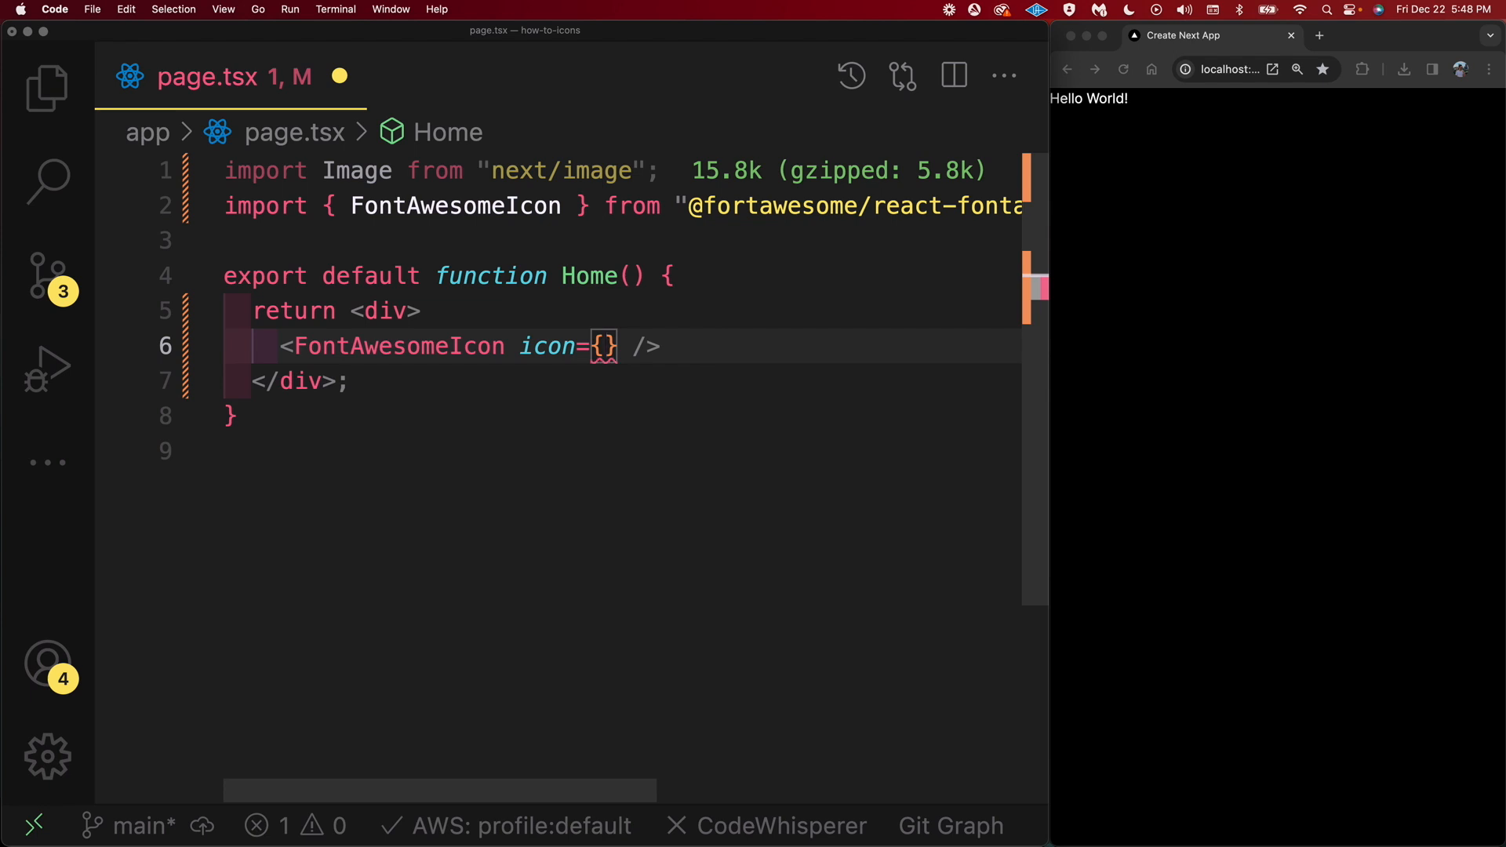
{"action": "type", "text": "faCoff"}
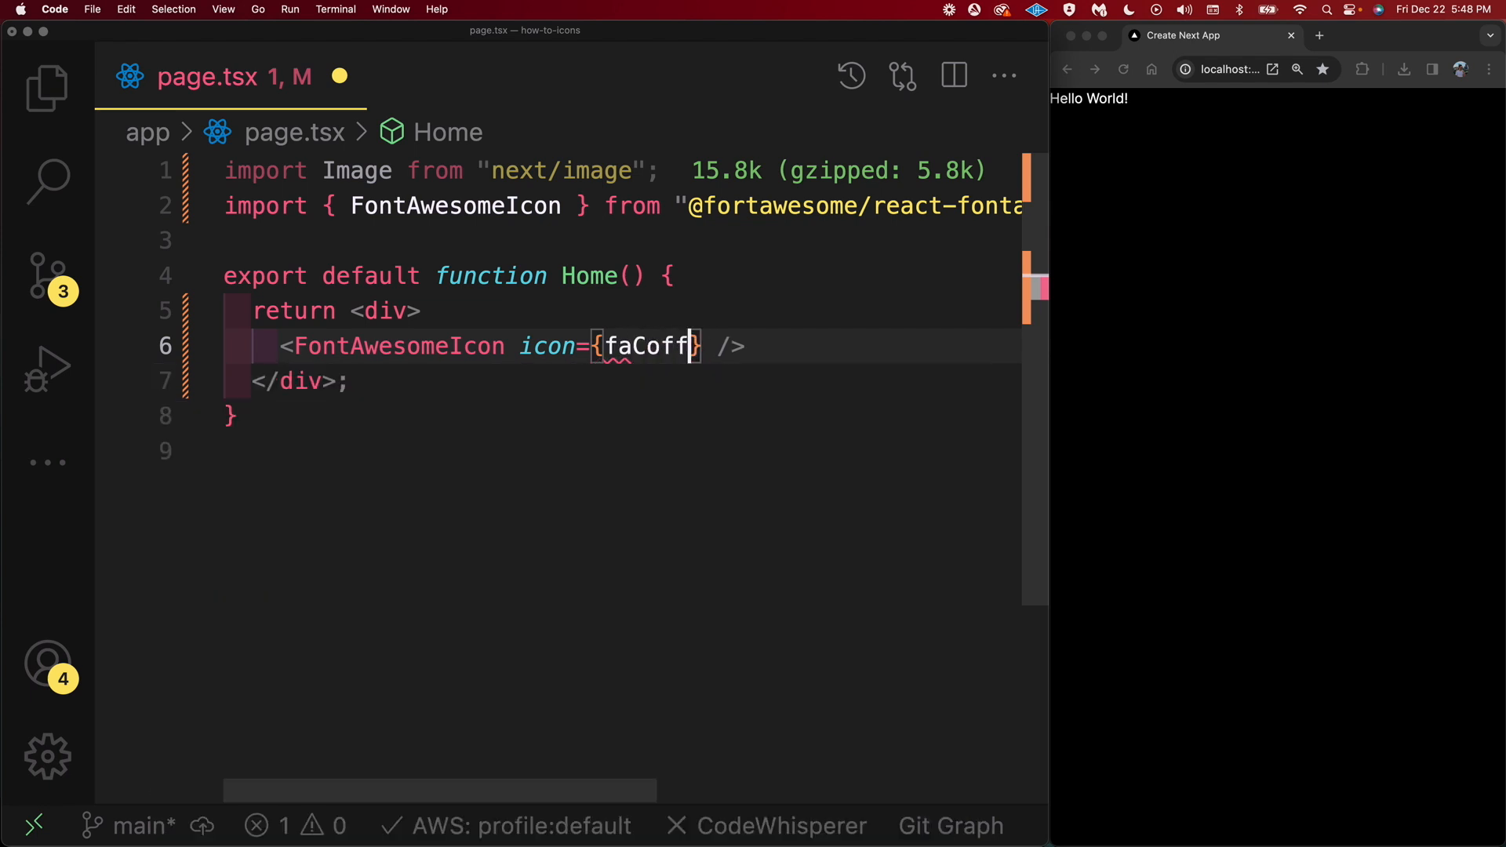
{"action": "type", "text": "ee"}
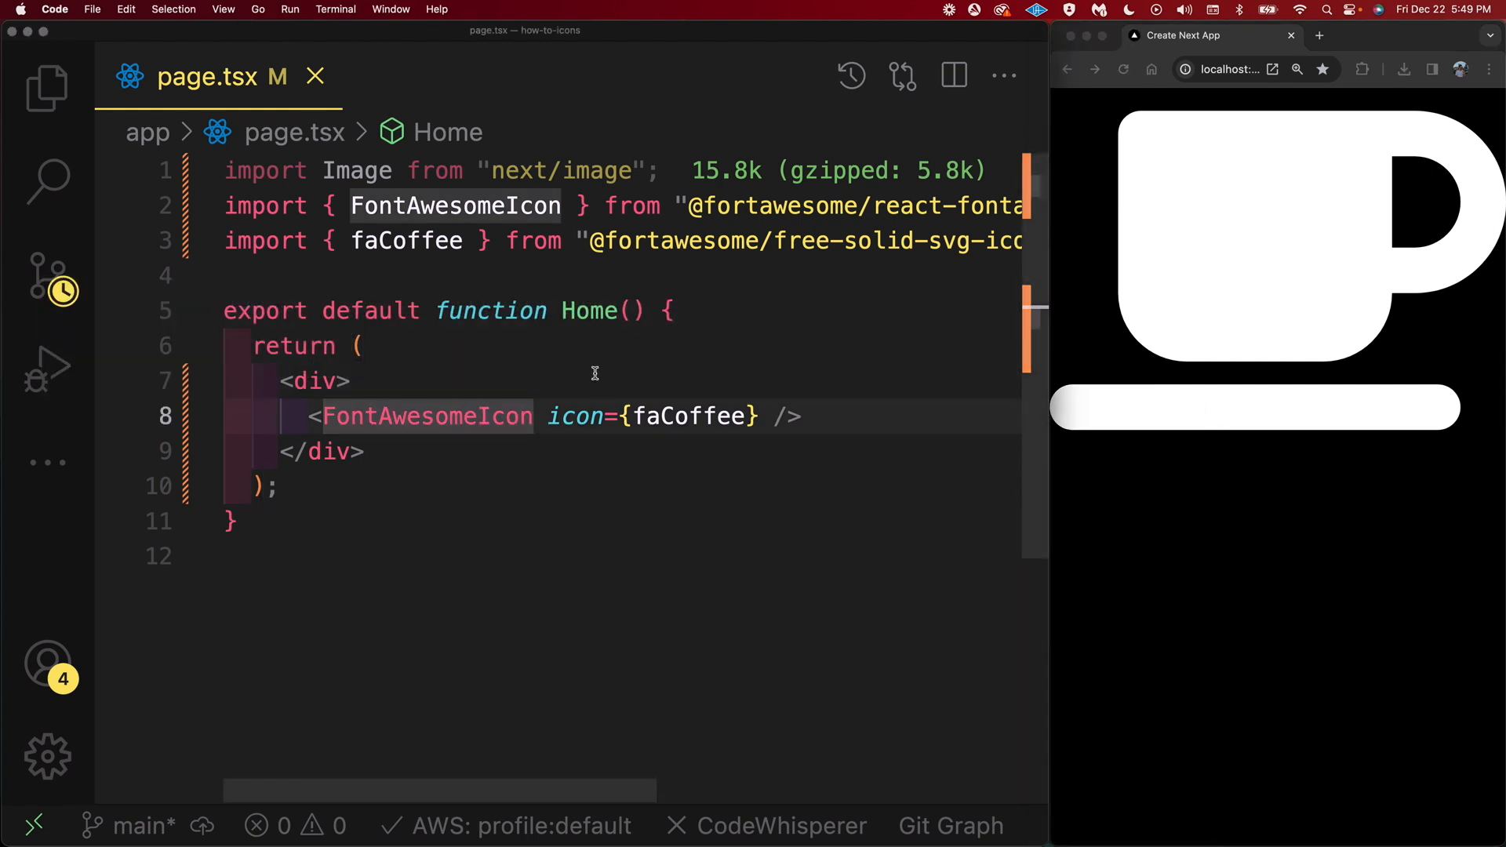
- Give the coffee icon className w-8 and add a second FontAwesomeIcon using faClock
{"action": "type", "text": "className=\""}
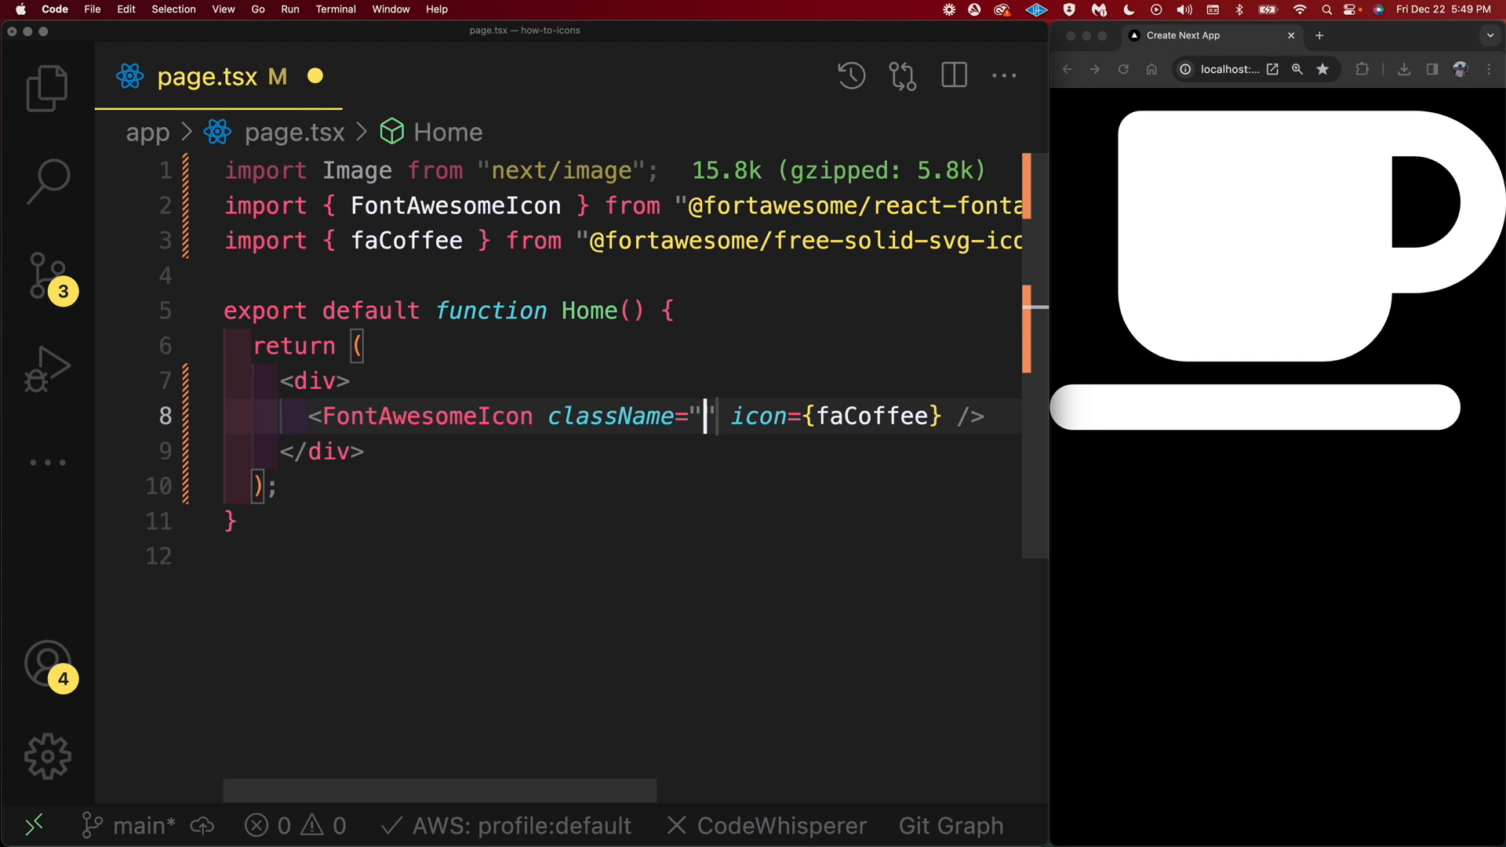
{"action": "type", "text": "w-8"}
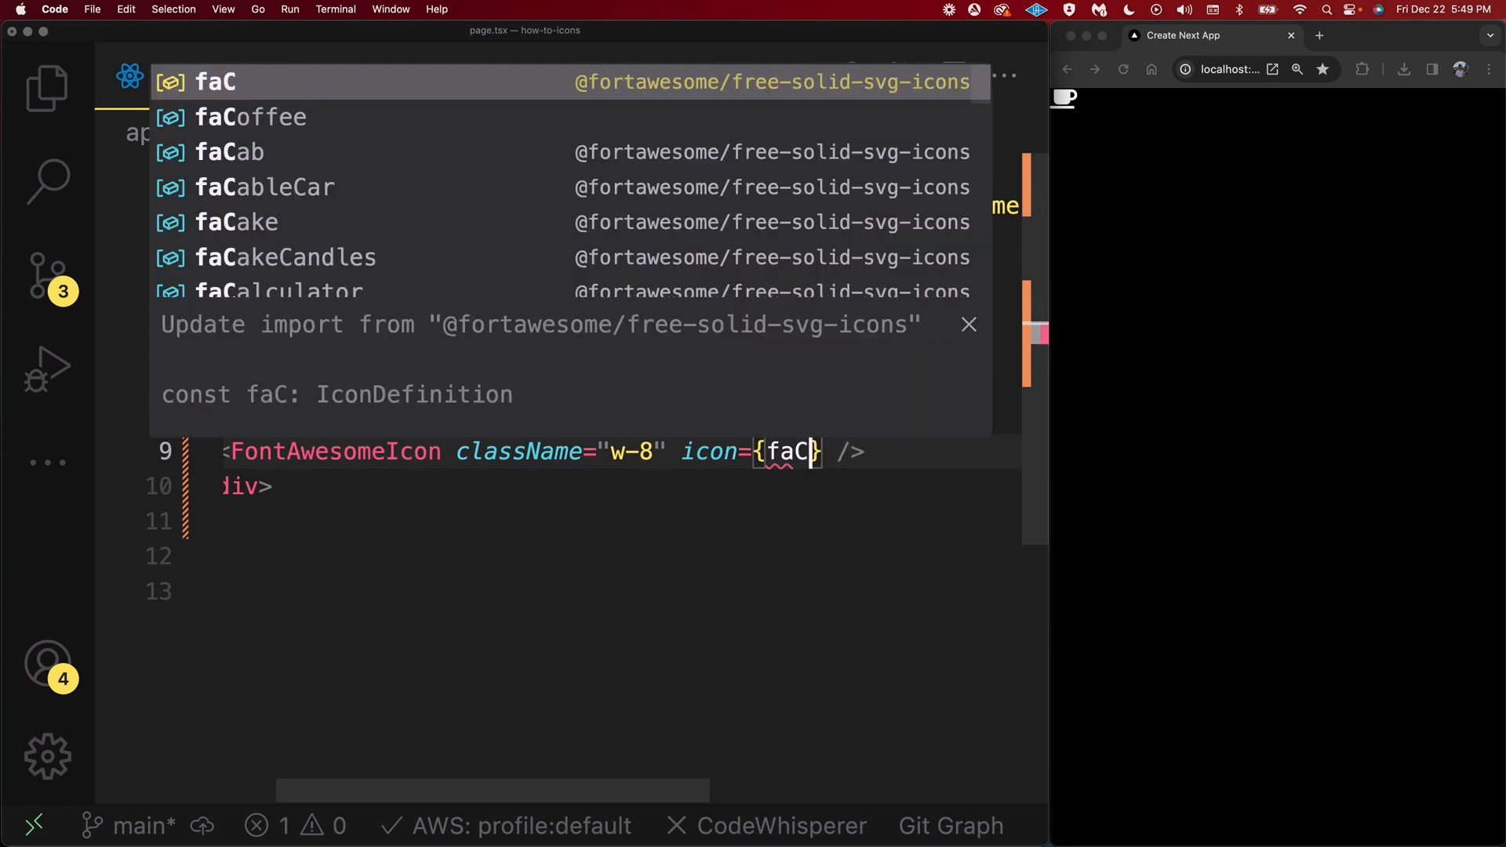
{"action": "key", "text": "Backspace"}
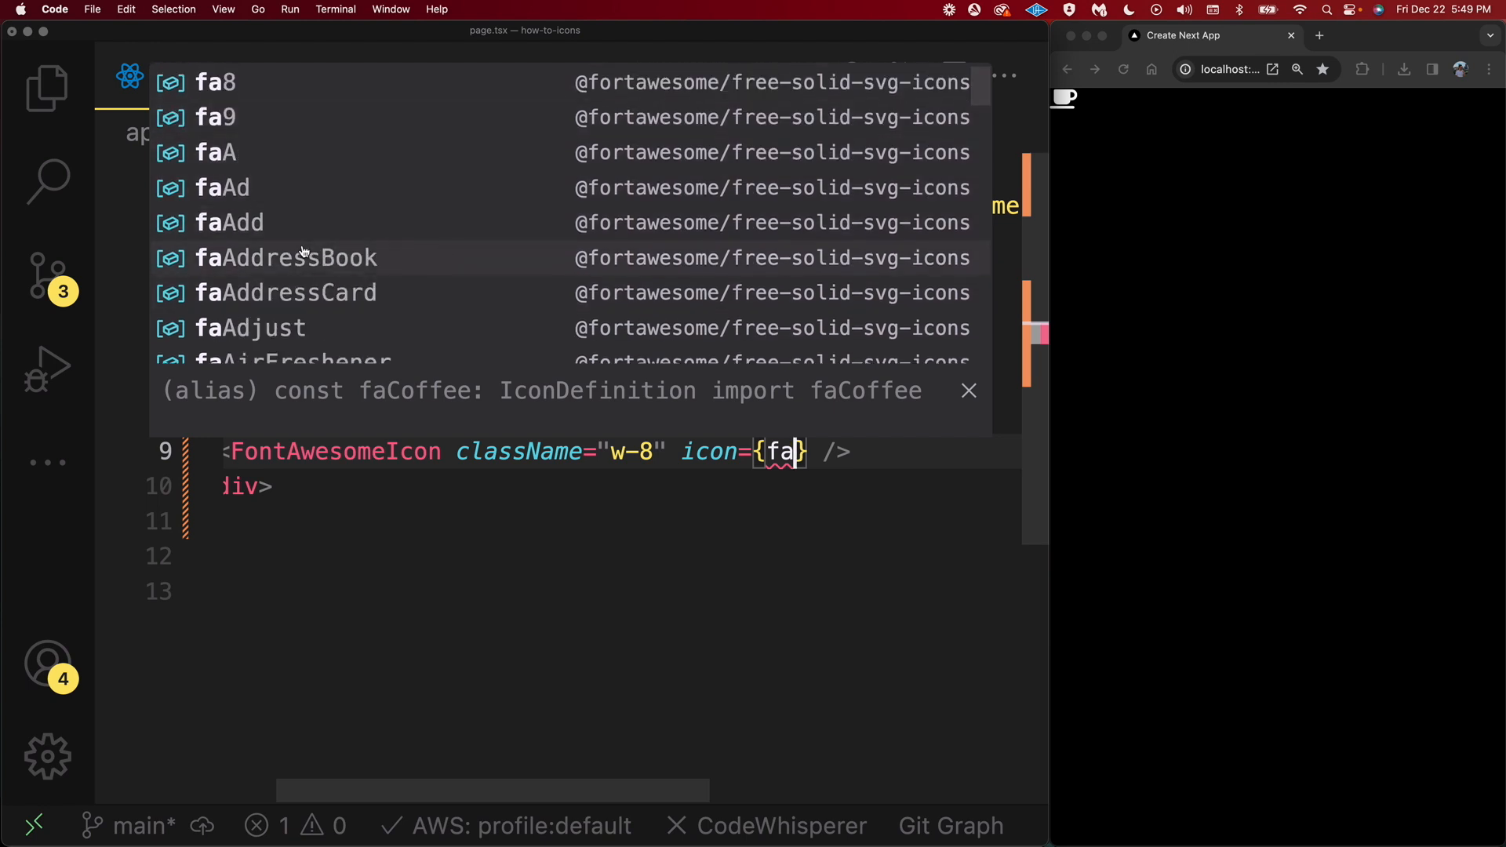
{"action": "mouse_move", "coordinate": [348, 267]}
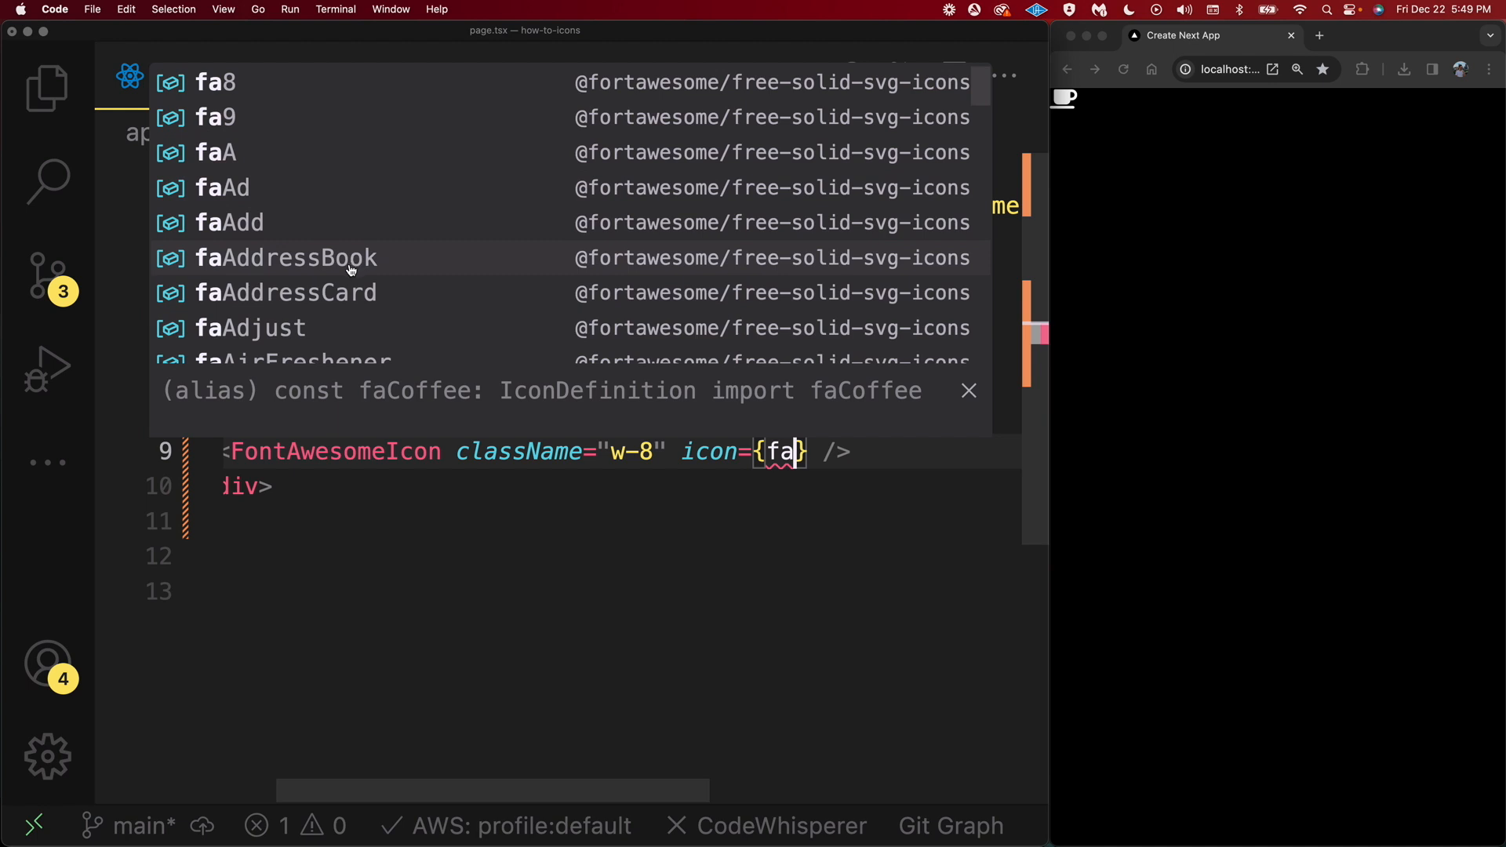
{"action": "scroll", "scroll_direction": "down", "scroll_amount": 3}
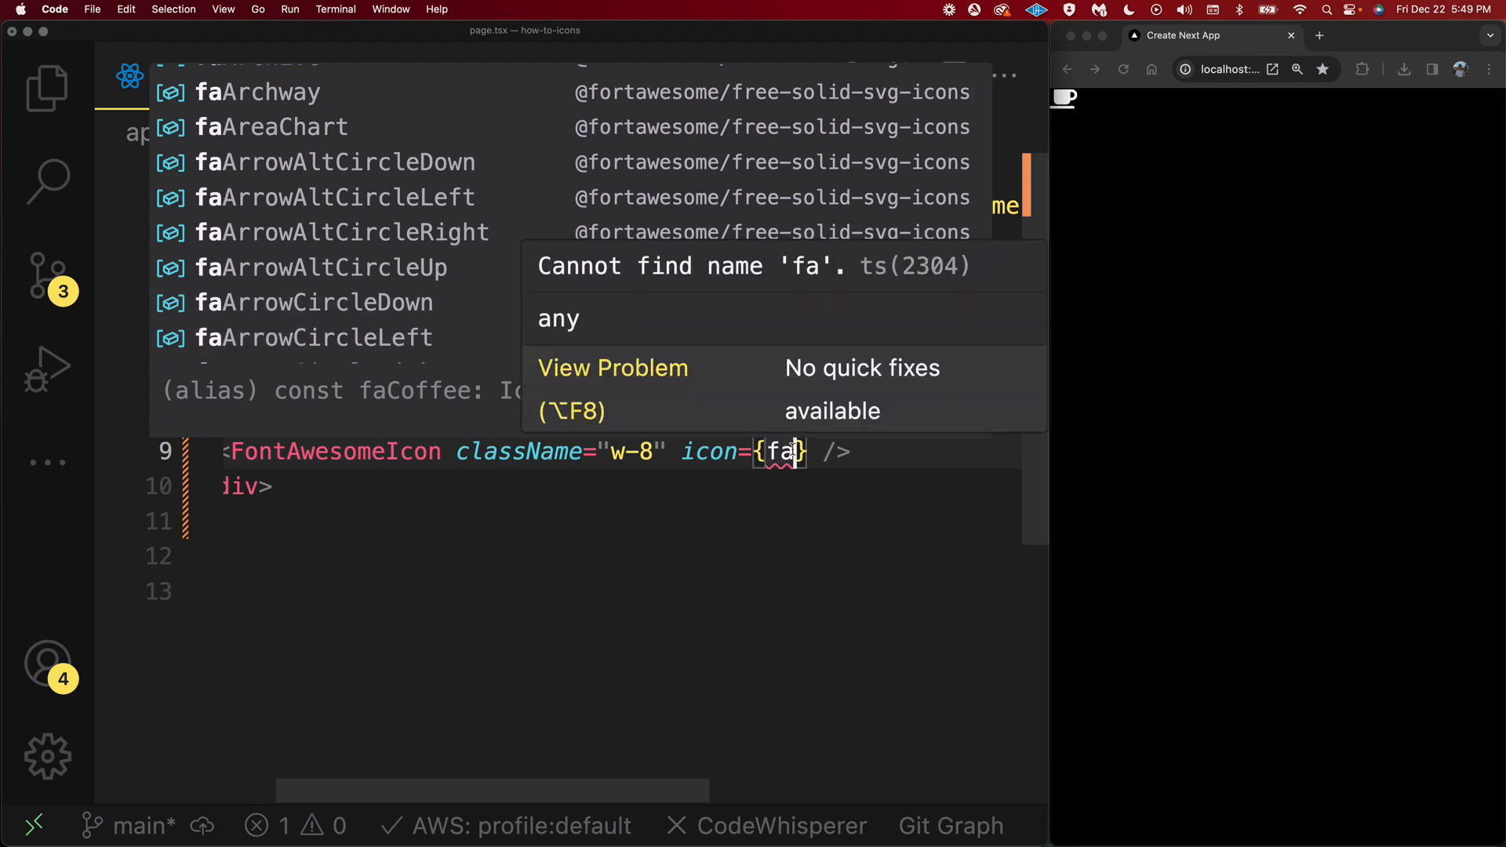
{"action": "type", "text": "Clock"}
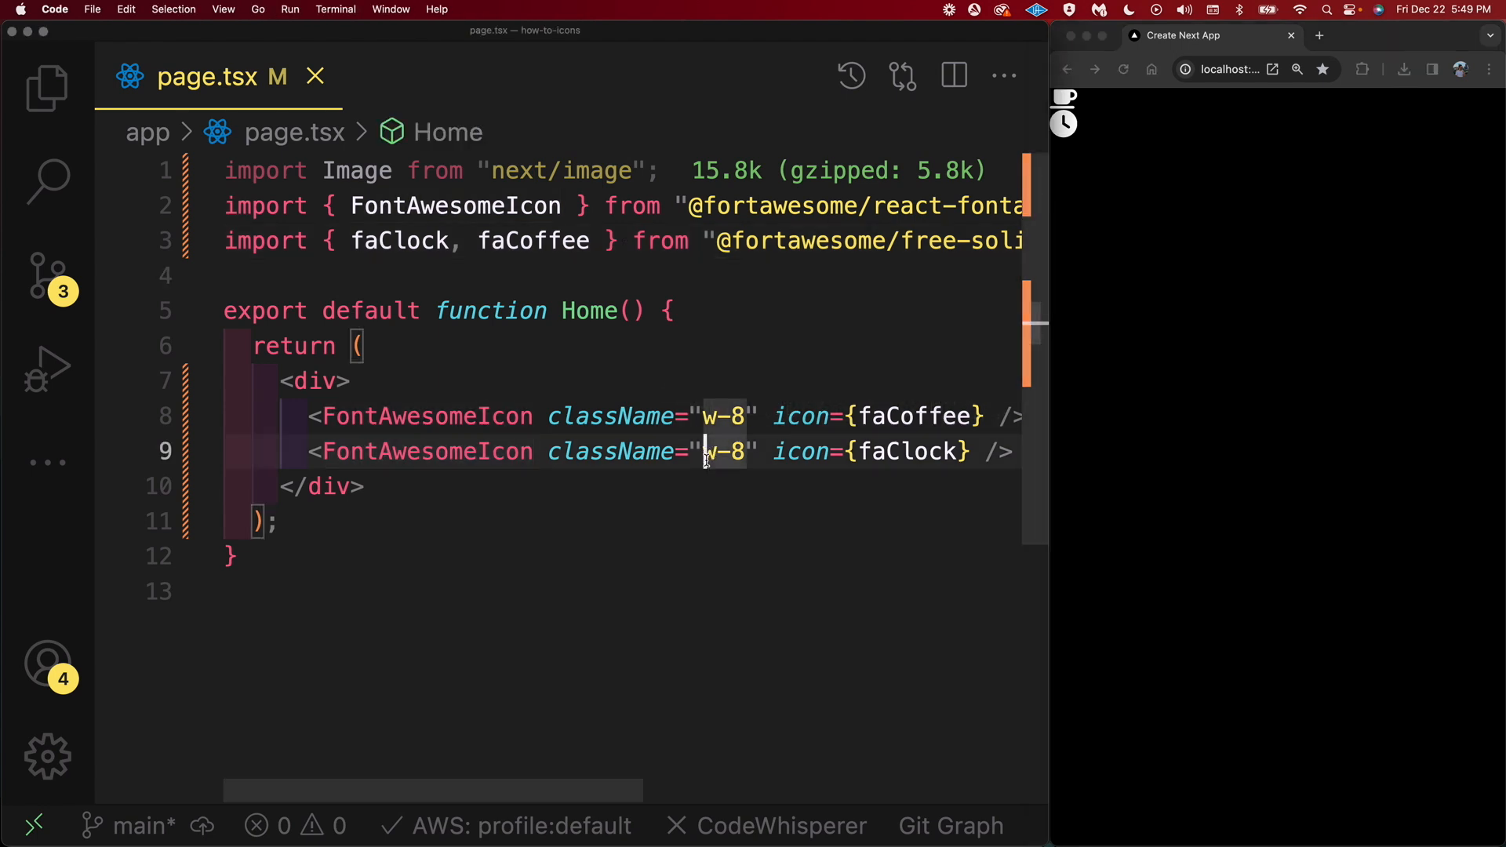
- Colour the clock icon red with the text-red-500 class
{"action": "type", "text": "bg-red-4500"}
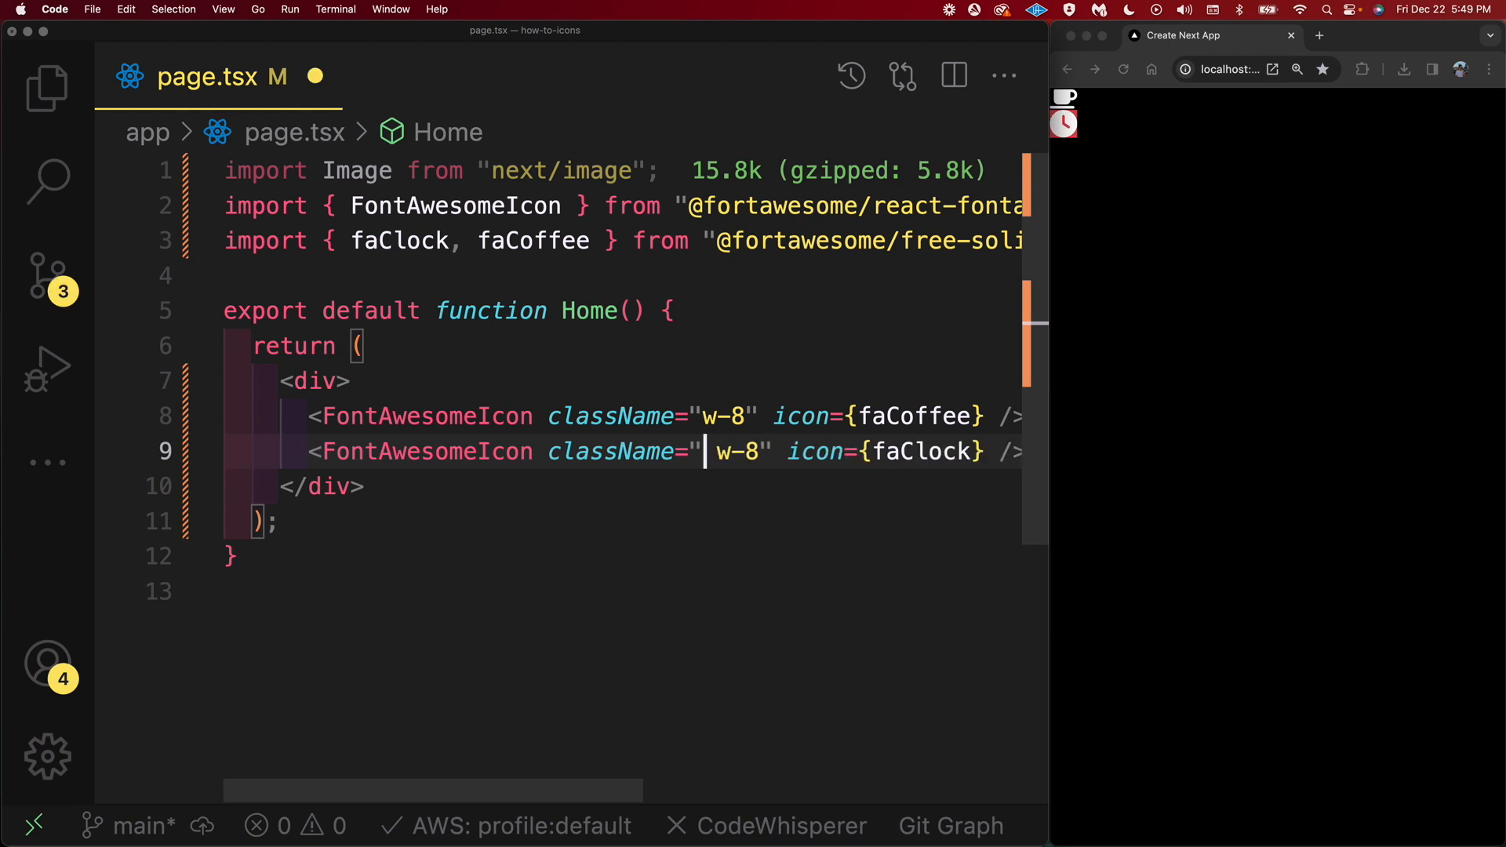
{"action": "type", "text": "text-red-50"}
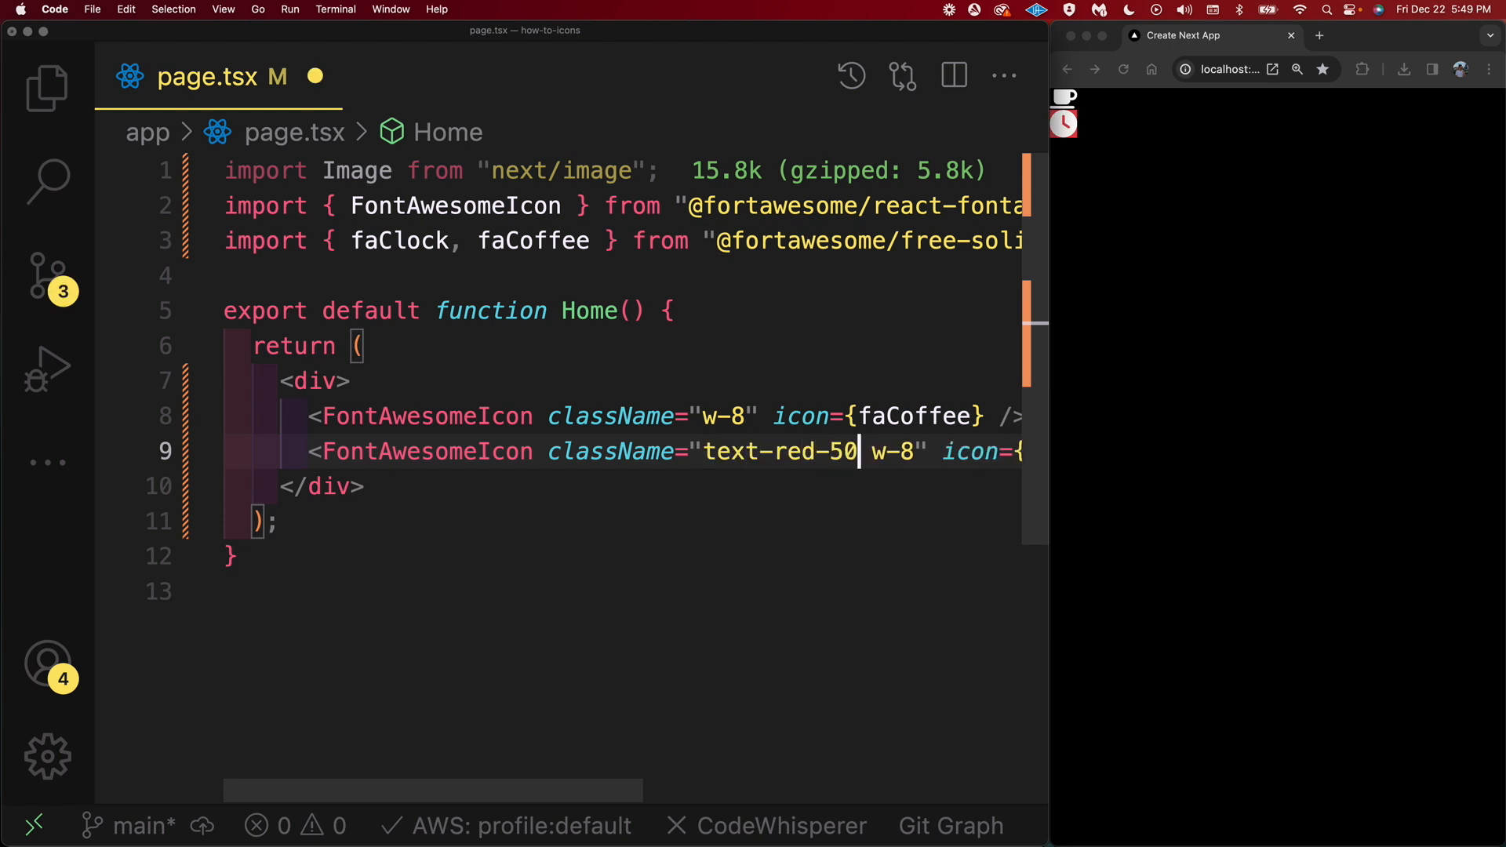
{"action": "type", "text": "0"}
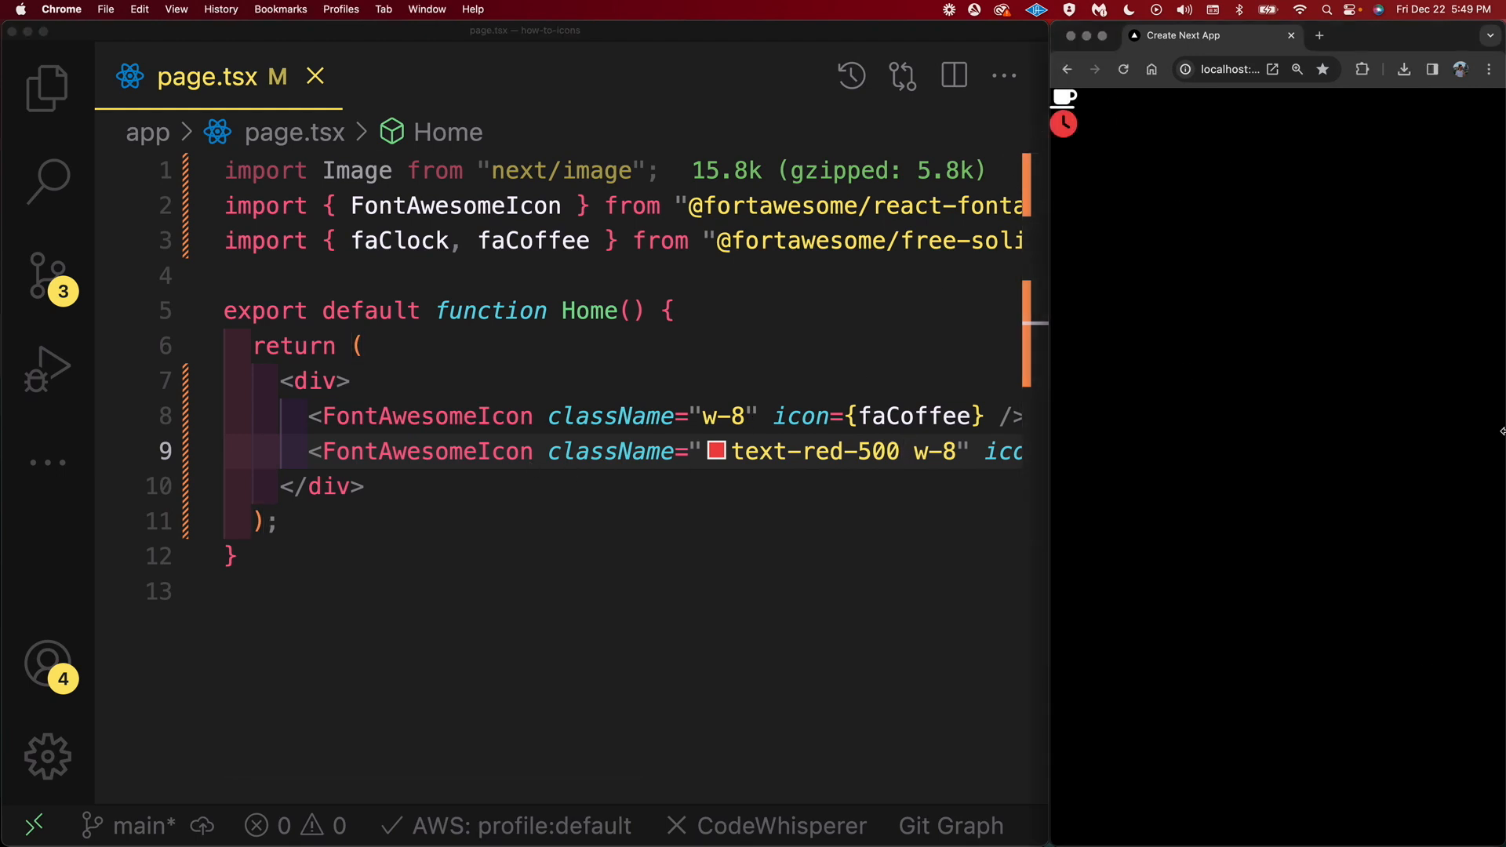
{"action": "type", "text": "c"}
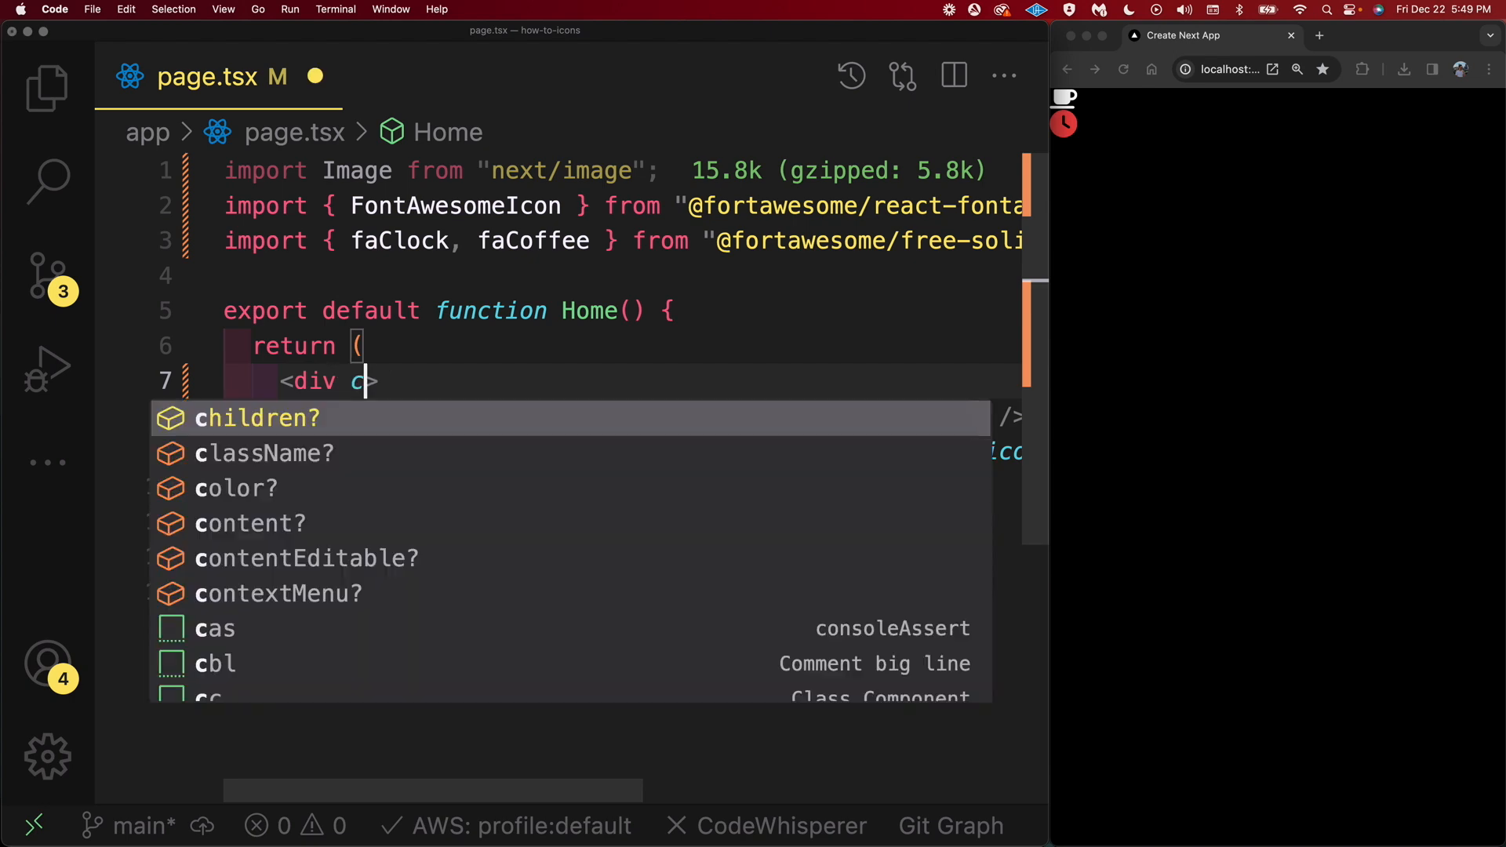
- Give the outer div flex flex-col w-full justify-center items-center min-h-screen classes
{"action": "type", "text": "className=\"flex flex"}
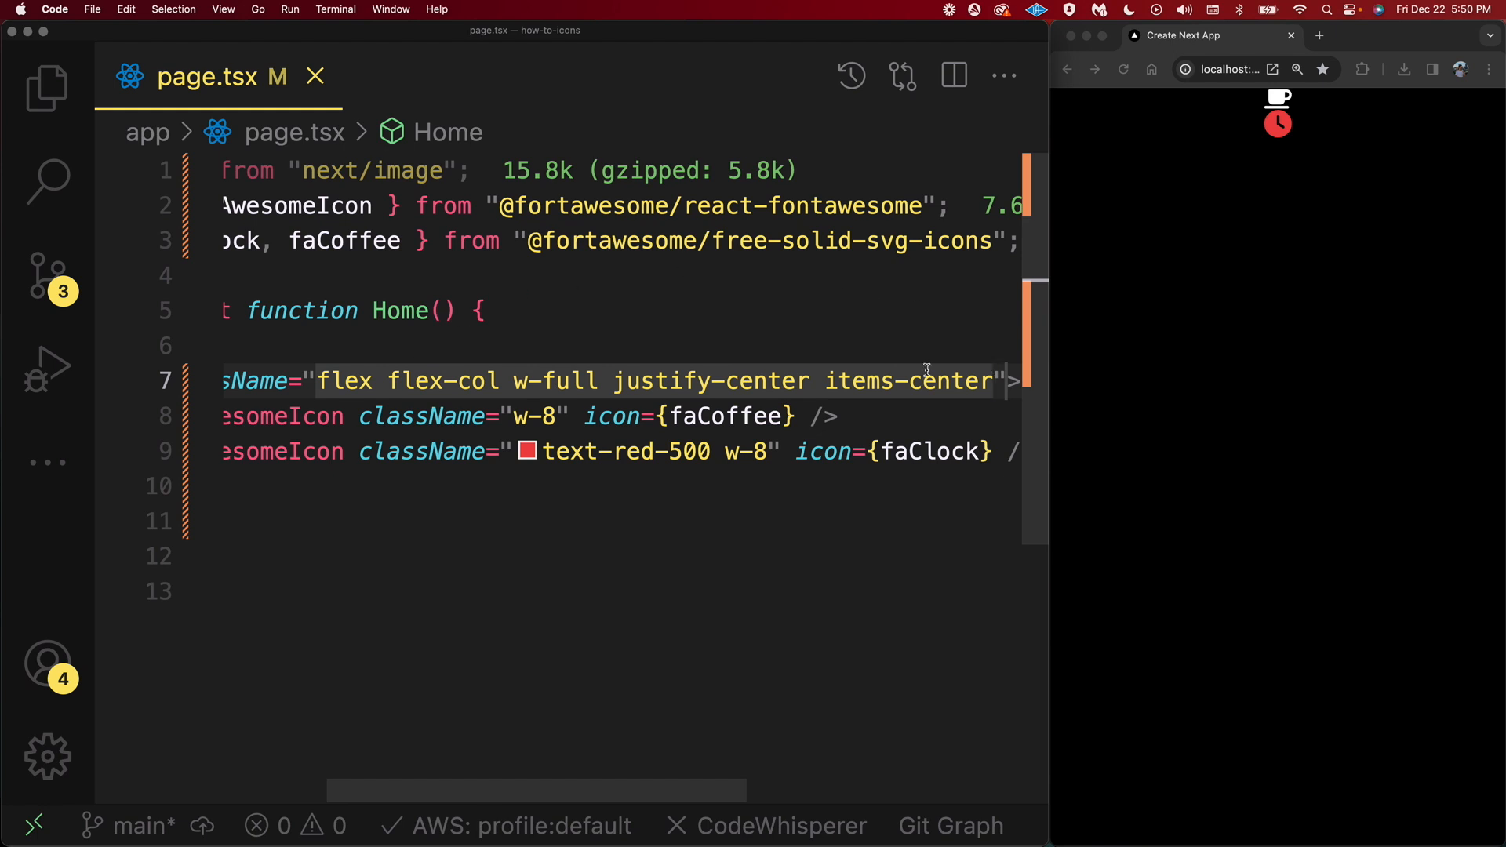
{"action": "type", "text": "min-h"}
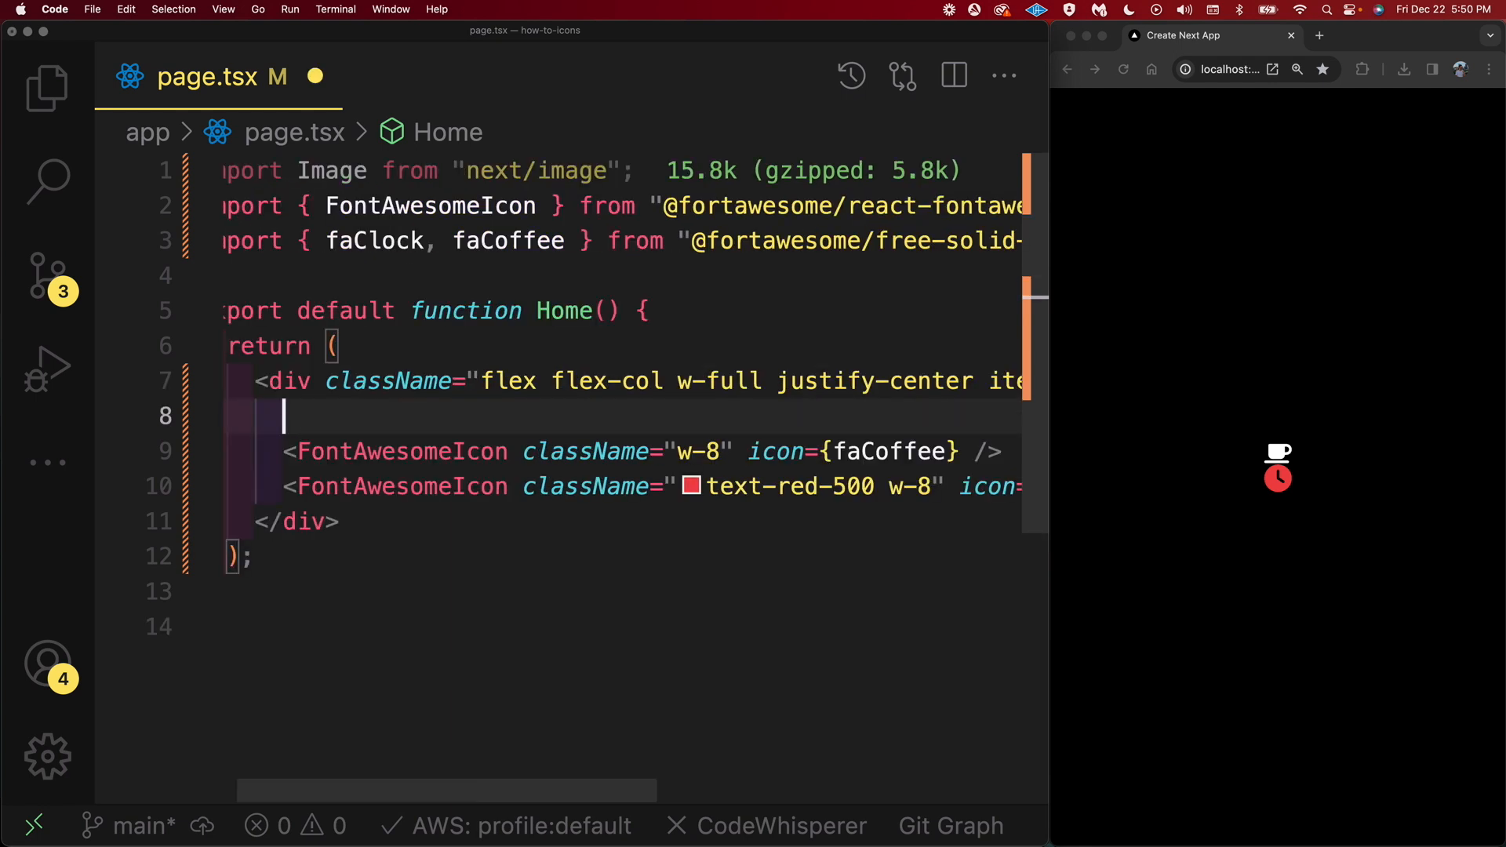
{"action": "left_click", "coordinate": [683, 452]}
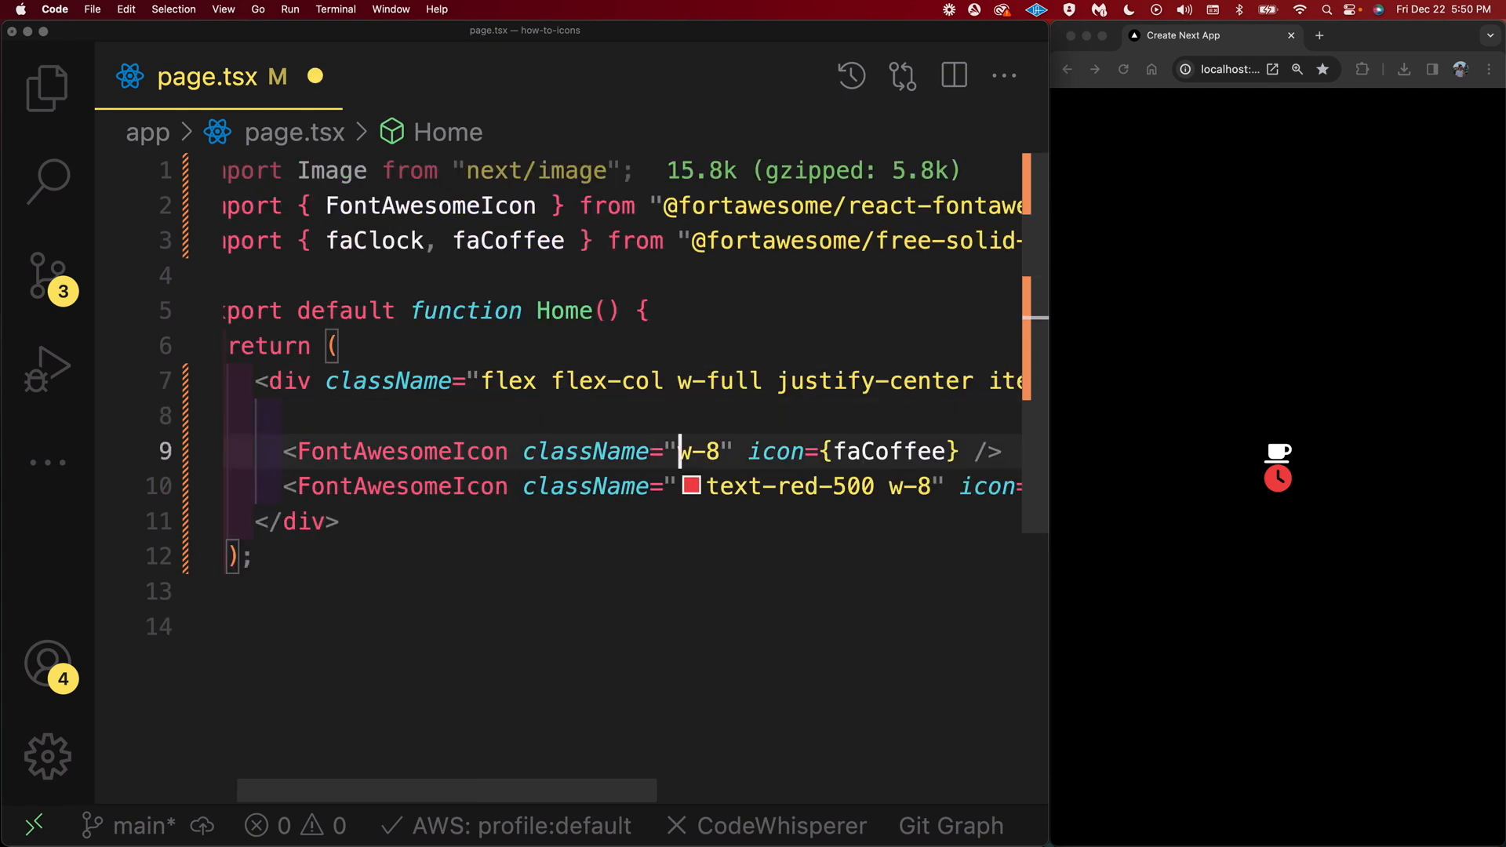
- Swap the icon to auto-imported faArrowRight and add Login text in its container div
{"action": "key", "text": "Backspace"}
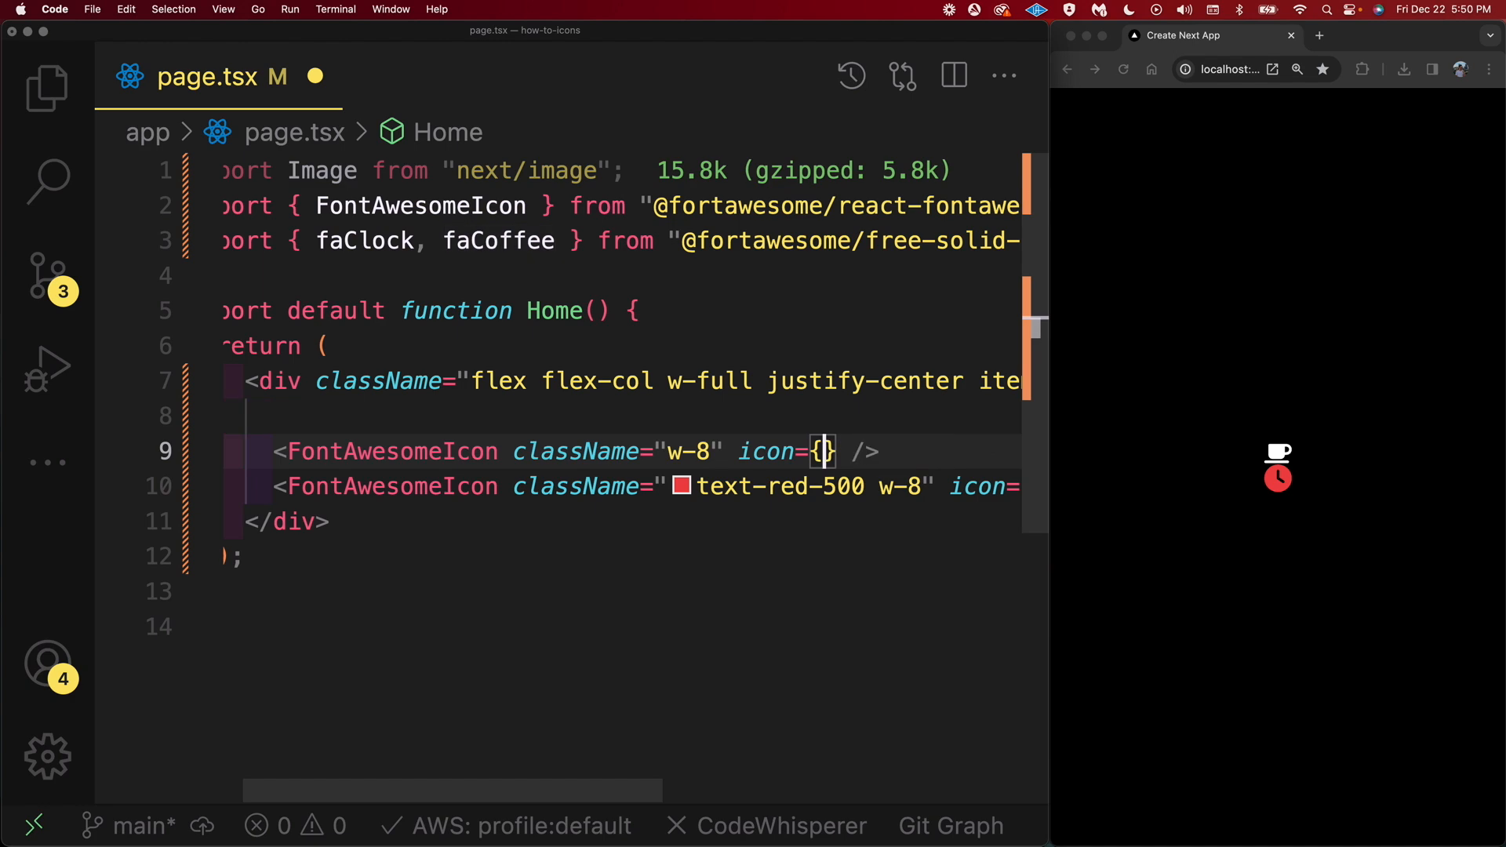
{"action": "type", "text": "faArrowRight"}
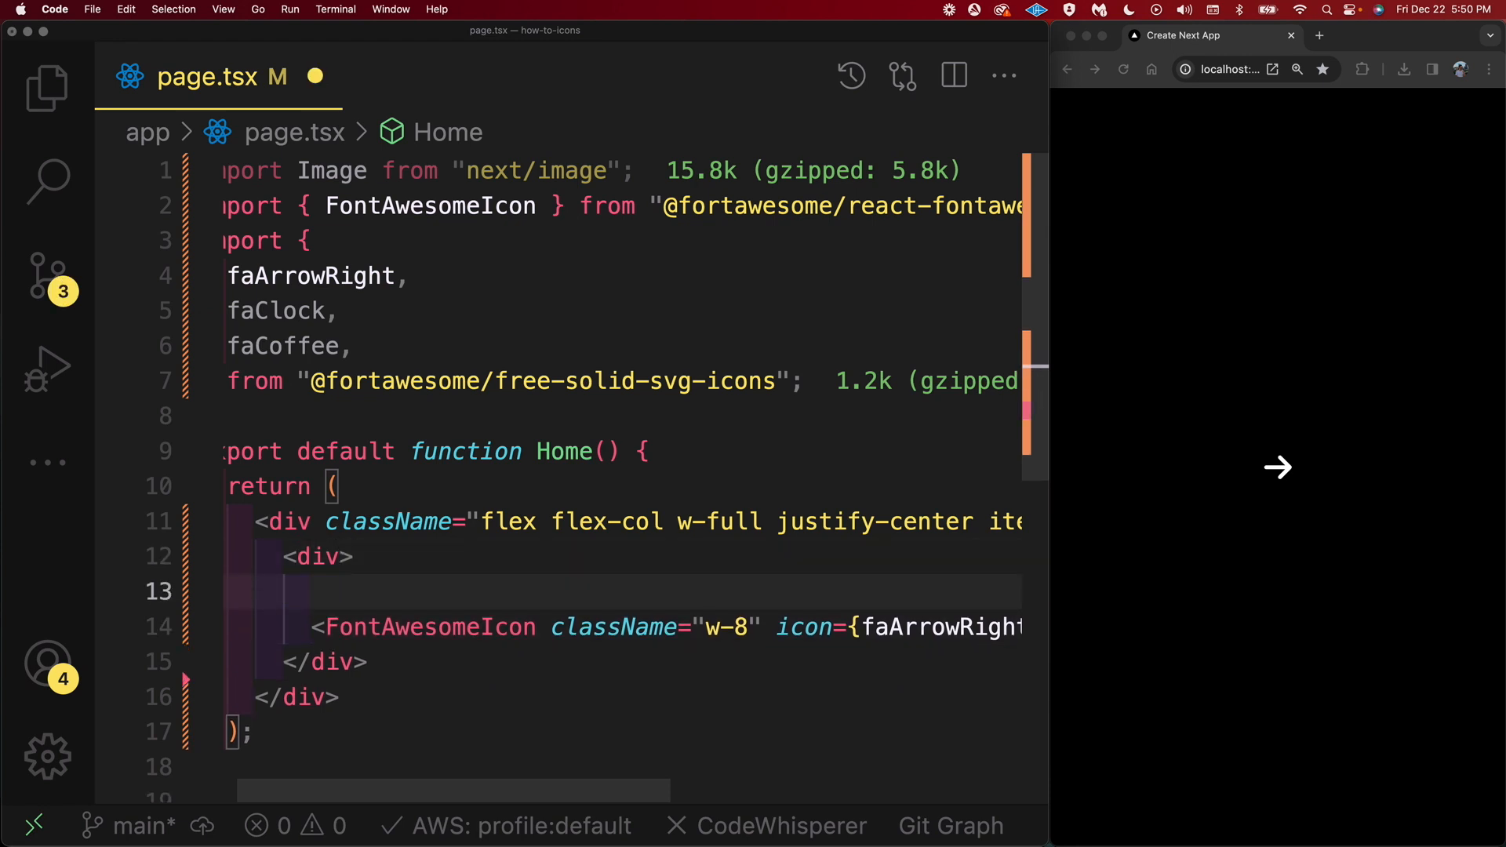
{"action": "type", "text": "Login"}
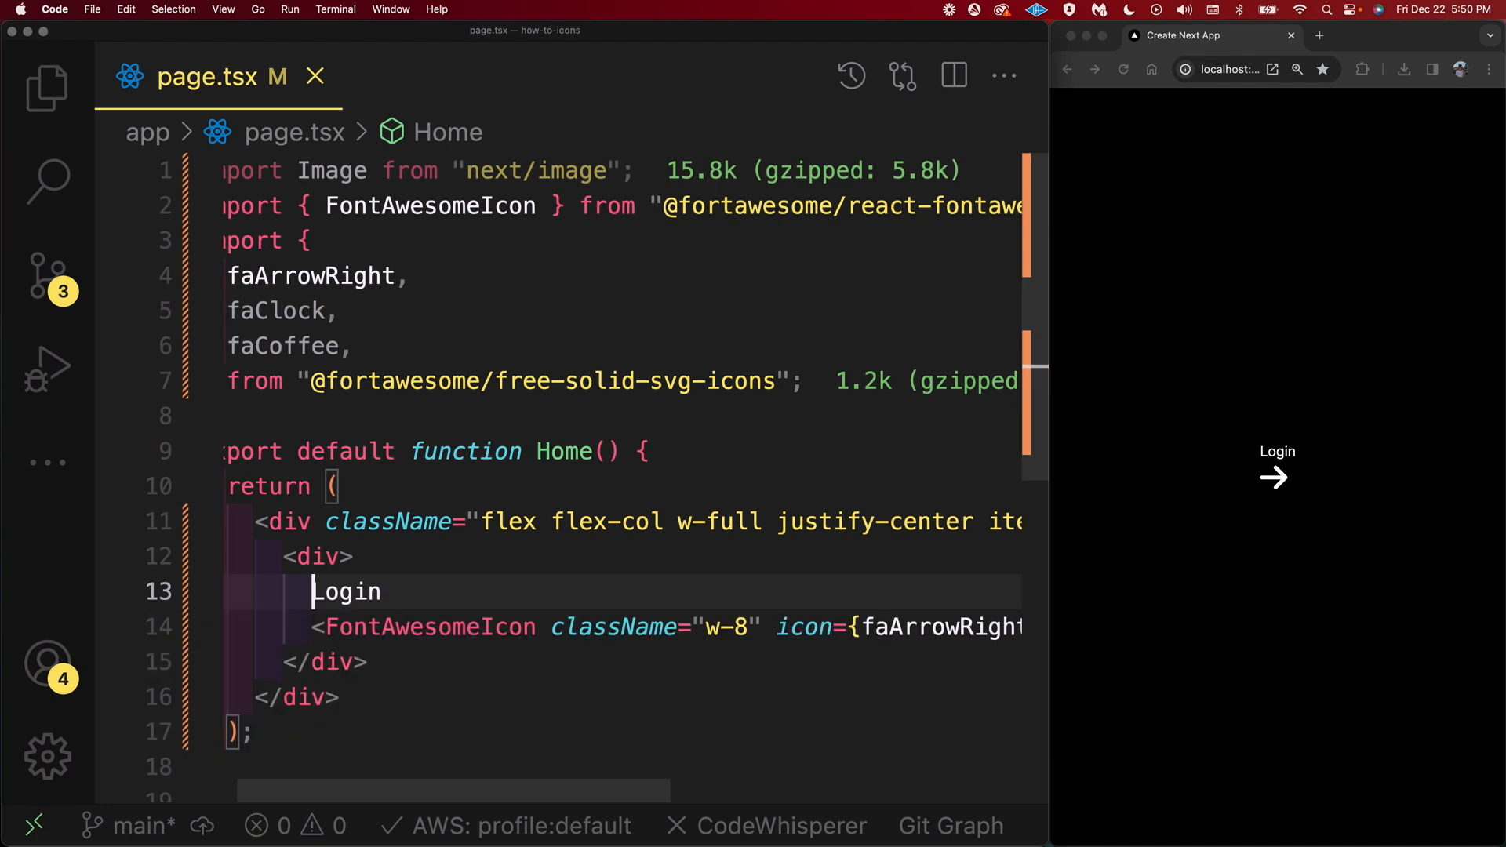
- Give the Login row div flex, gap-x-2, items-center and hover:gap-x-5 classes
{"action": "type", "text": "className=\"flex gap-x"}
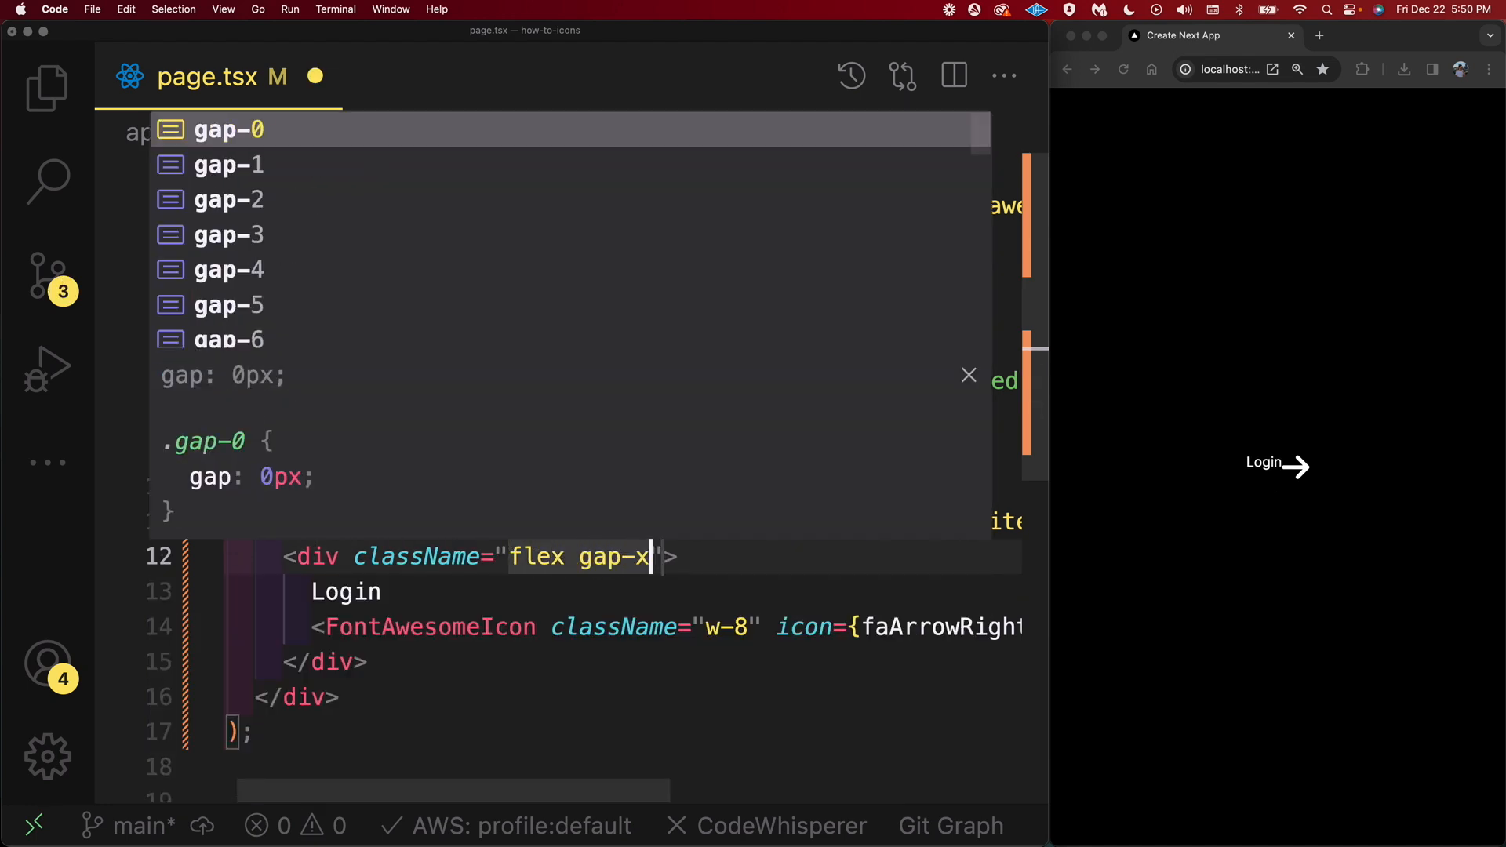
{"action": "type", "text": "-2"}
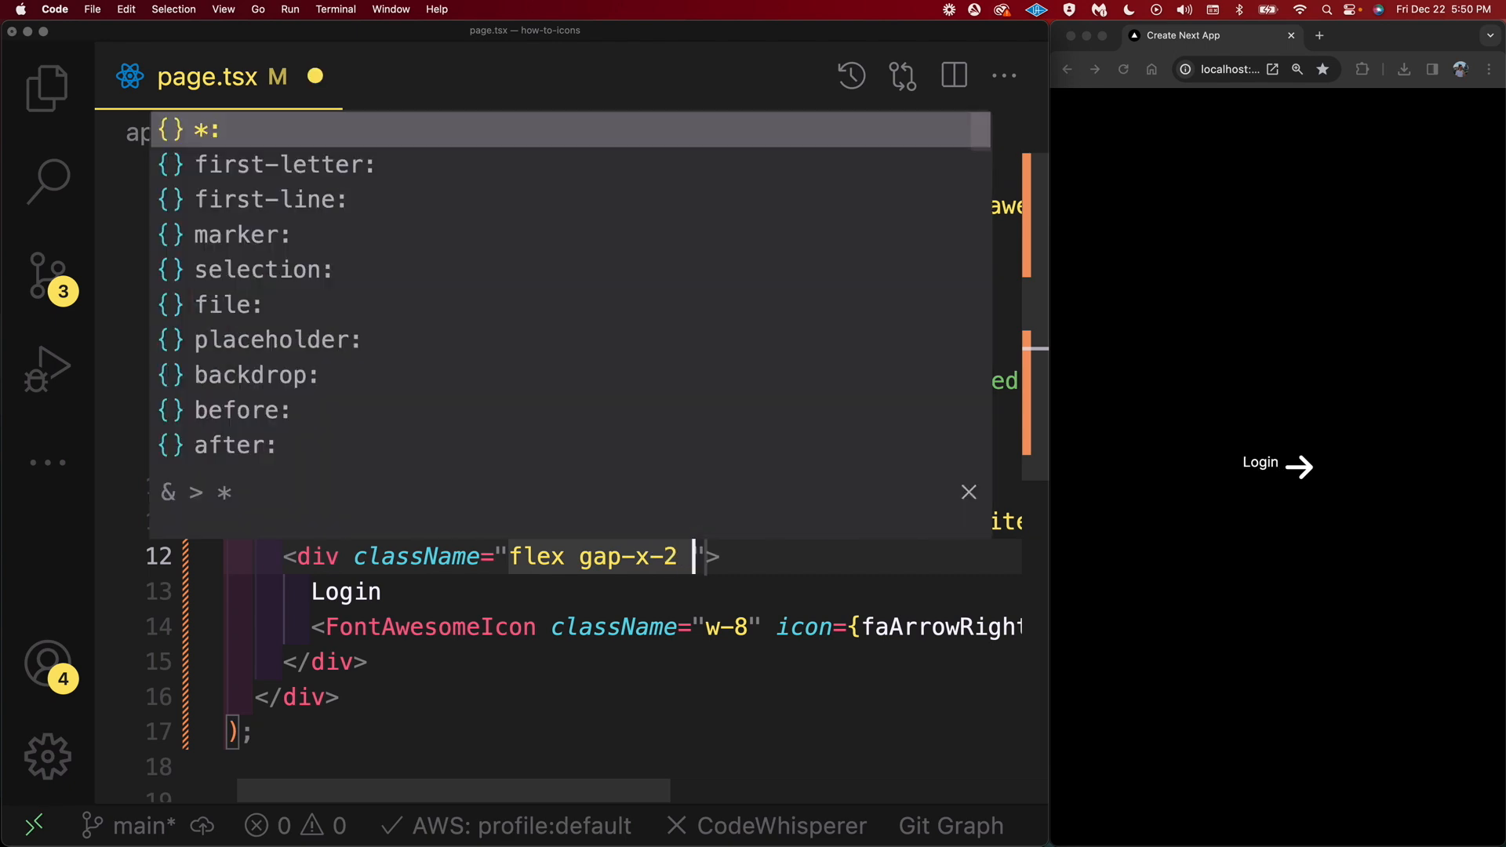
{"action": "type", "text": "items-"}
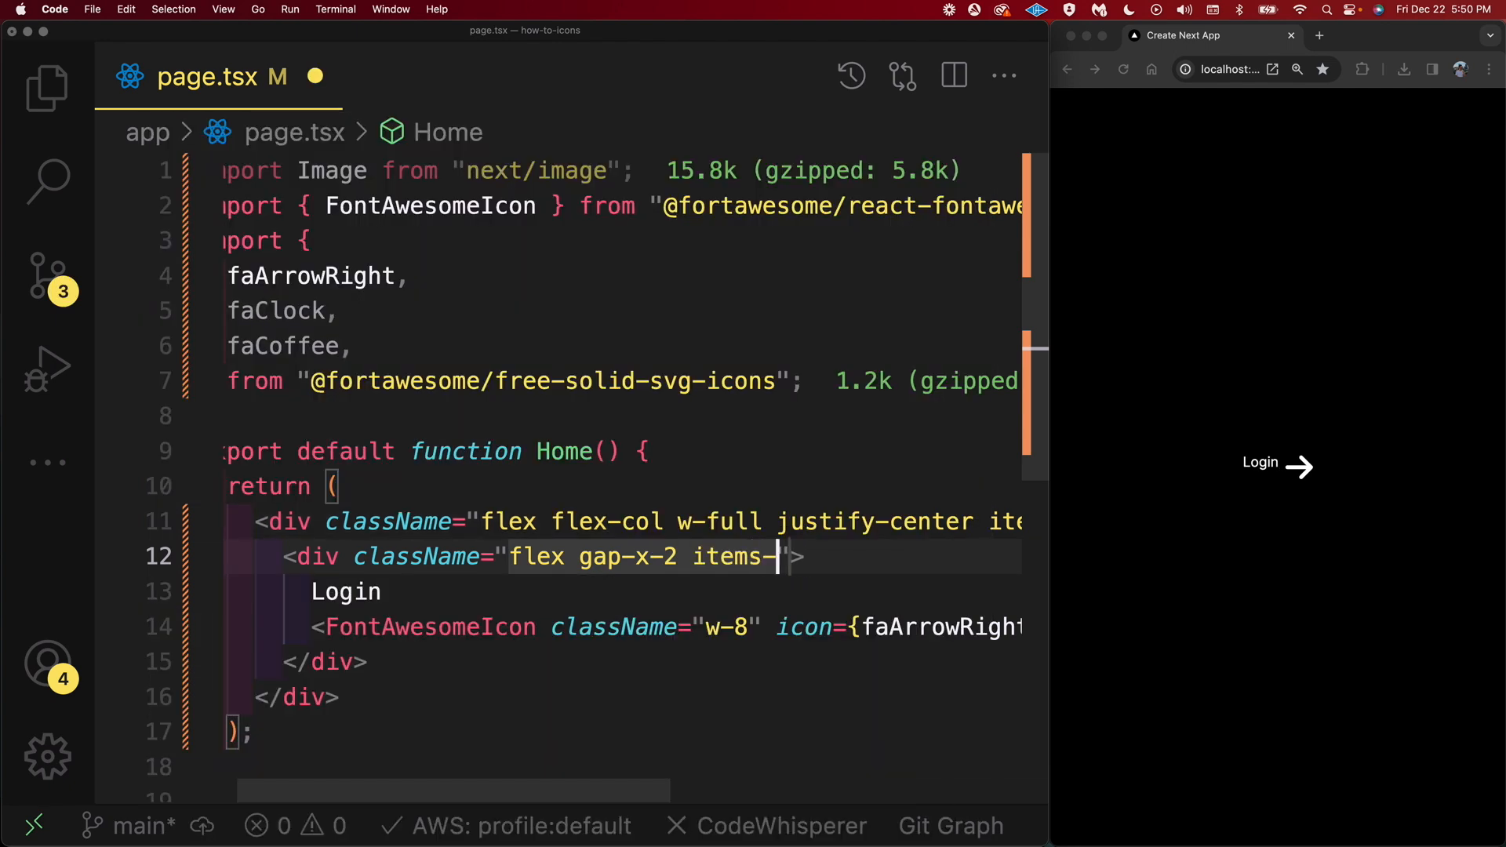
{"action": "type", "text": "center"}
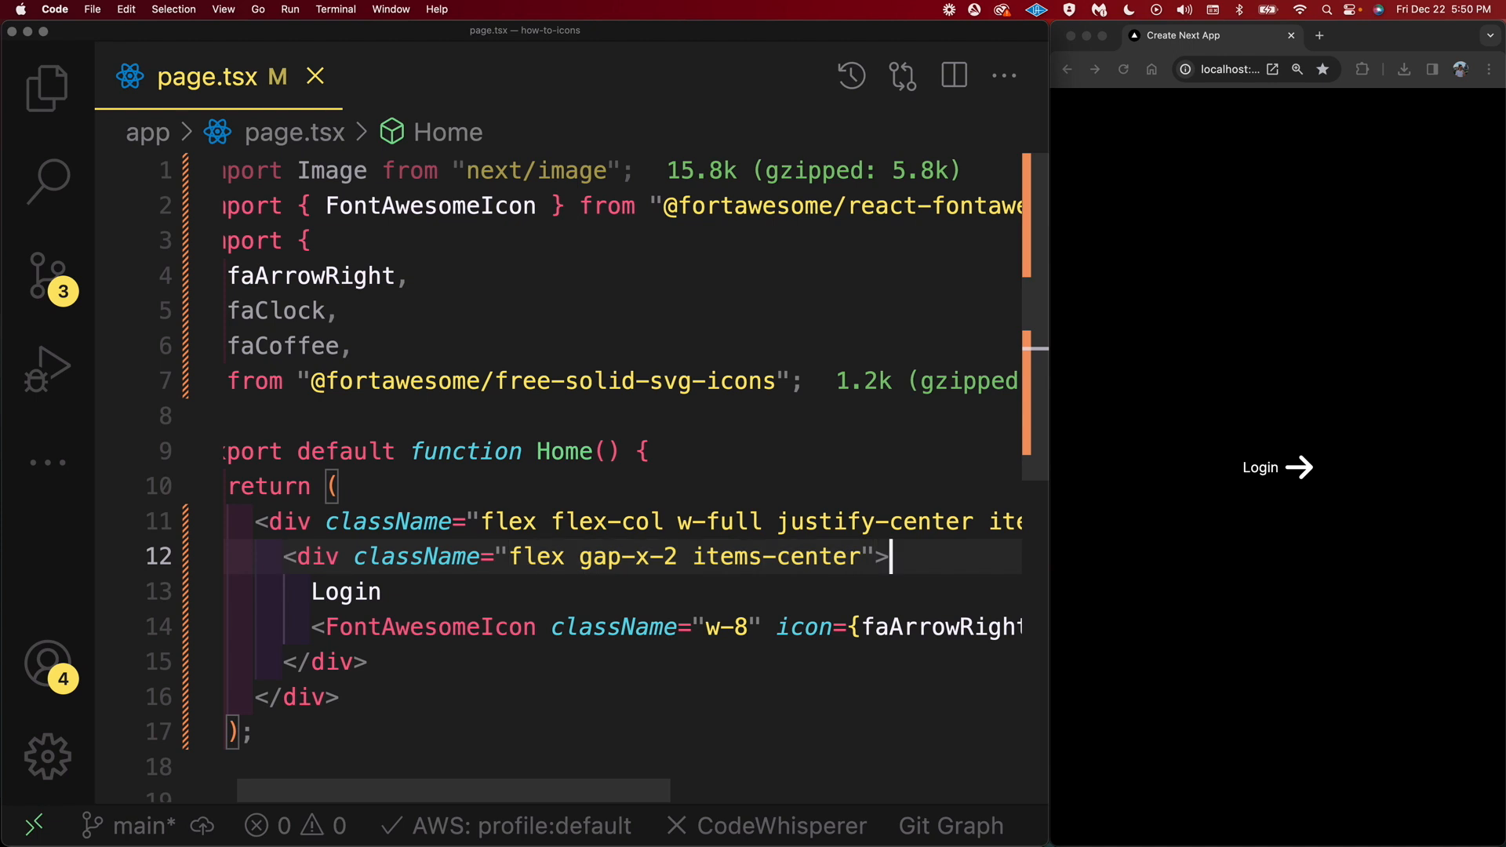
{"action": "left_click", "coordinate": [893, 627]}
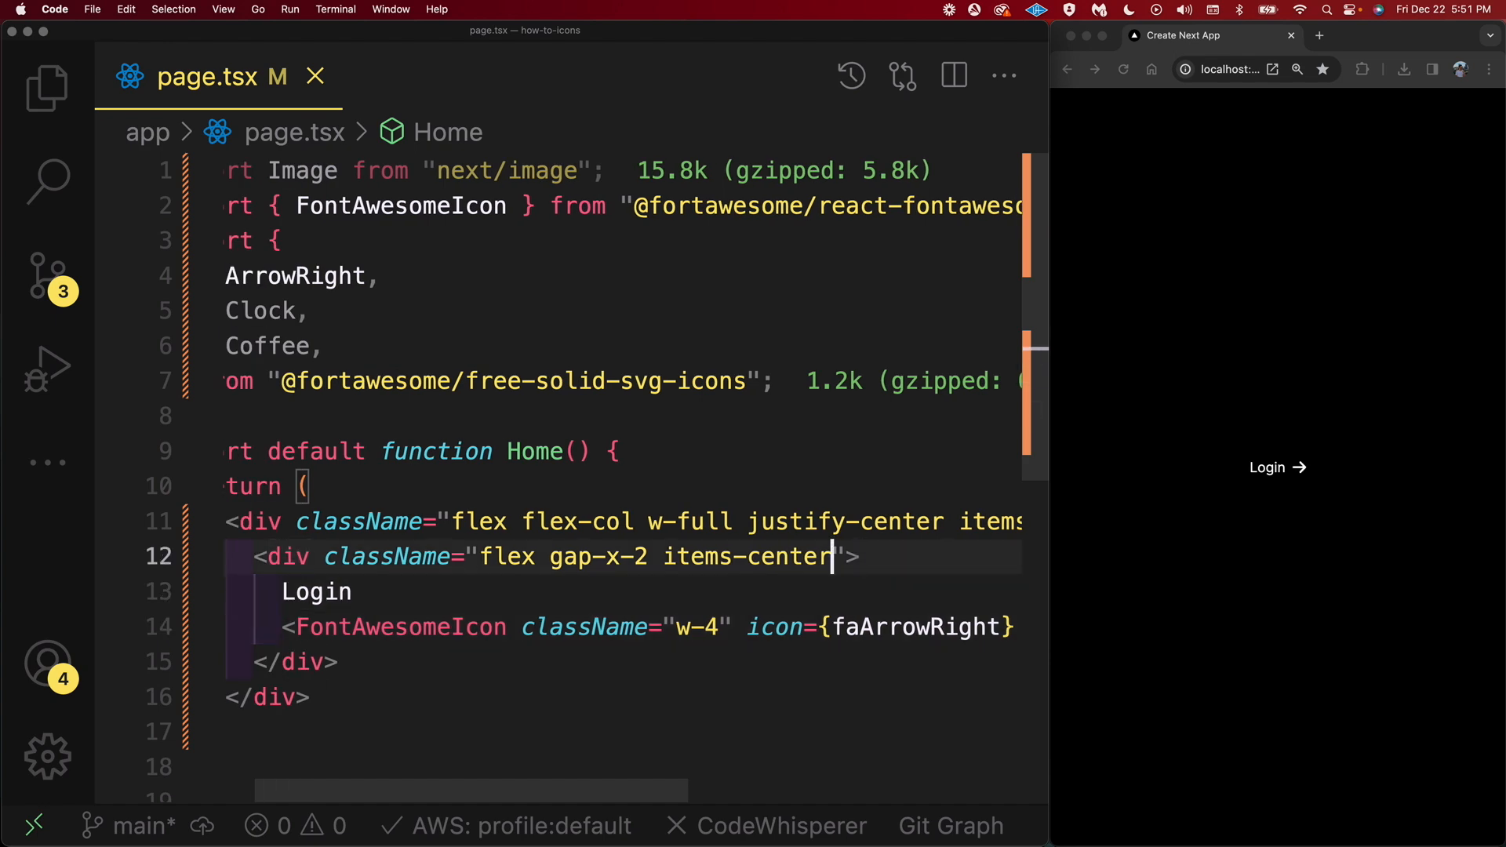
{"action": "type", "text": "hover:g"}
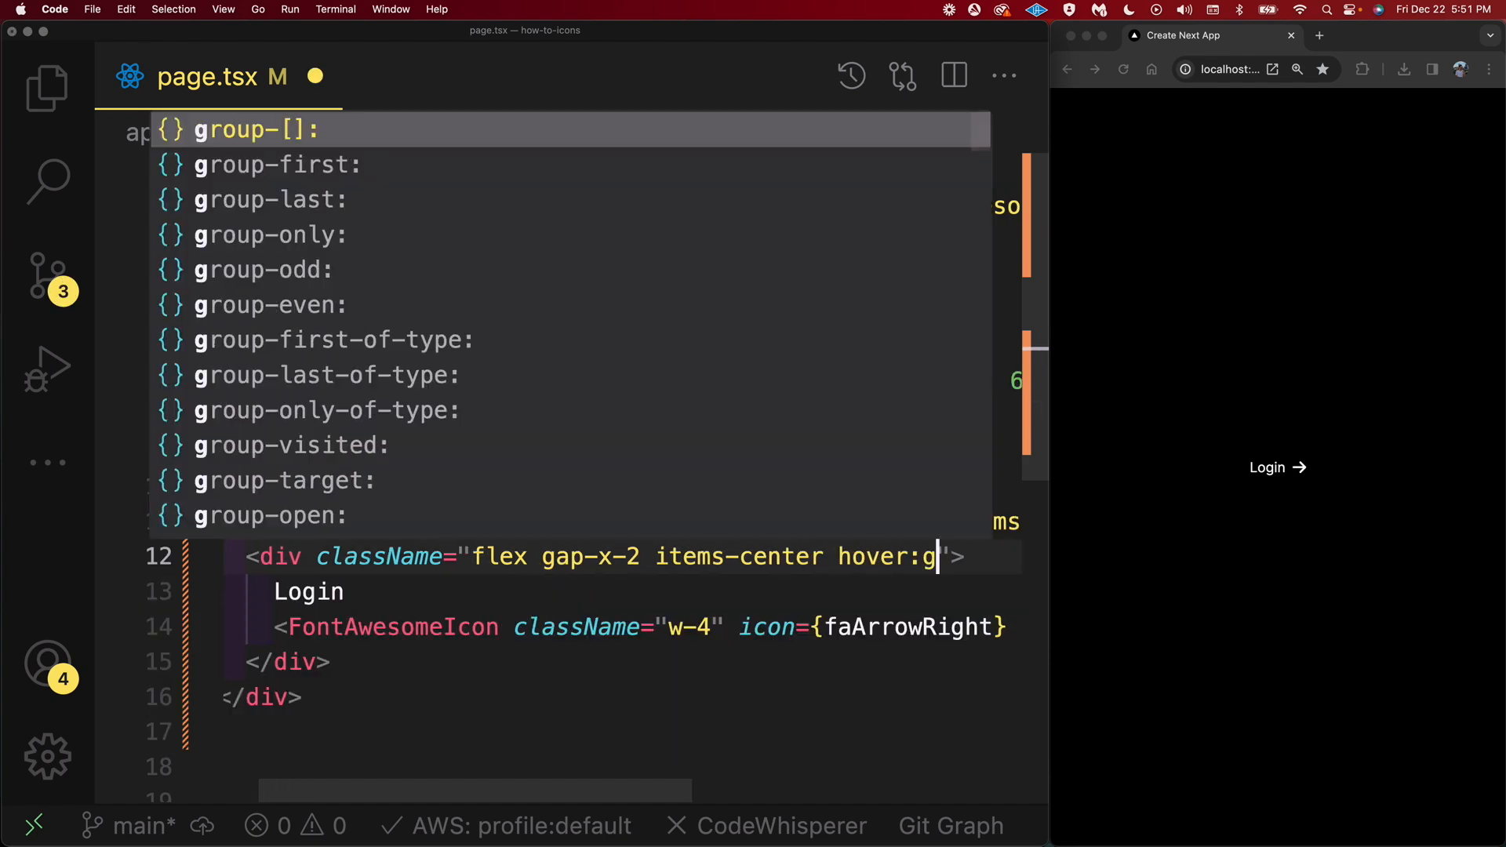
{"action": "type", "text": "ap-x-5"}
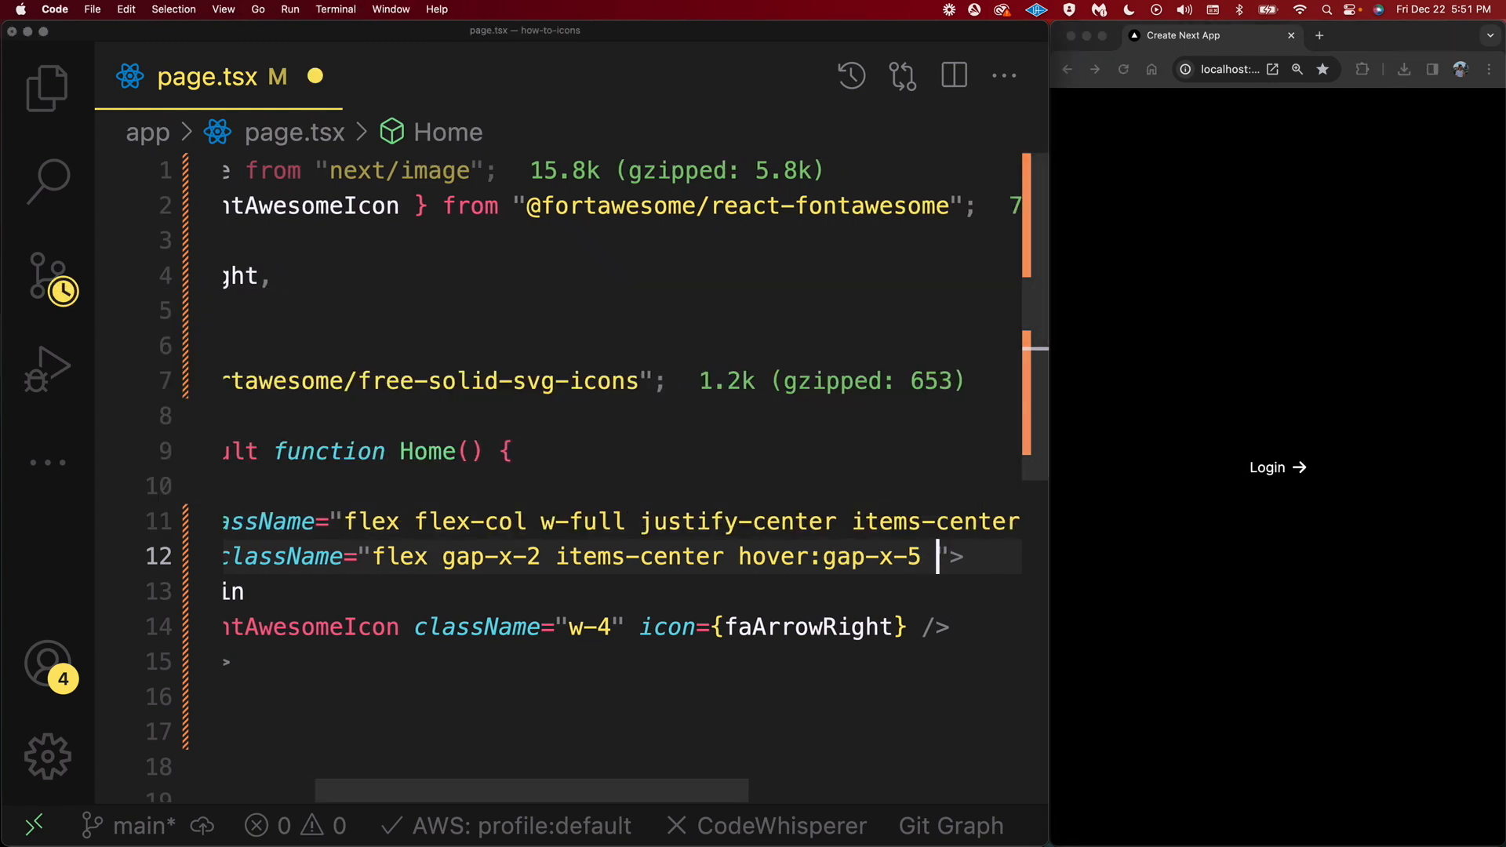
- Add a transition class to the row and select hover:gap-x-5 for removal
{"action": "type", "text": "transition"}
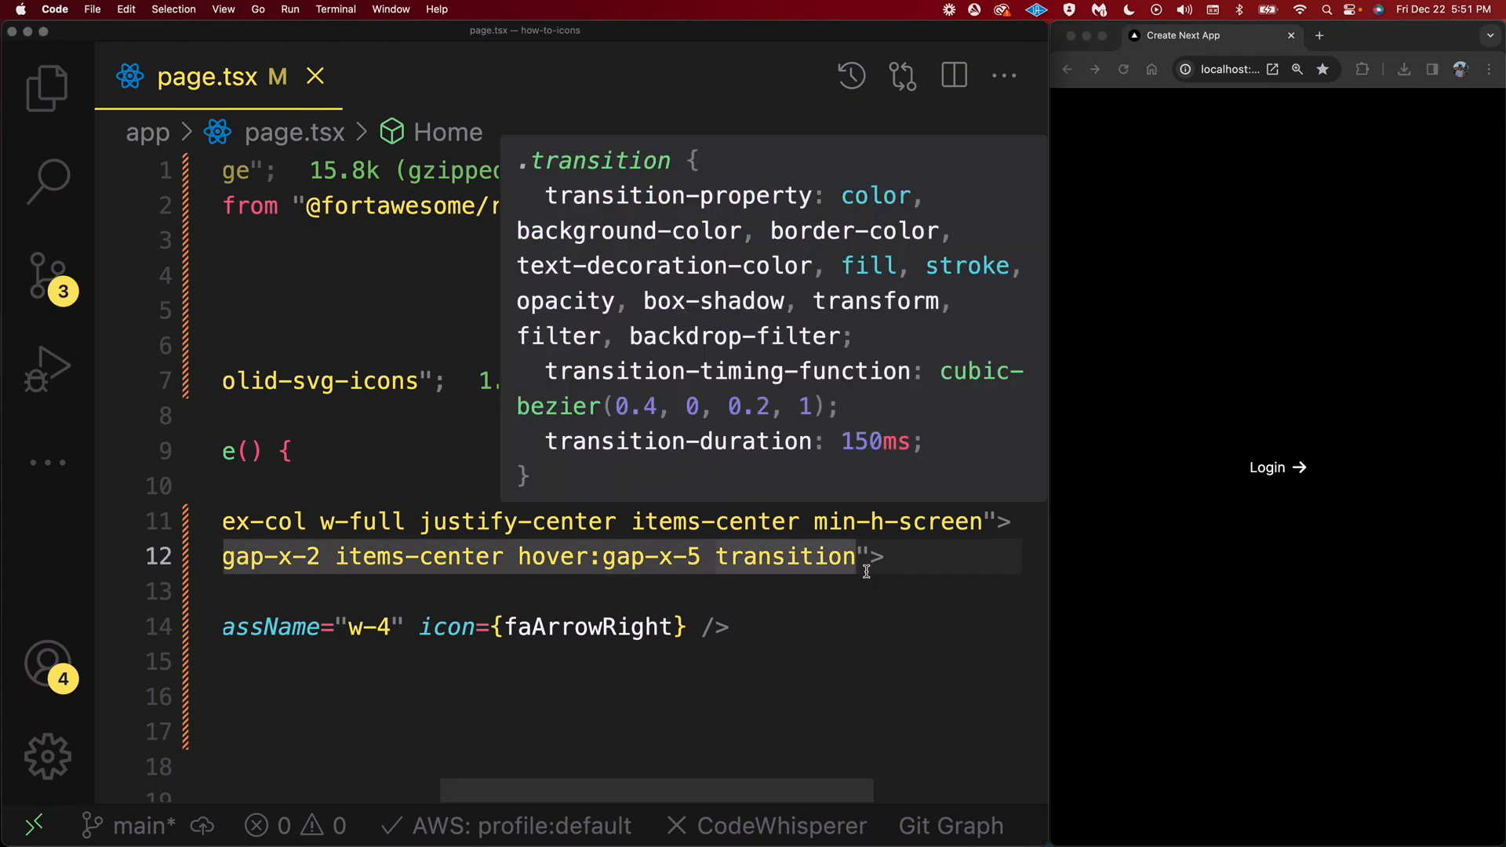
{"action": "type", "text": "c"}
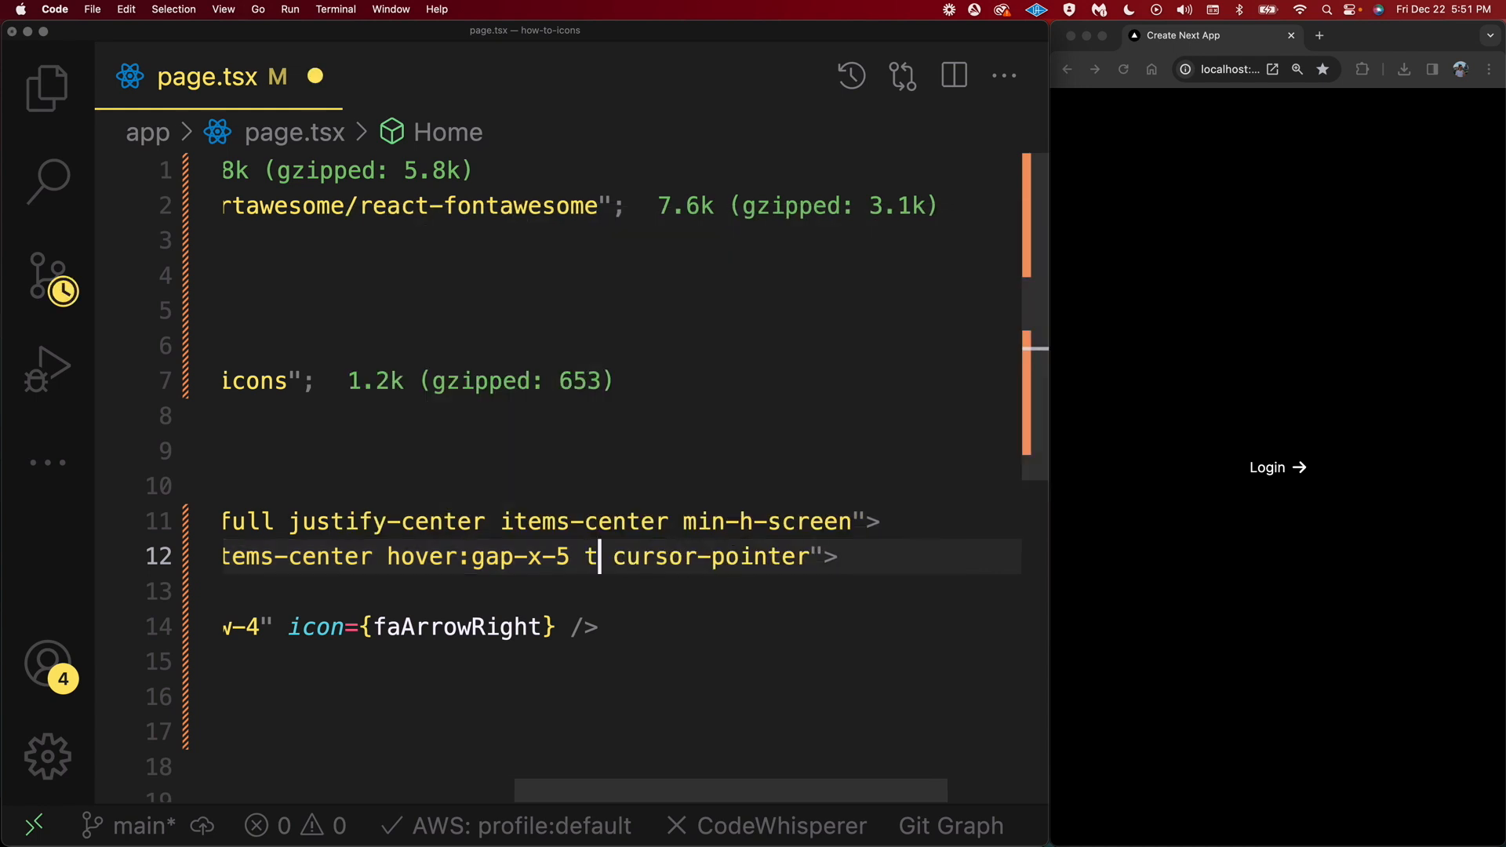
{"action": "type", "text": "ransition"}
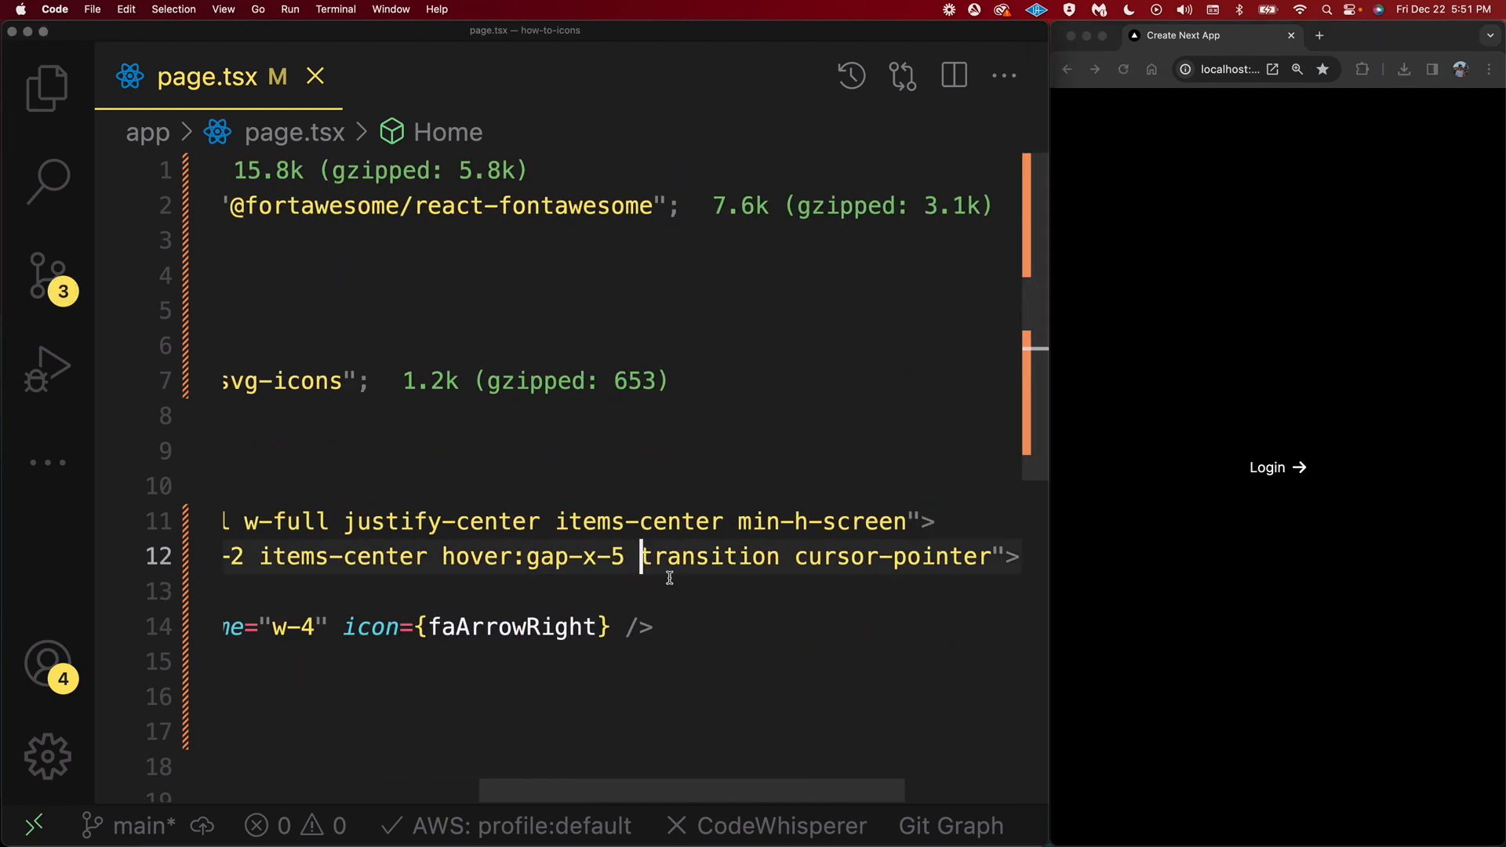
{"action": "double_click", "coordinate": [538, 555]}
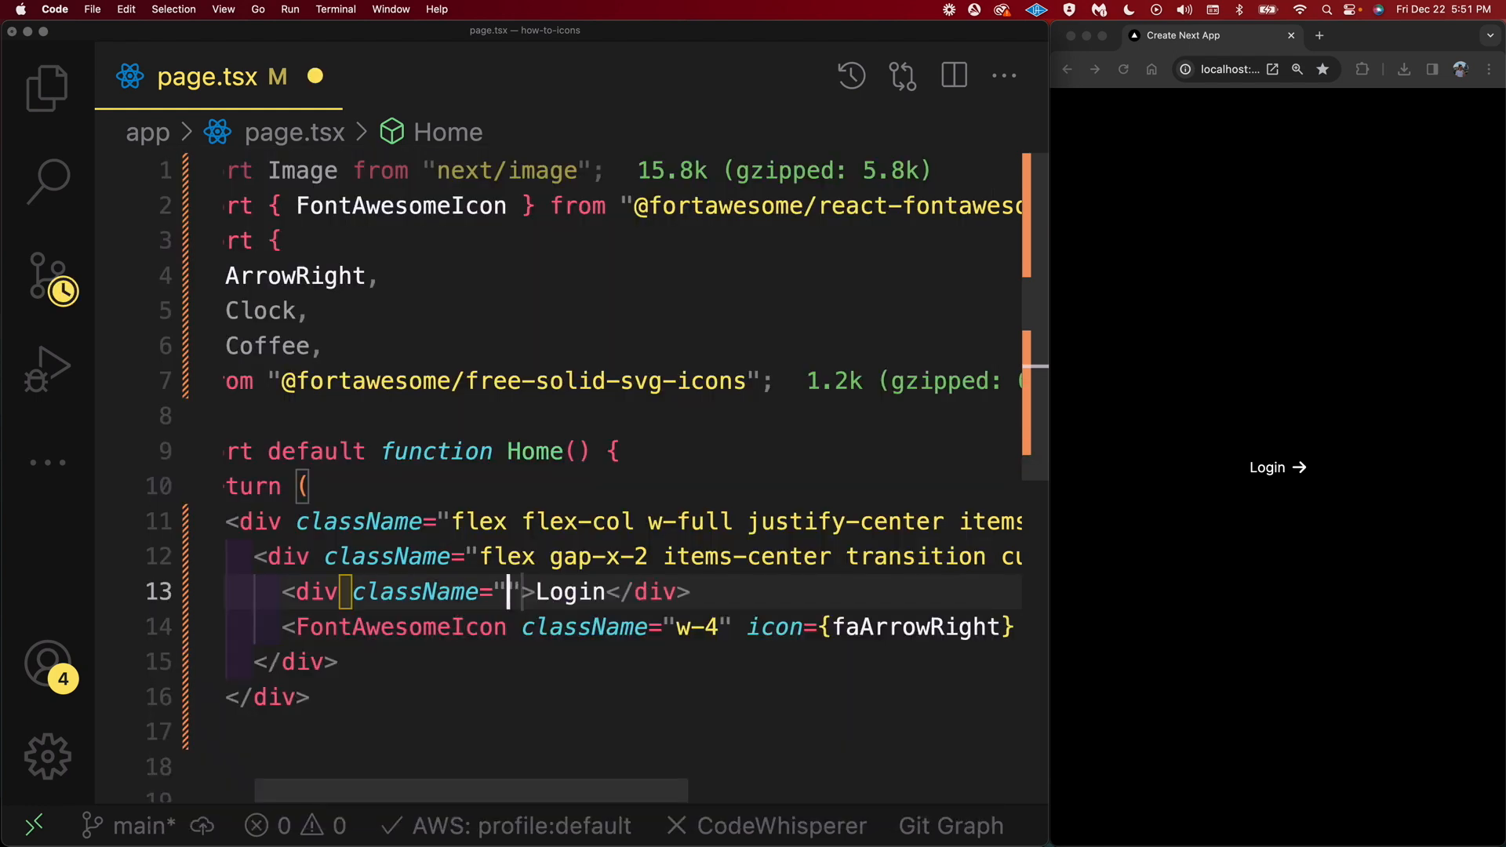
- Give the Login div hover:mr-2 and the arrow icon opacity-50 with hover:opacity-100
{"action": "type", "text": "hover:"}
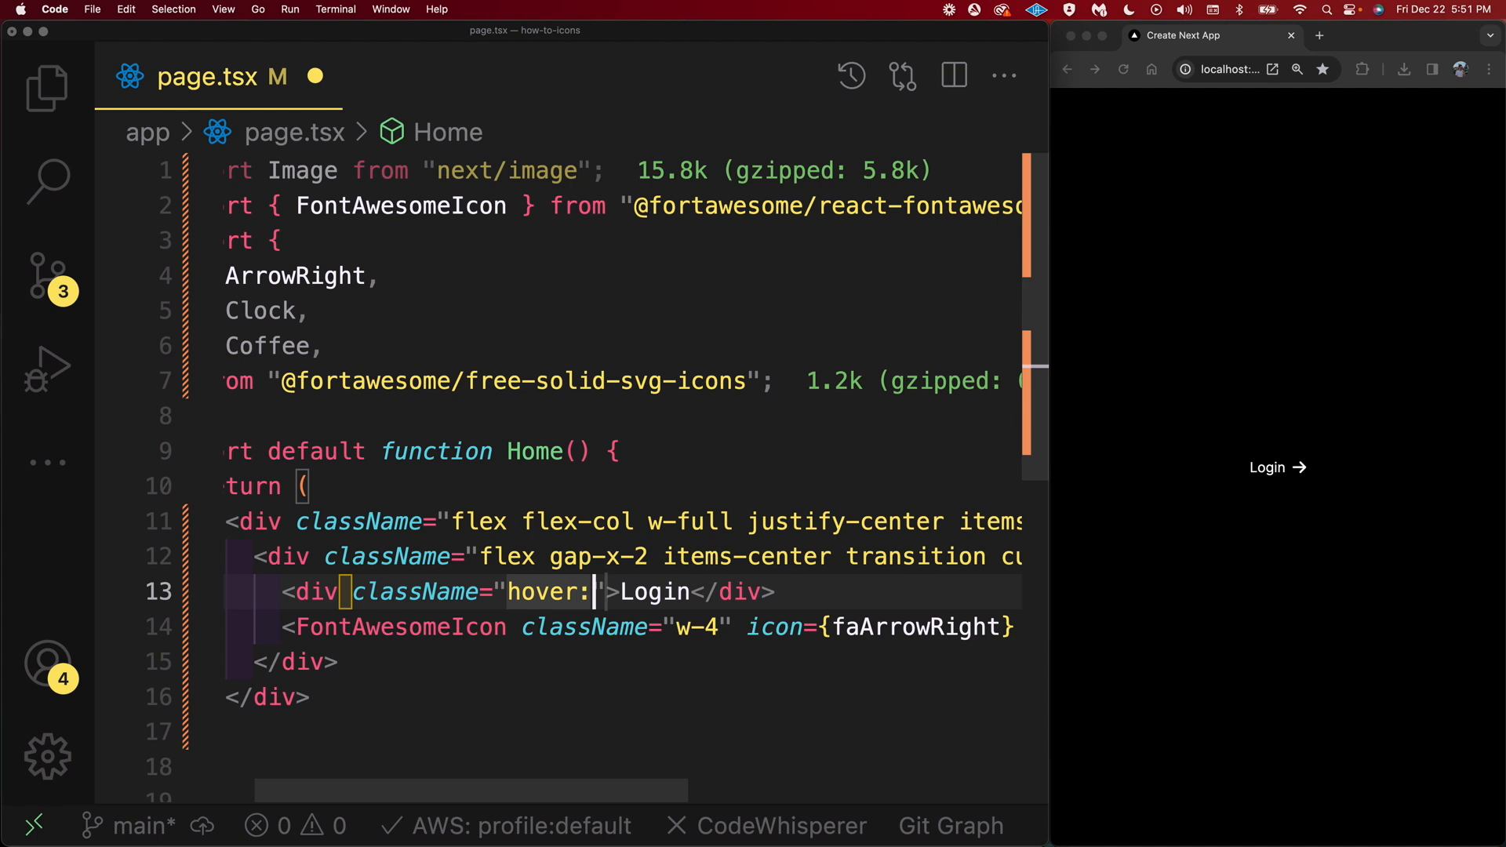
{"action": "type", "text": "mr-2 transition"}
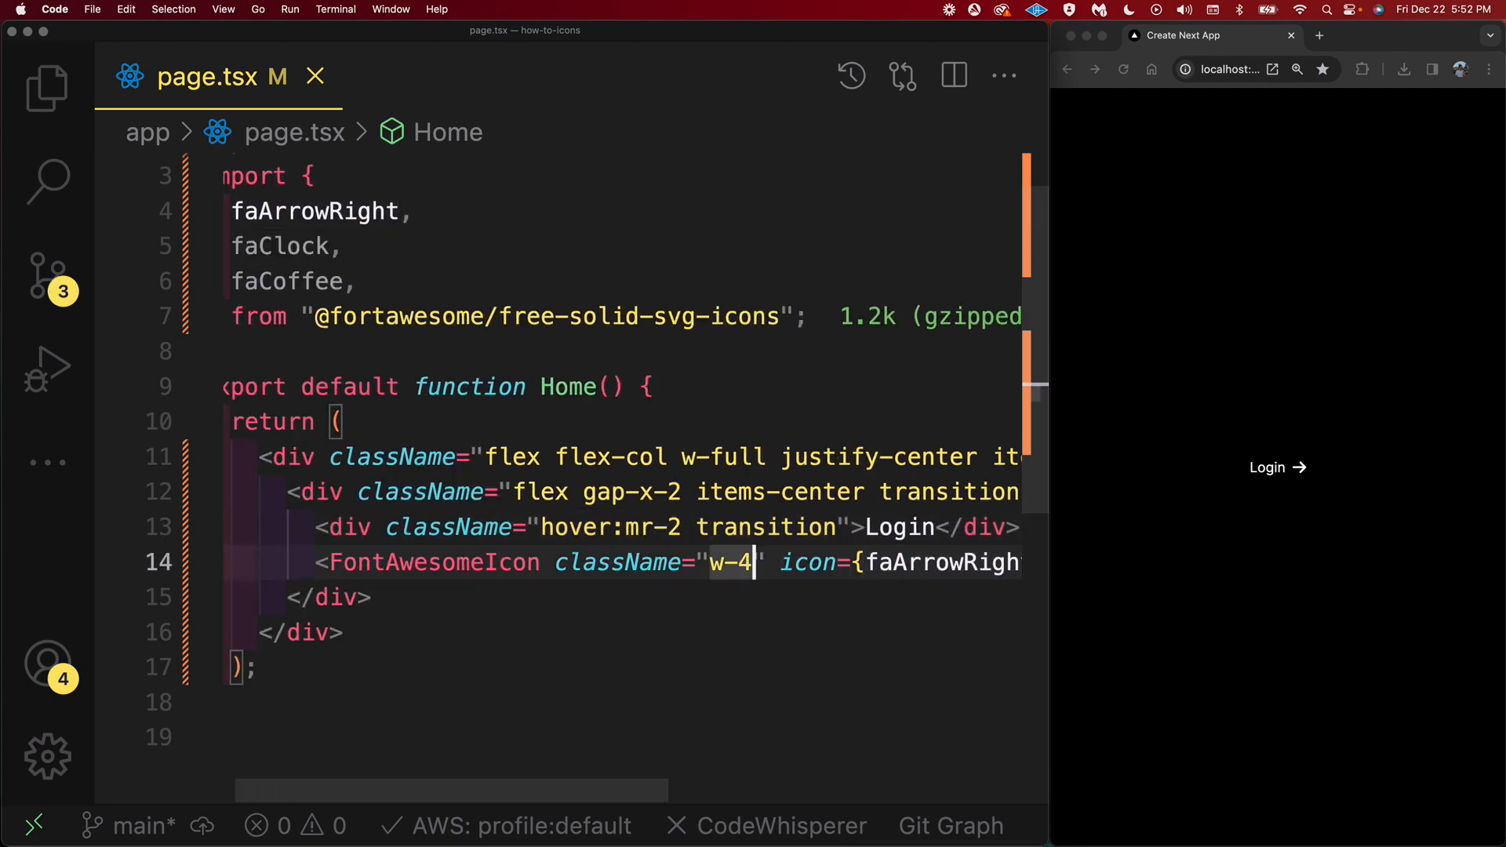
{"action": "type", "text": "hover:opacity-100 oo\""}
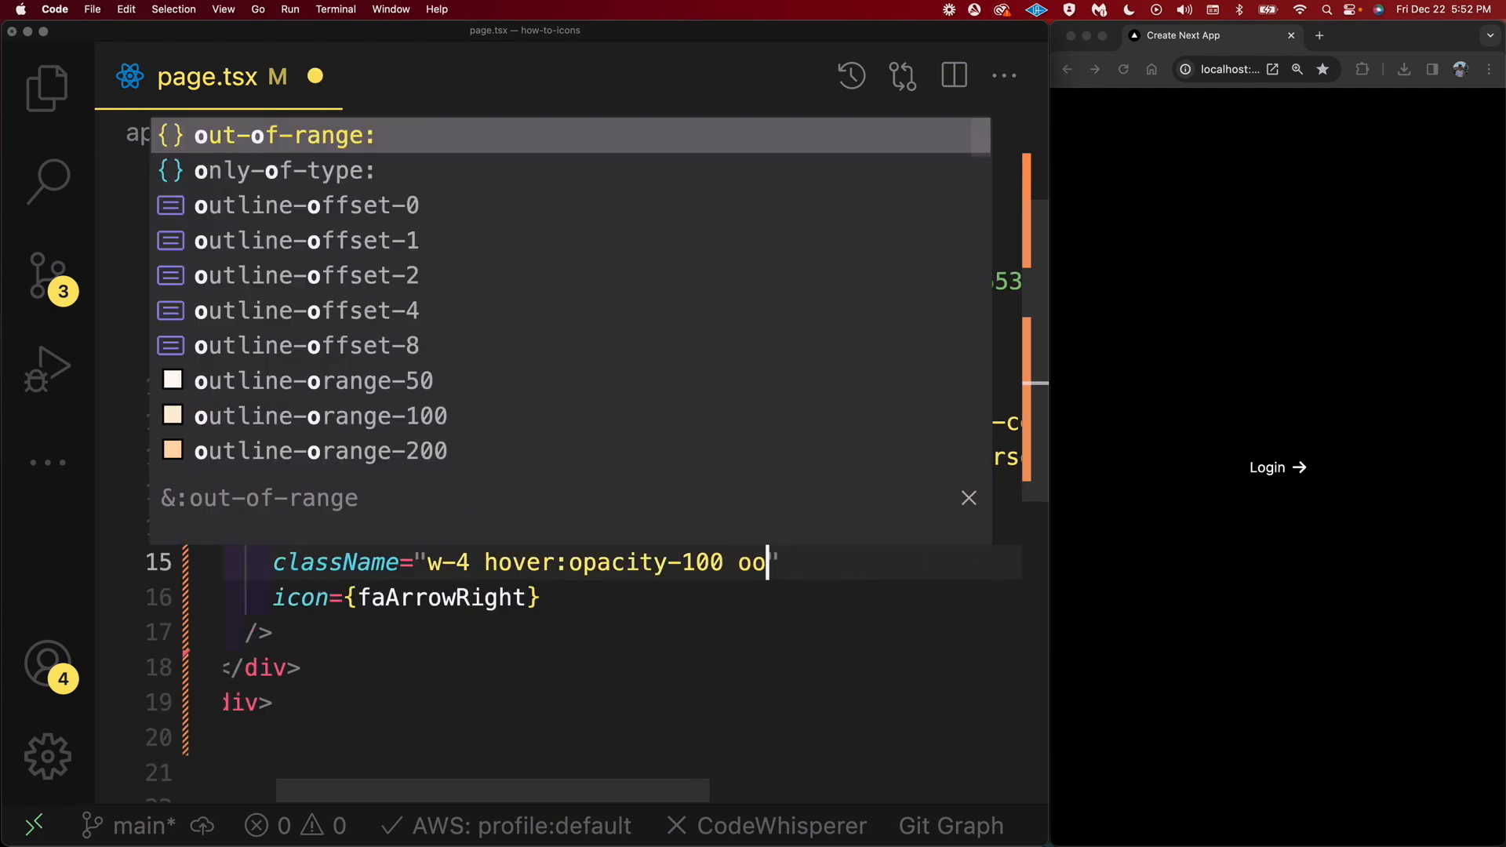
{"action": "type", "text": "pacity-50"}
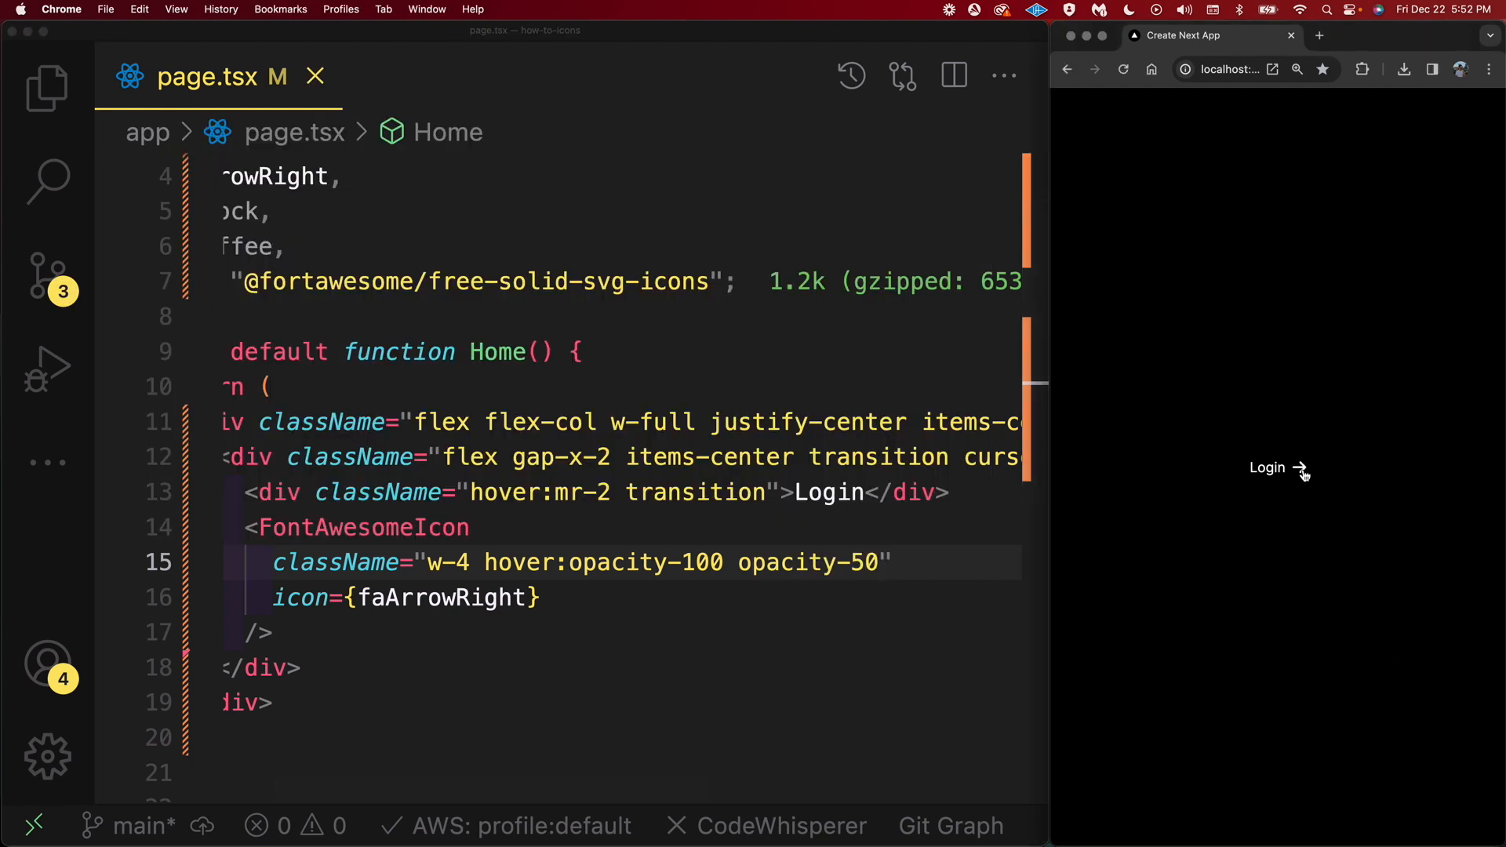
{"action": "mouse_move", "coordinate": [1304, 486]}
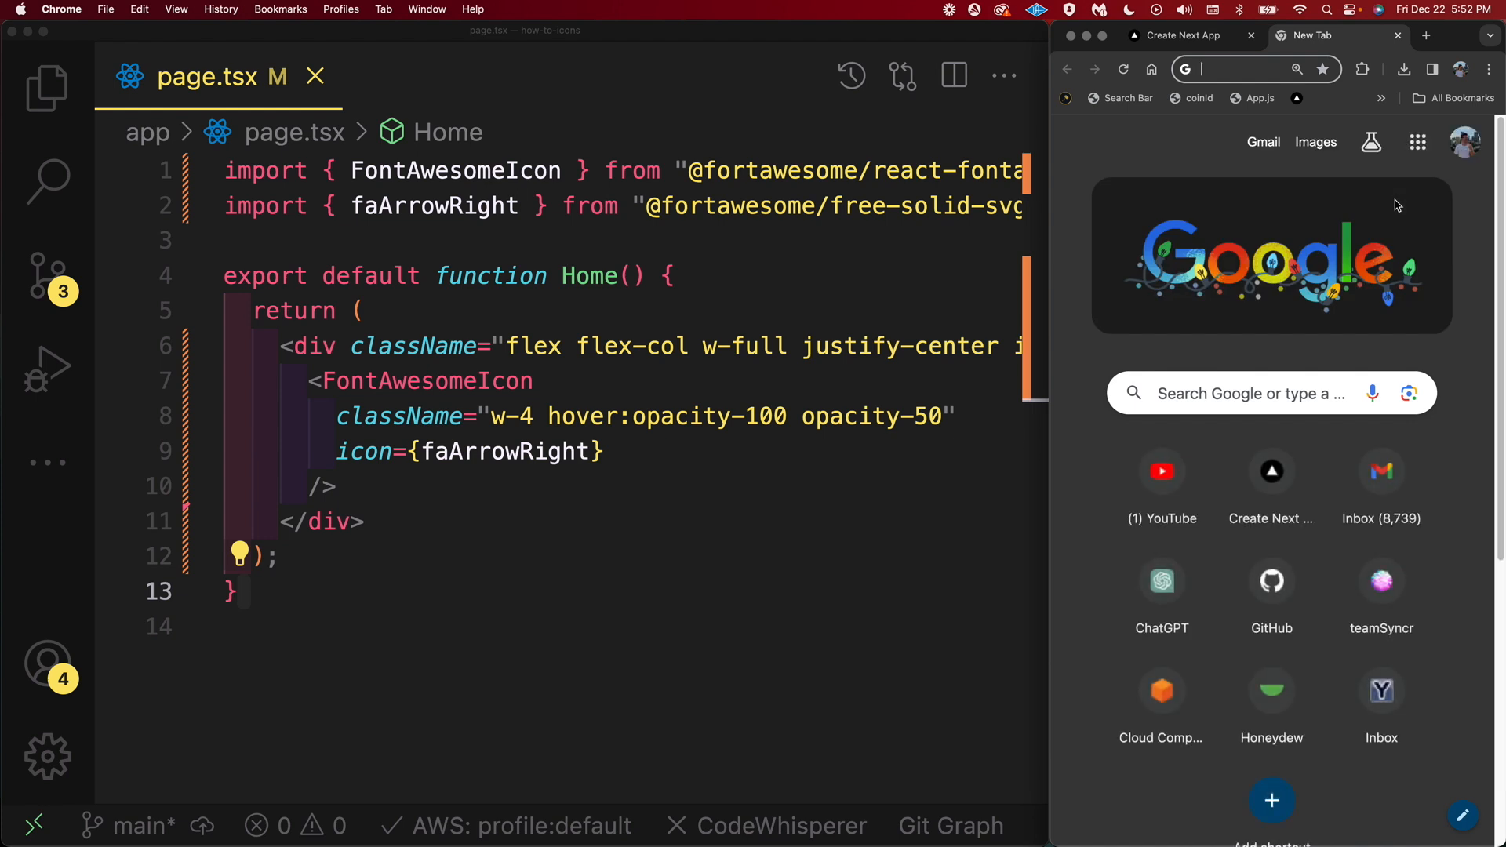
- Search 'png image of clock' and save the Pngtree clock image into Downloads
{"action": "type", "text": "png image of clock"}
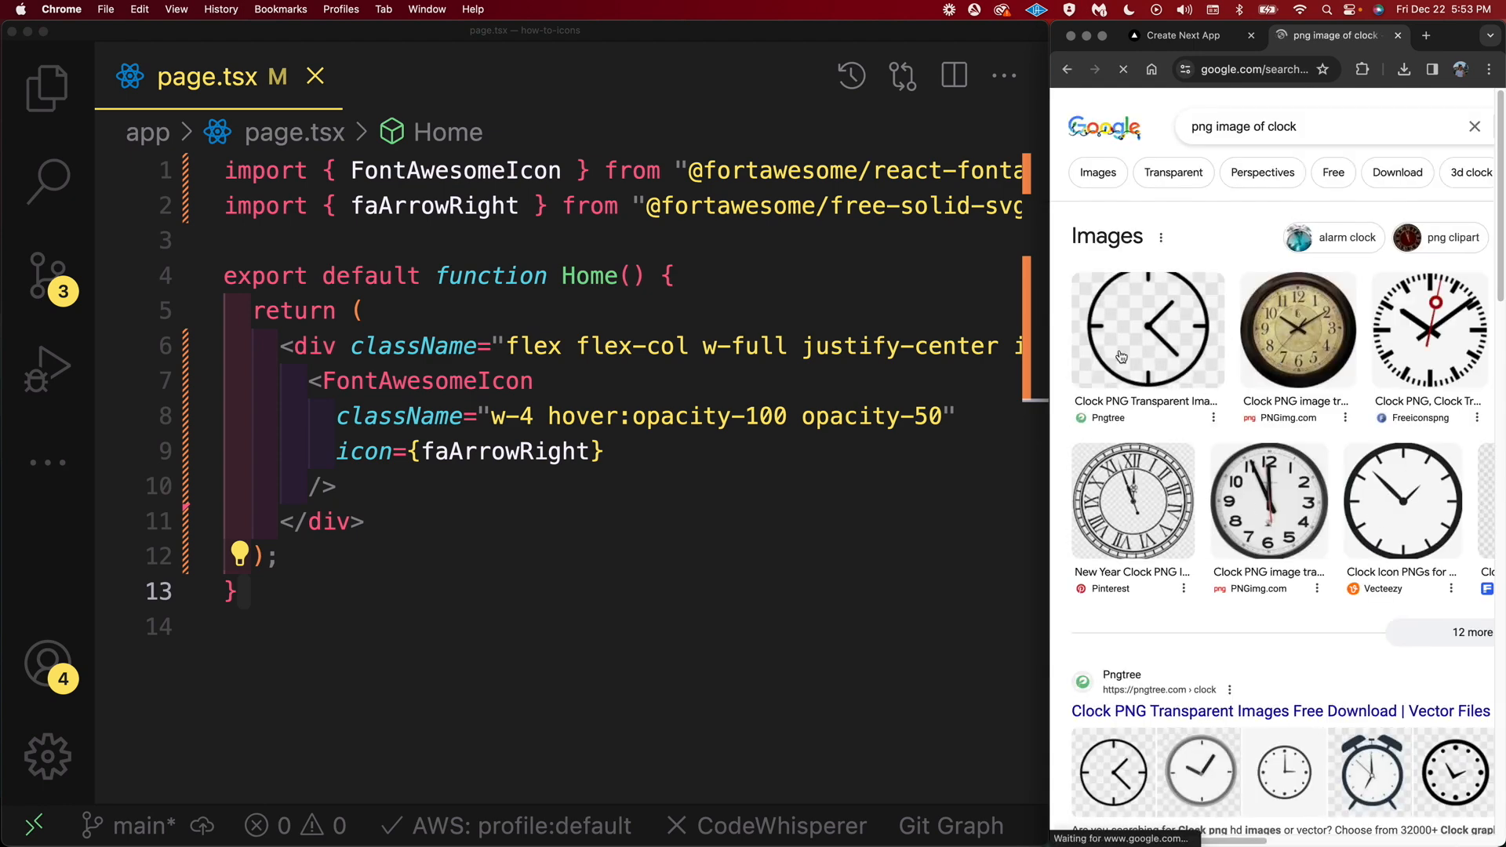
{"action": "right_click", "coordinate": [1148, 330]}
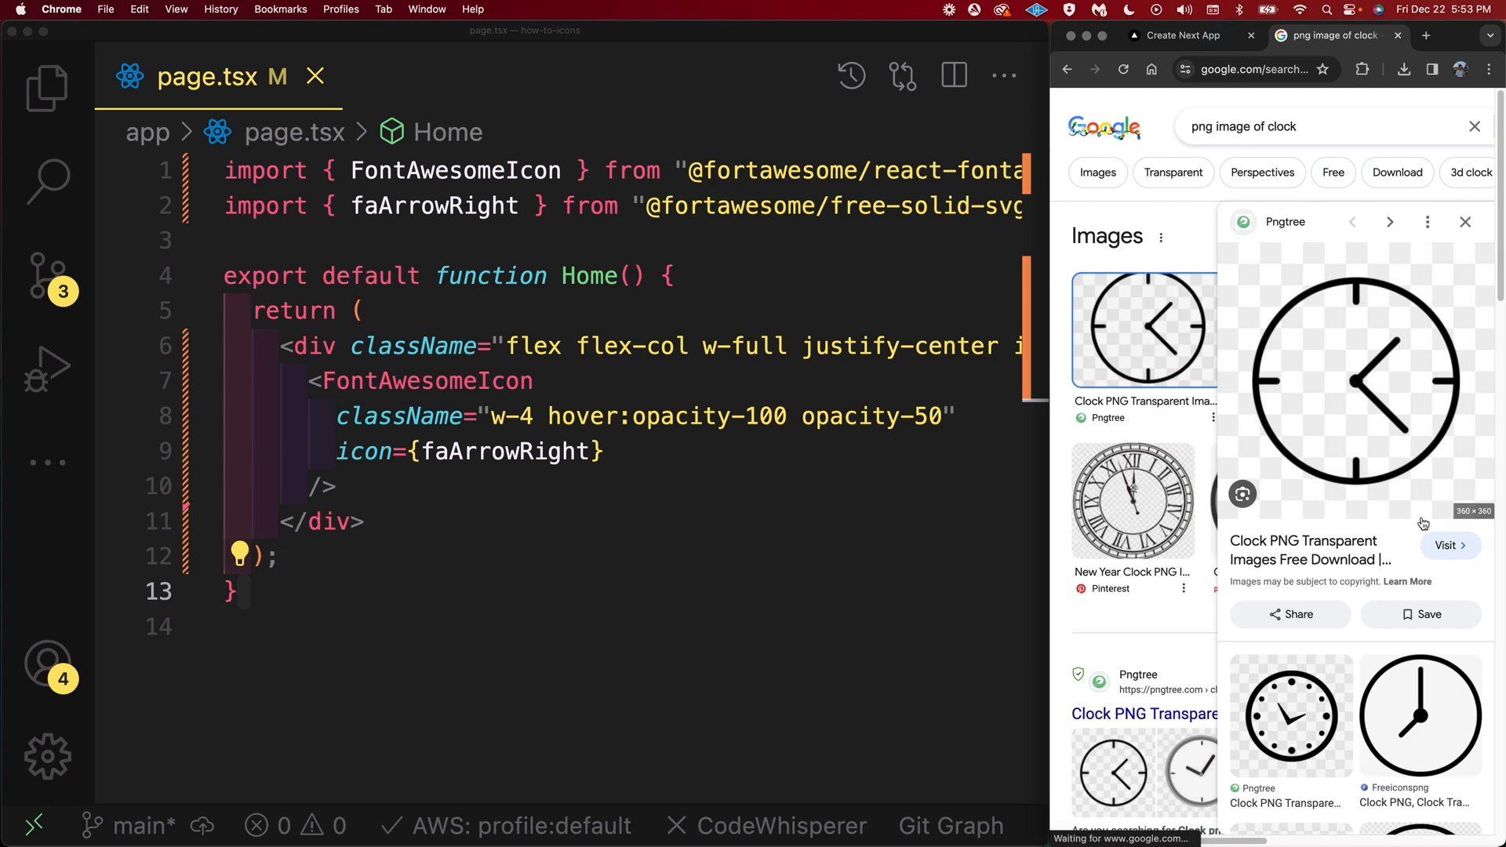
{"action": "right_click", "coordinate": [1345, 375]}
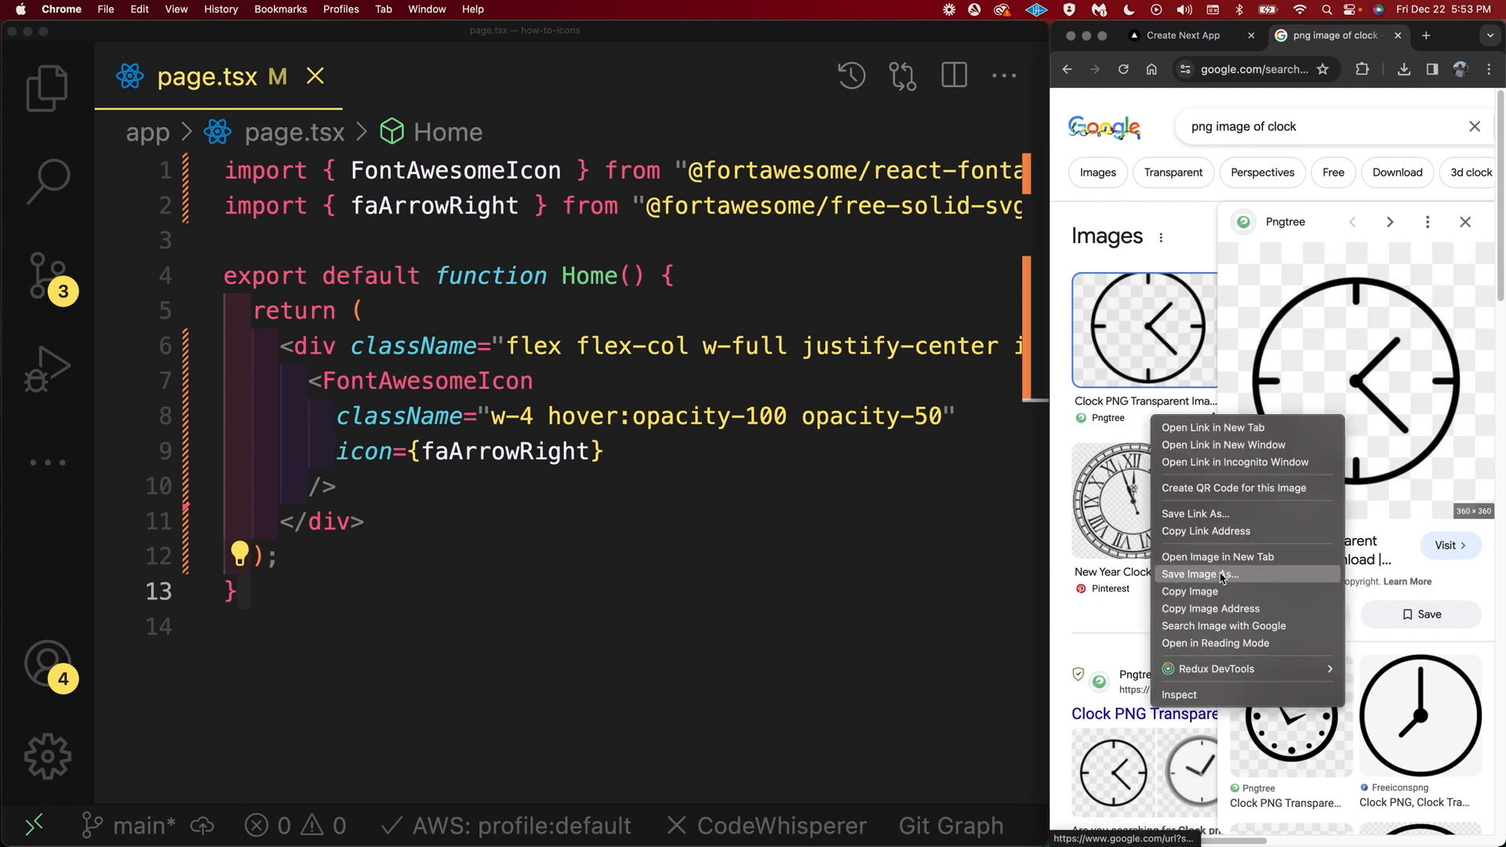
{"action": "left_click", "coordinate": [1195, 574]}
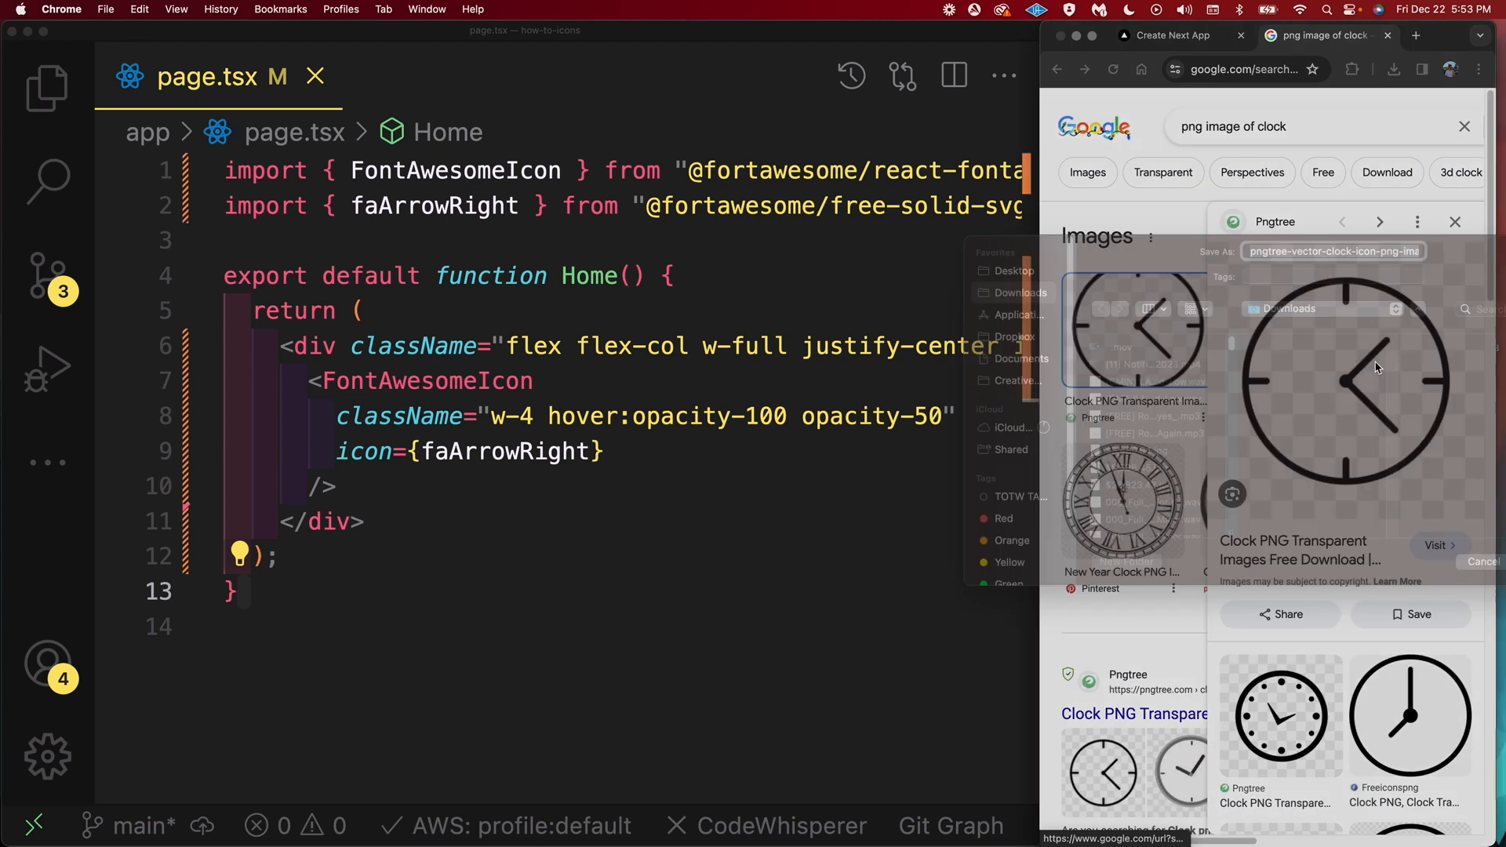
{"action": "left_click", "coordinate": [1403, 69]}
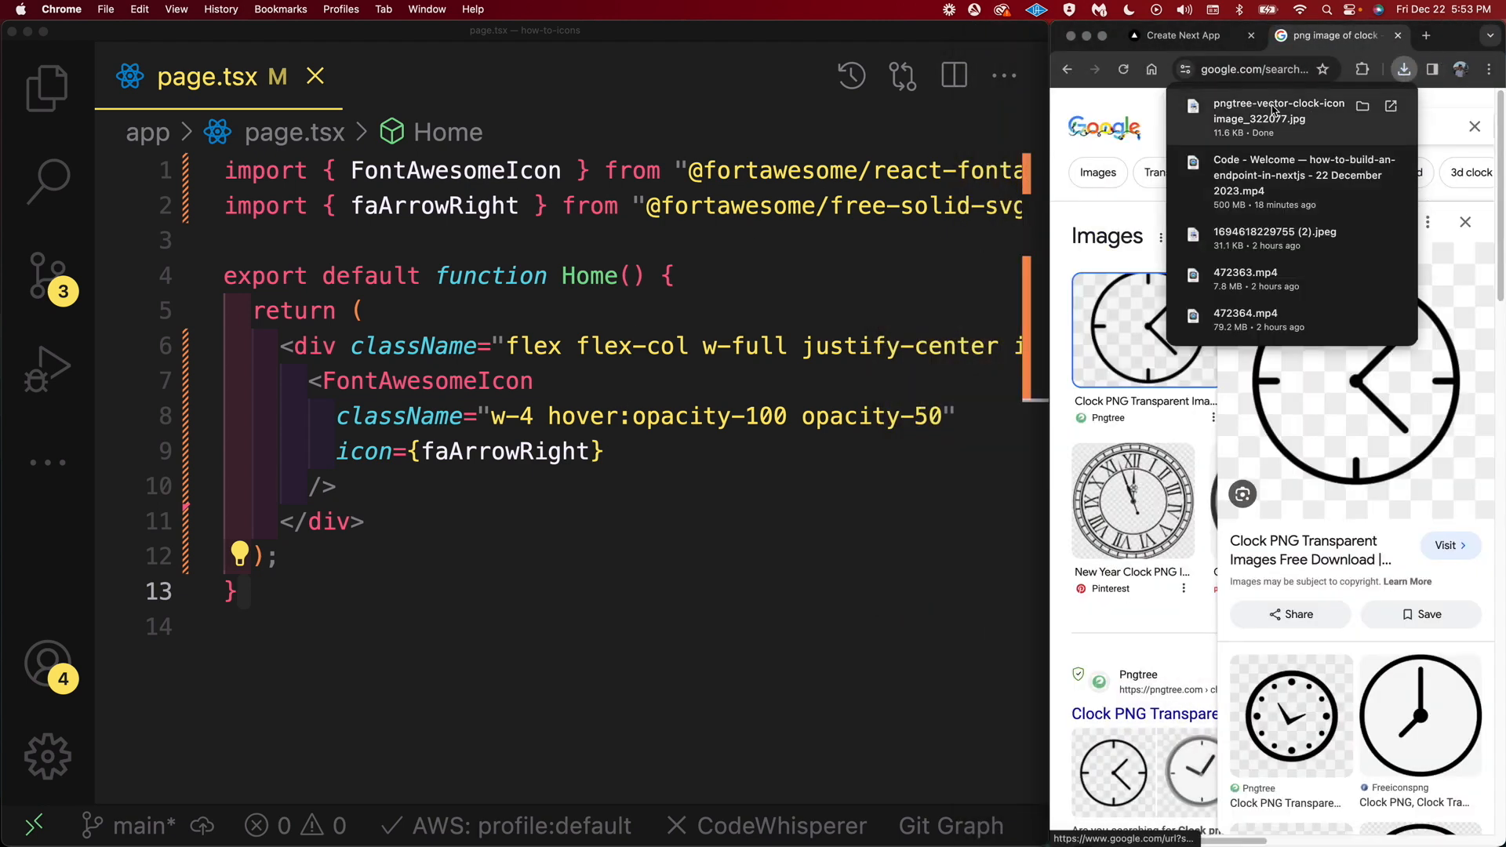
{"action": "left_click", "coordinate": [47, 88]}
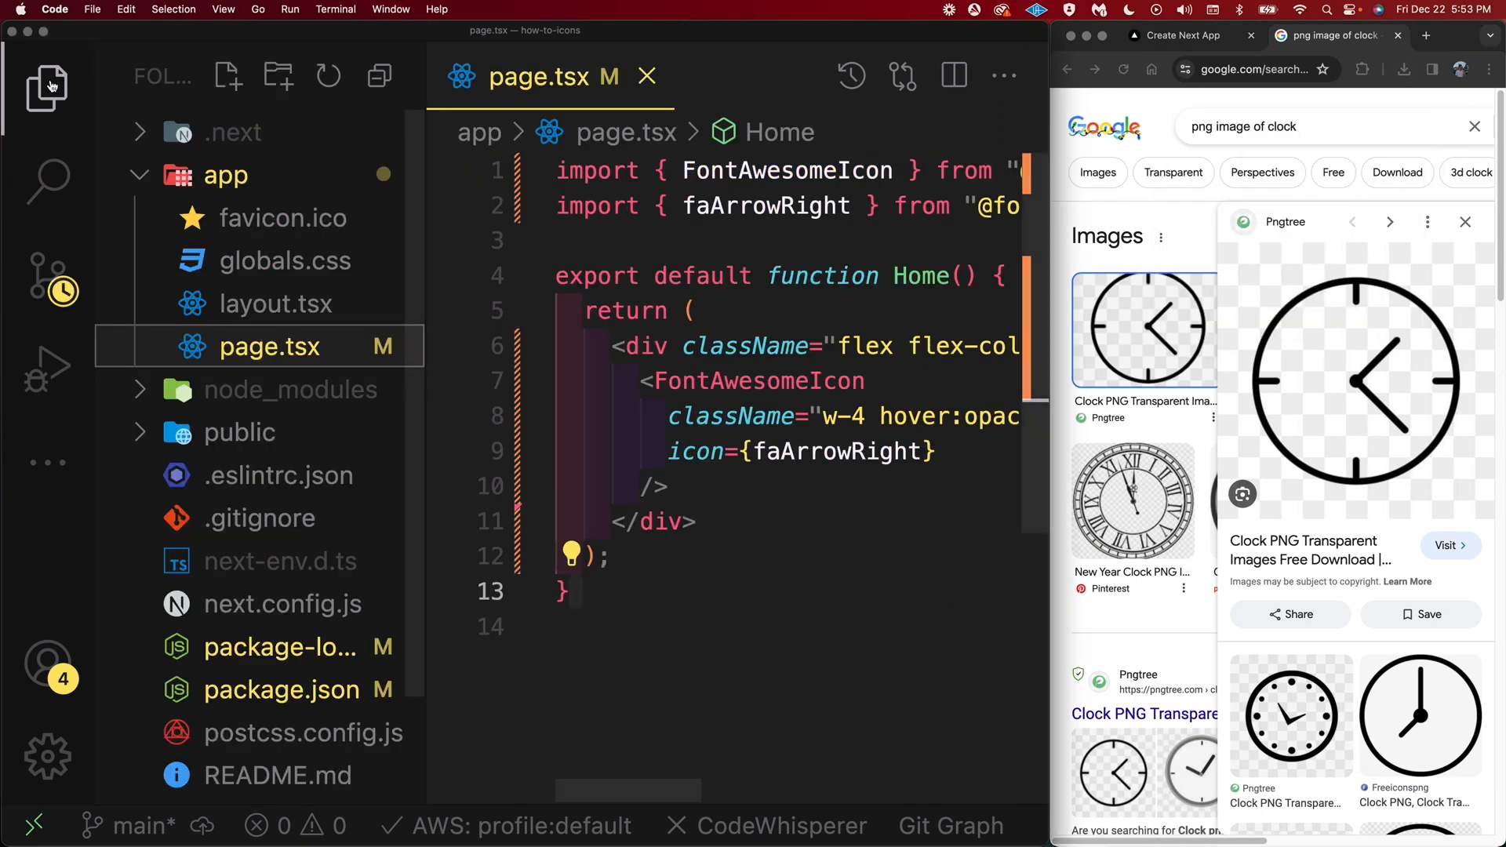
- Create an assets/icons folder in the Explorer and place the clock image there as clock.jpg
{"action": "right_click", "coordinate": [226, 174]}
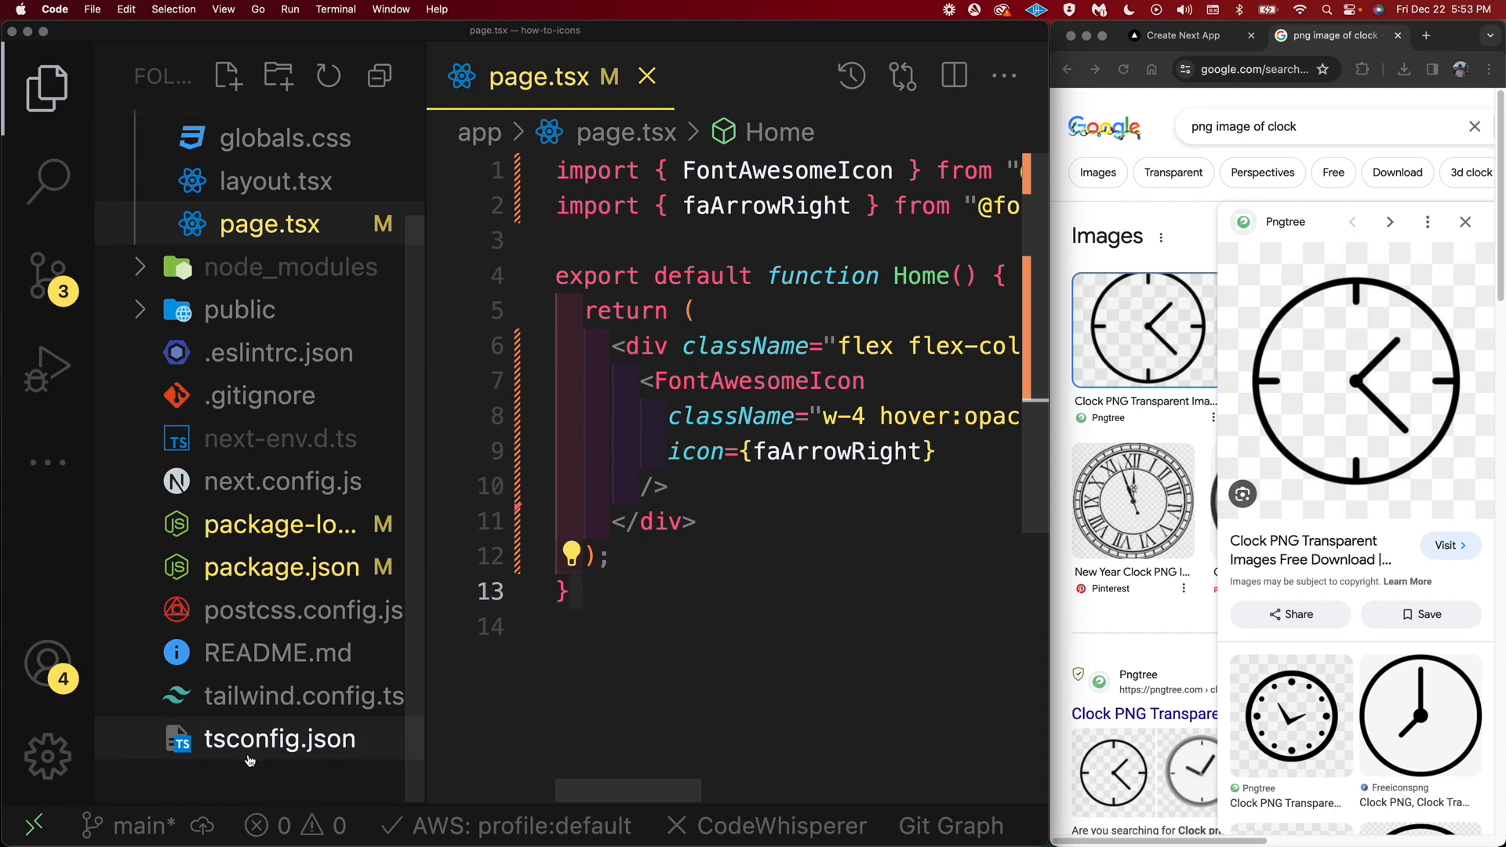
{"action": "right_click", "coordinate": [249, 760]}
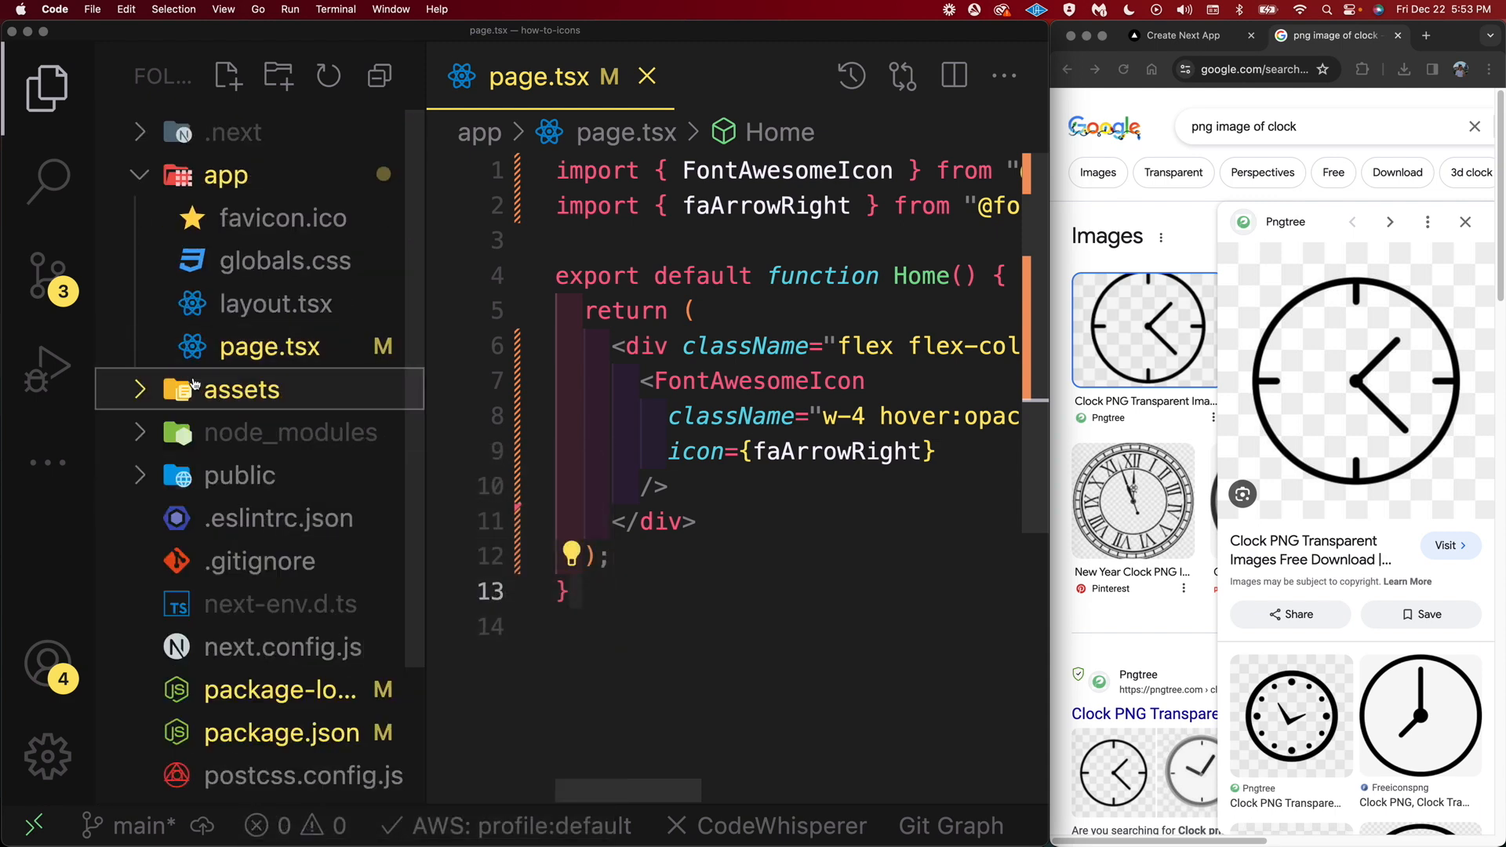
{"action": "left_click", "coordinate": [240, 389]}
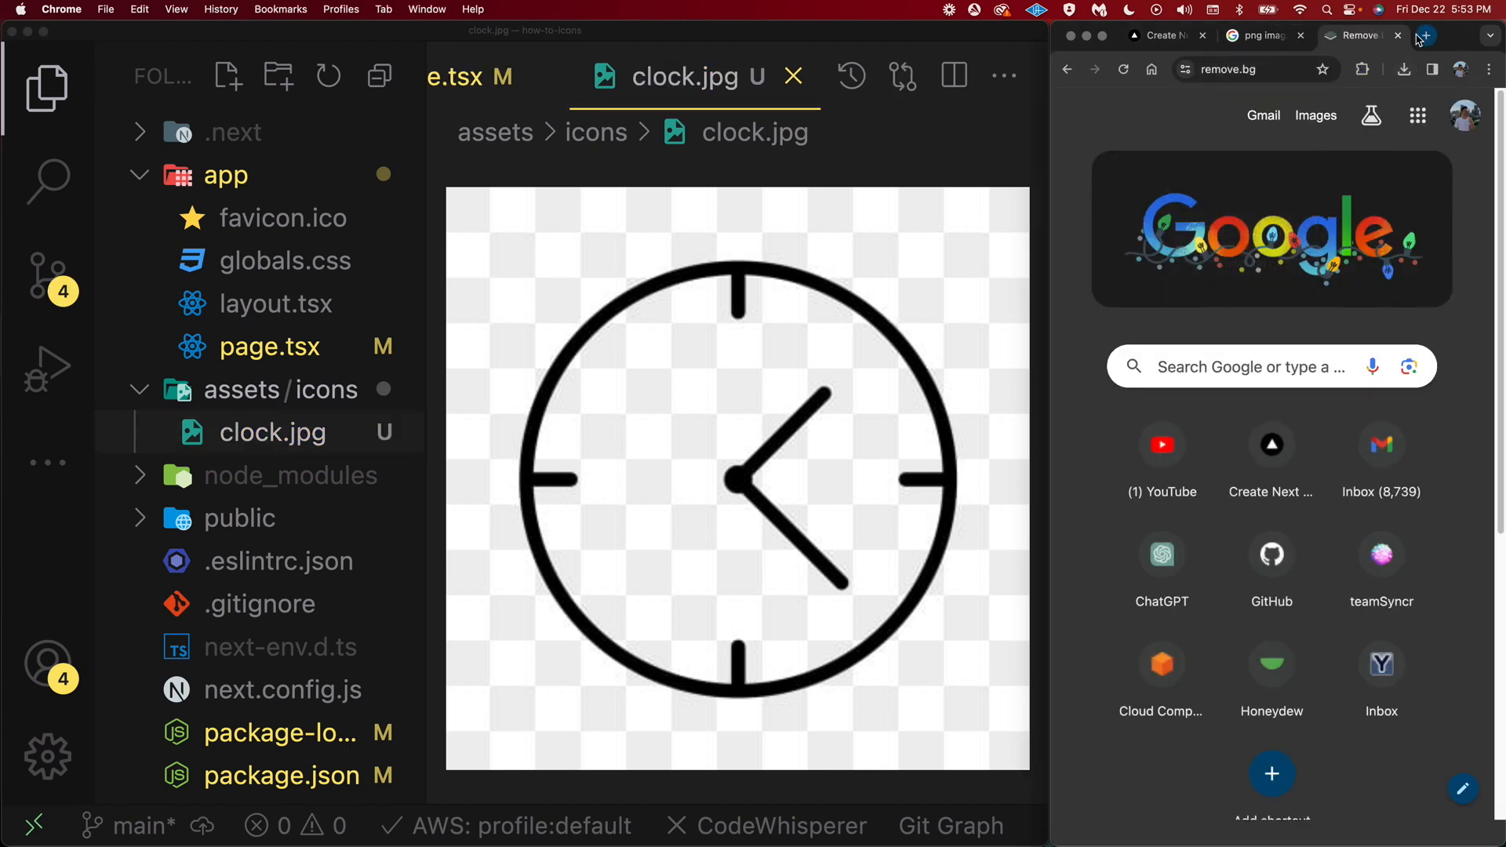
- Upload the downloaded clock to remove.bg and download the transparent result
{"action": "left_click", "coordinate": [1403, 68]}
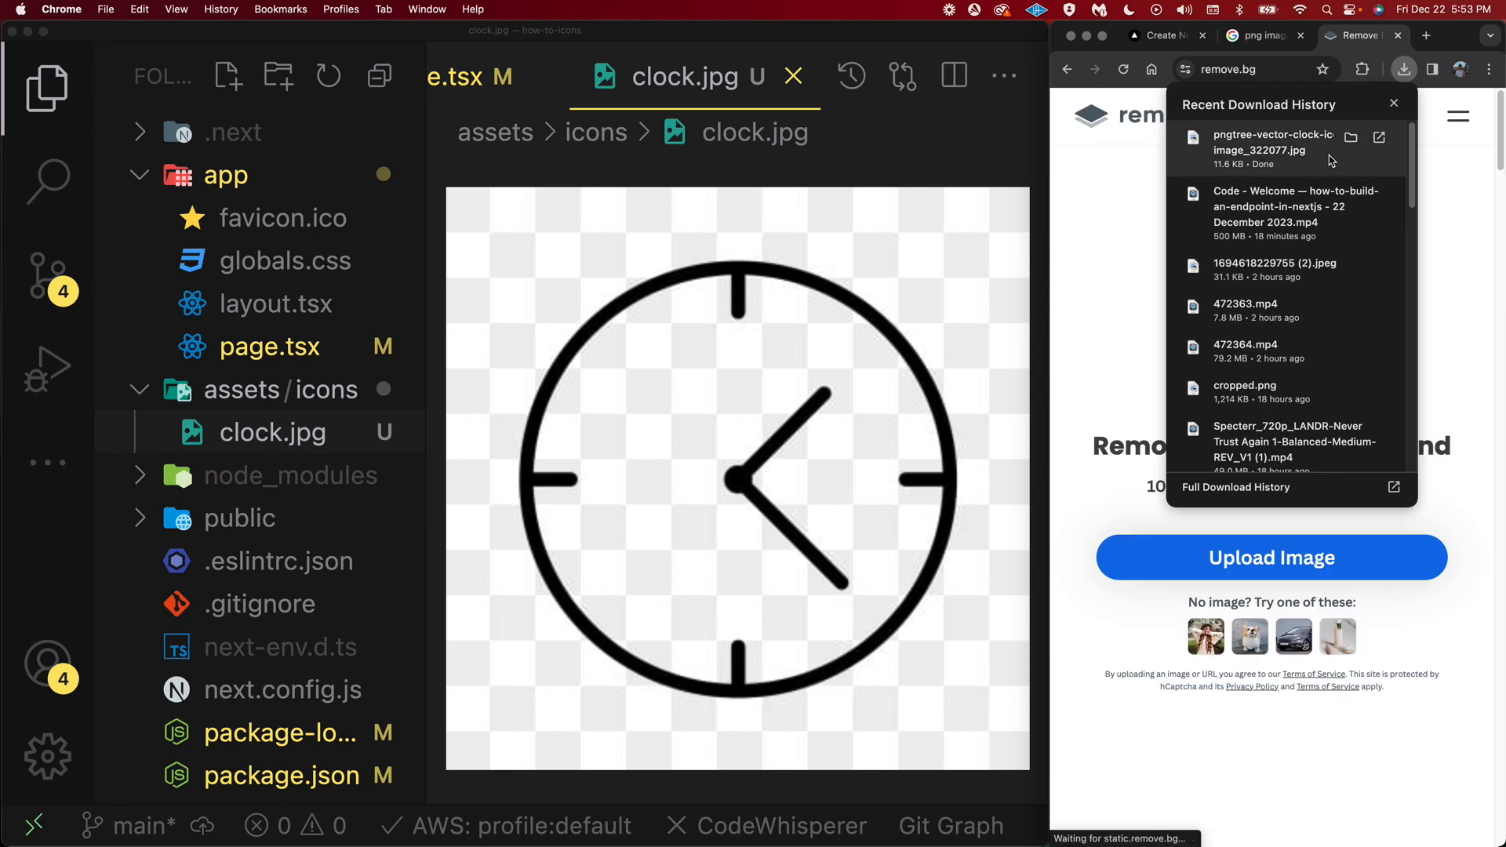
{"action": "left_click", "coordinate": [1269, 557]}
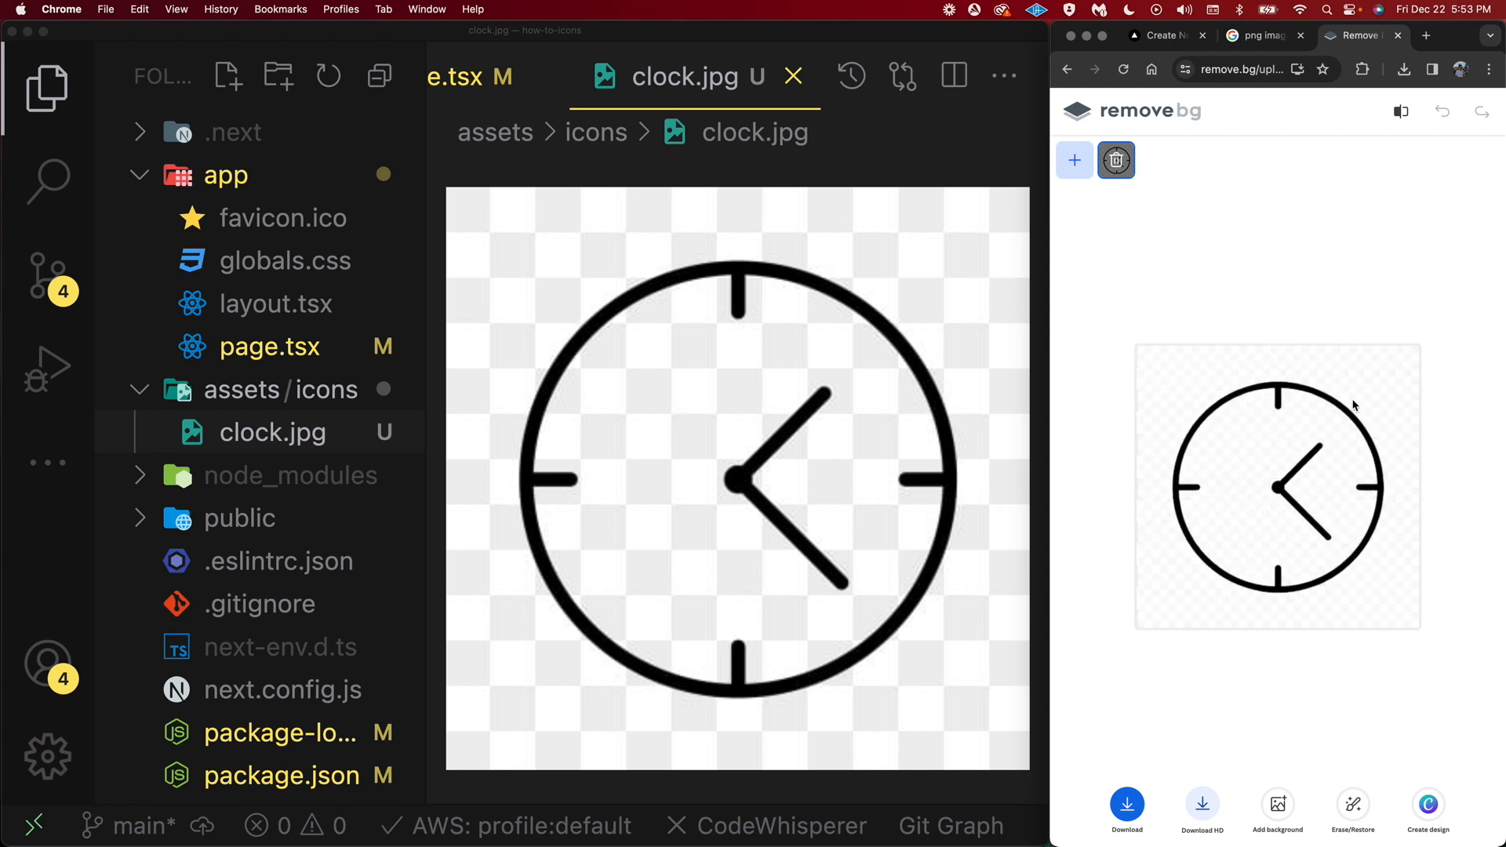
{"action": "mouse_move", "coordinate": [1163, 295]}
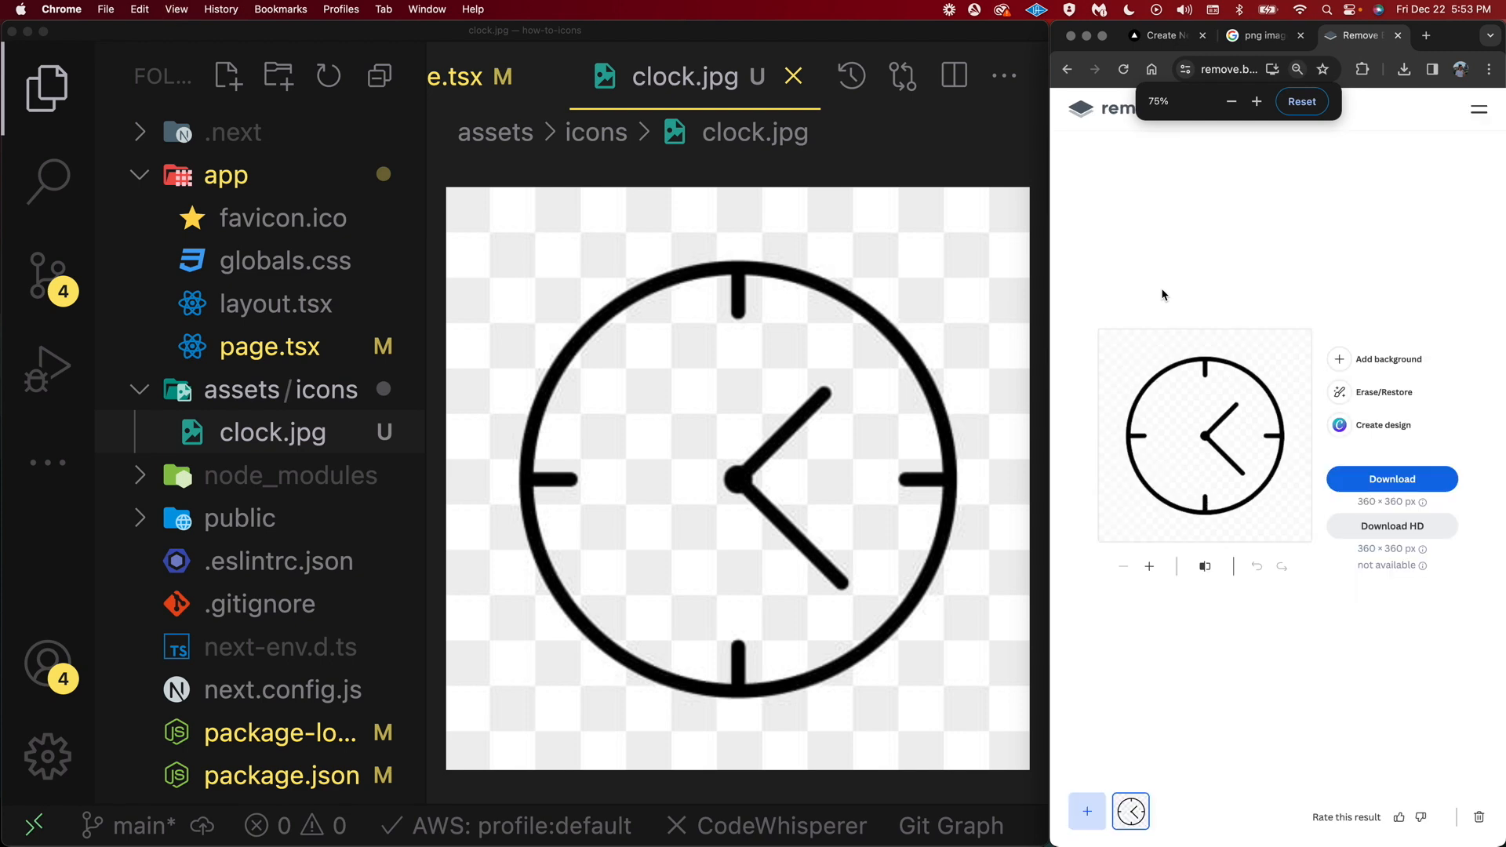
{"action": "left_click", "coordinate": [1392, 478]}
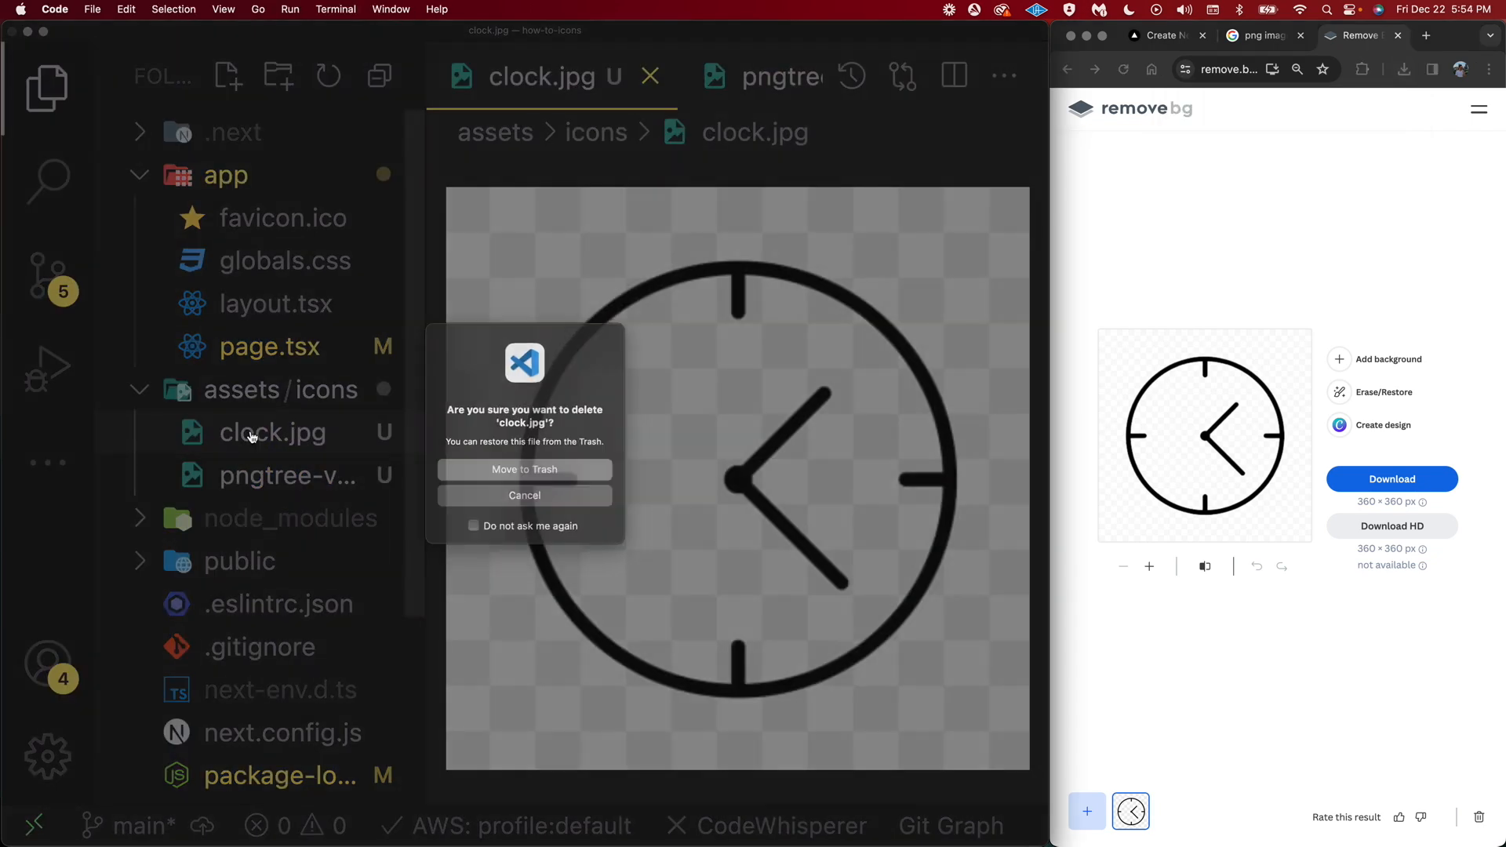
- Trash clock.jpg and keep the background-removed image as clock.png in assets/icons
{"action": "left_click", "coordinate": [524, 494]}
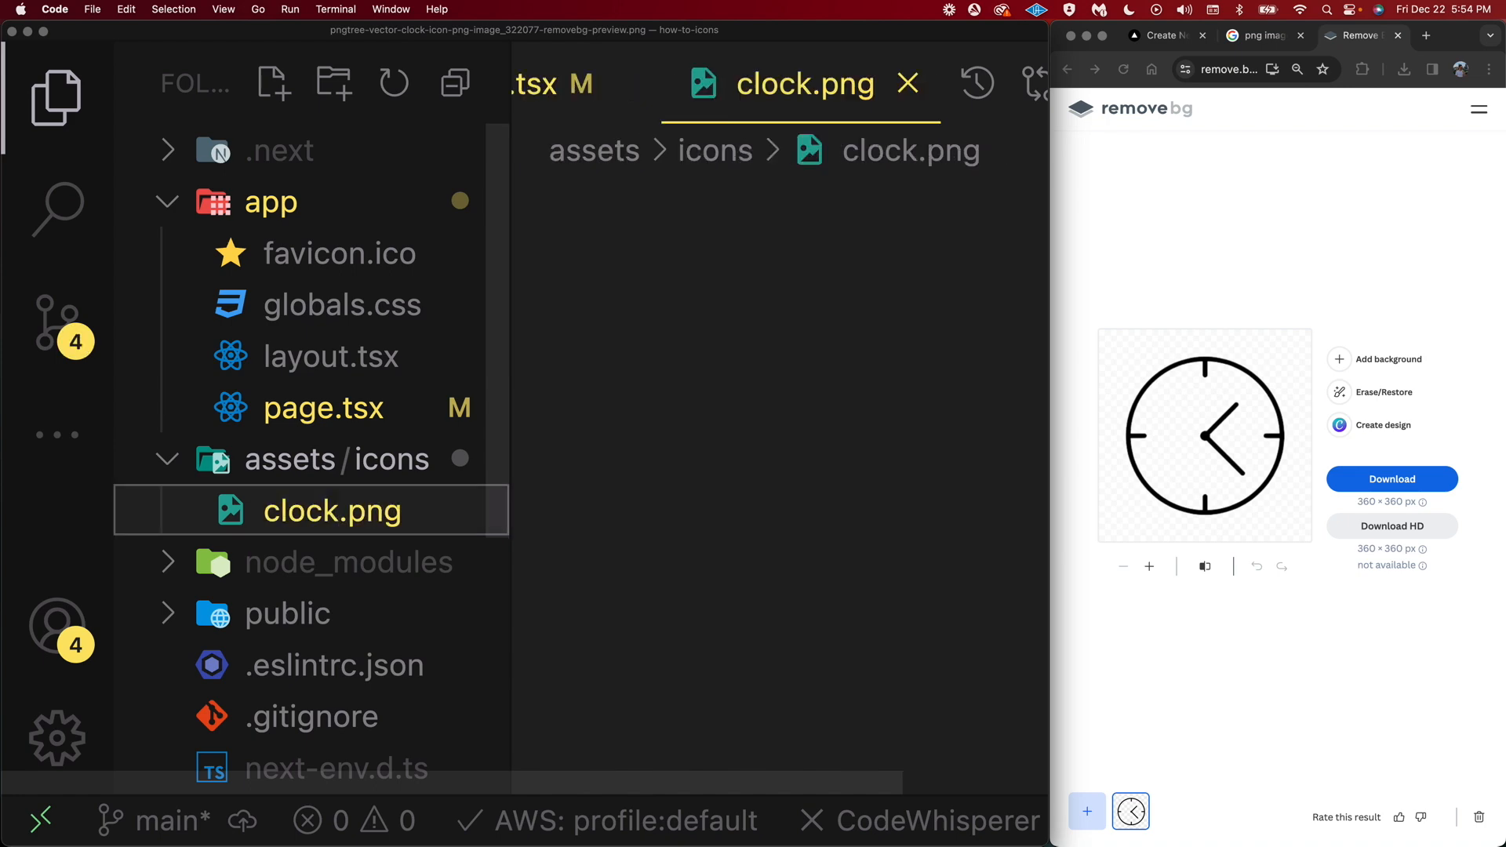
{"action": "left_click", "coordinate": [625, 84]}
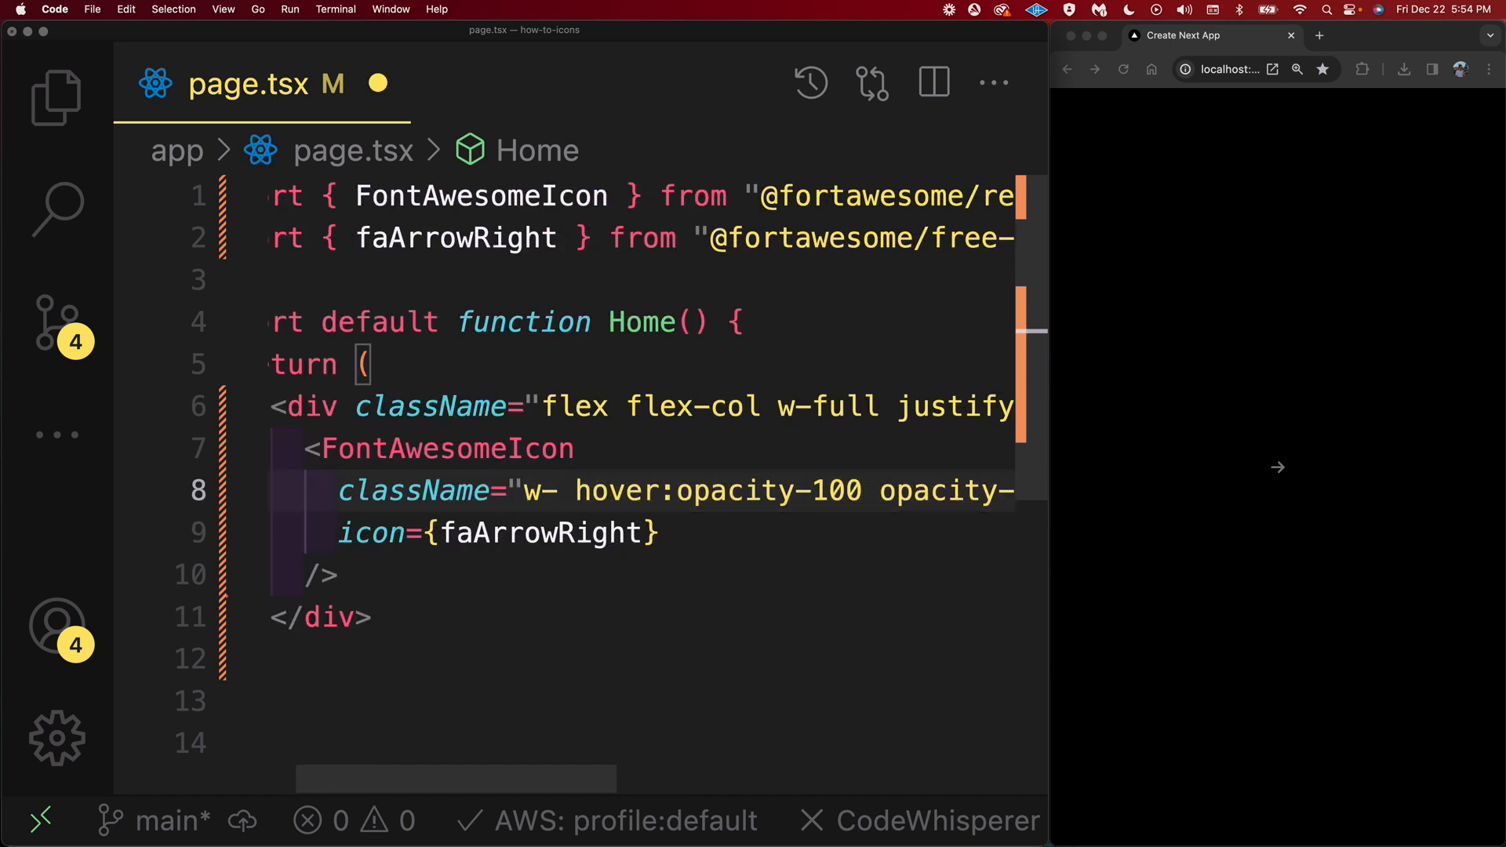
- Change the FontAwesomeIcon width class from w-4 to w-32 and check the preview
{"action": "type", "text": "e23"}
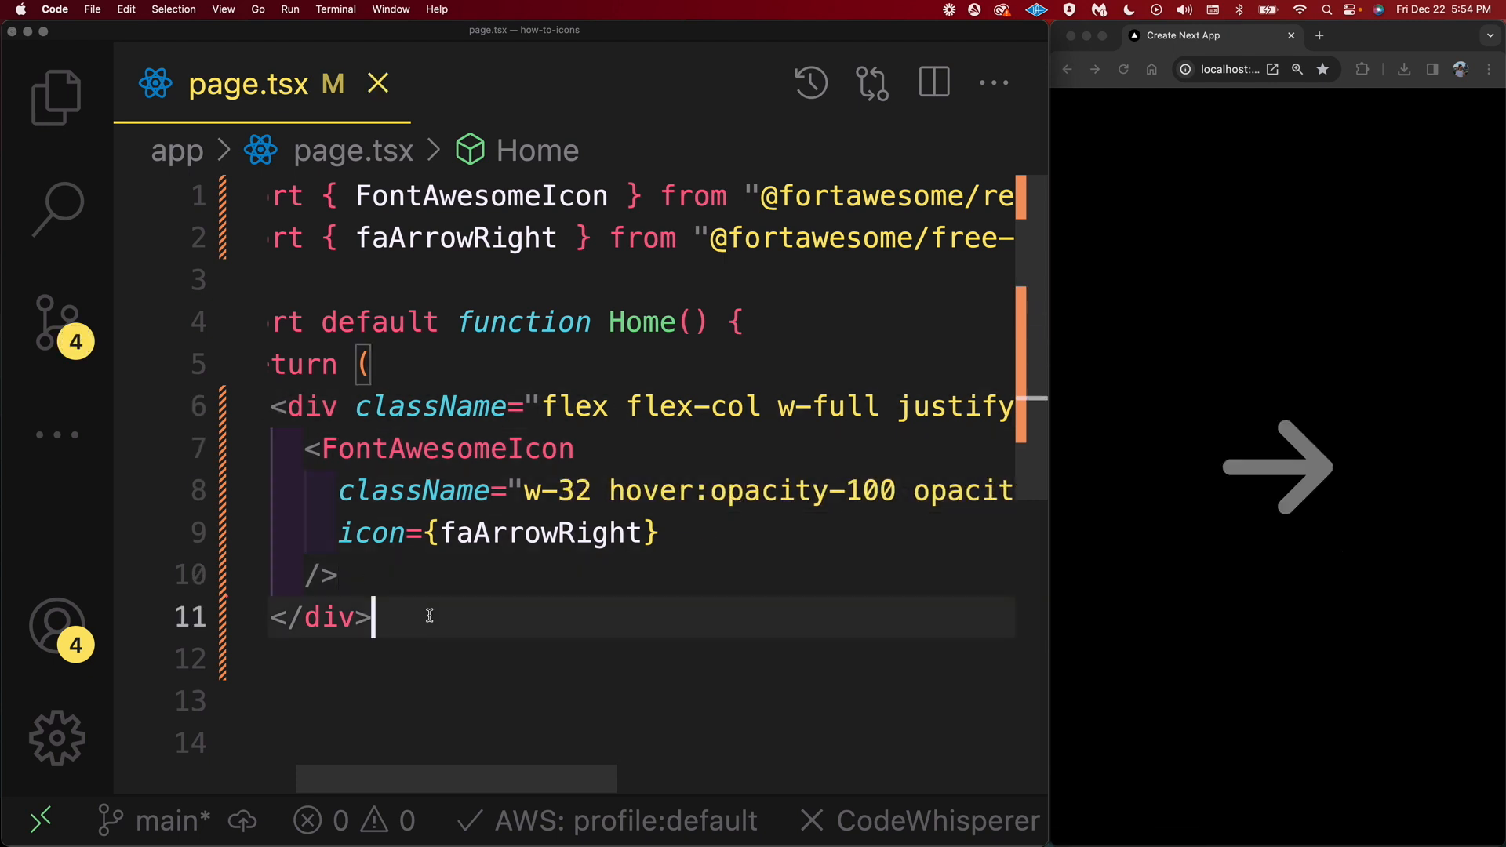
{"action": "mouse_move", "coordinate": [460, 633]}
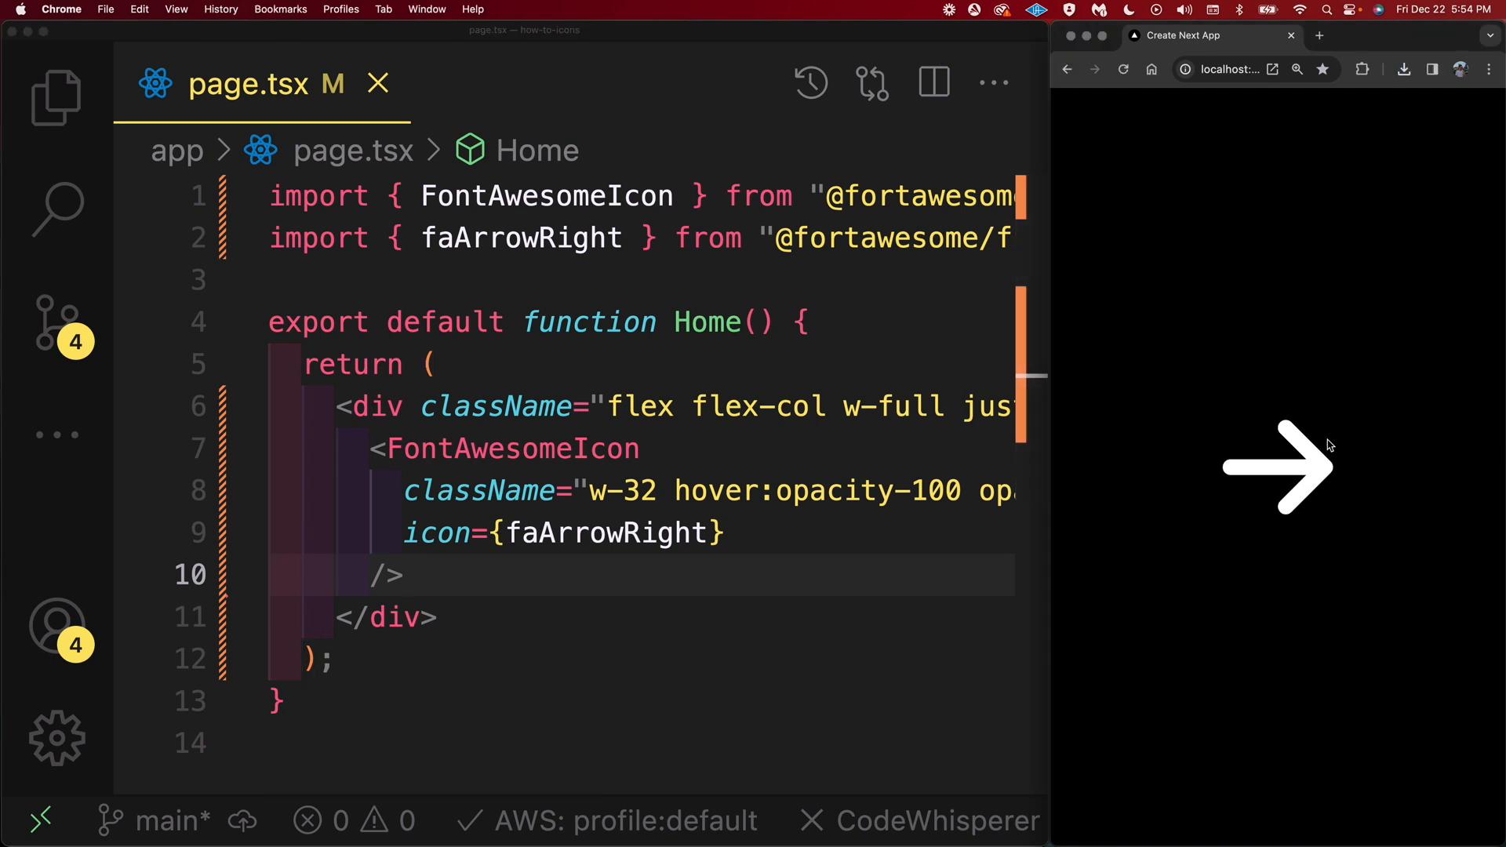
{"action": "left_click", "coordinate": [434, 365]}
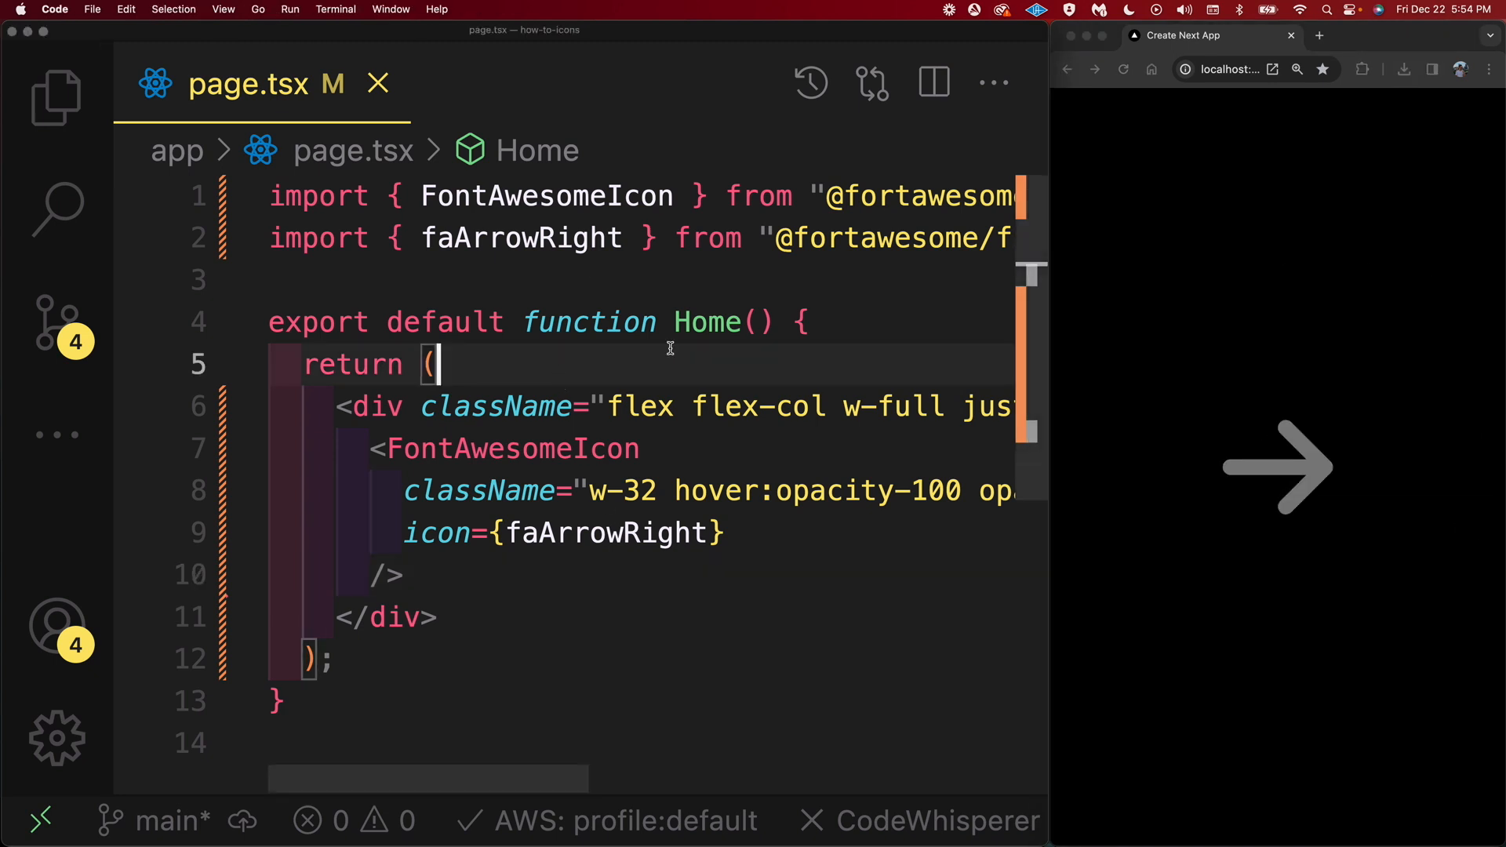